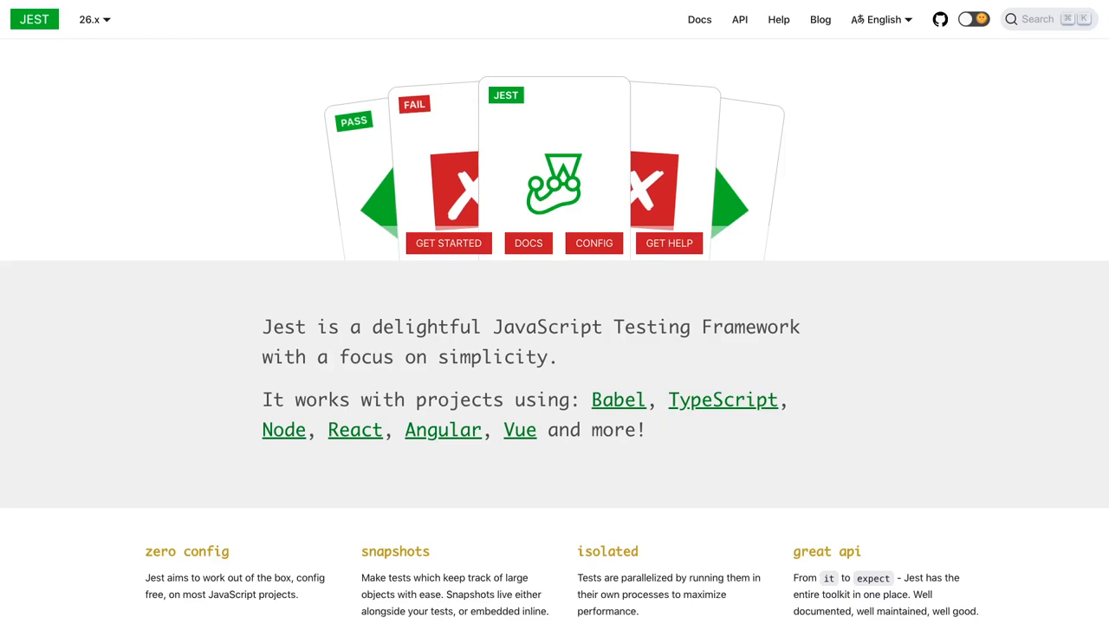
pyautogui.moveTo(208, 435)
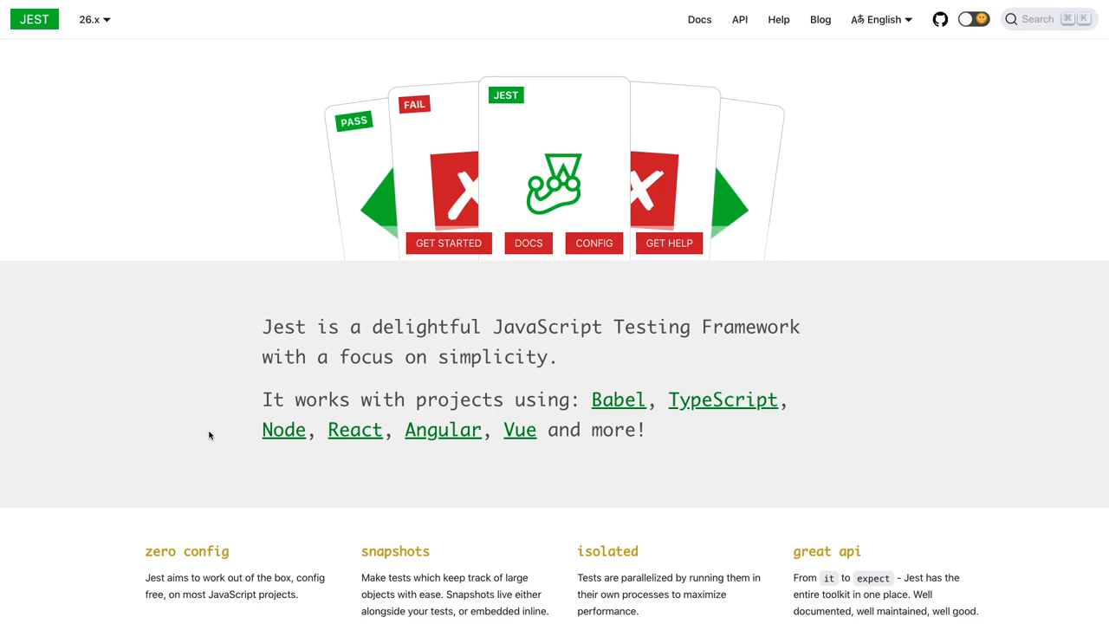
pyautogui.moveTo(429, 447)
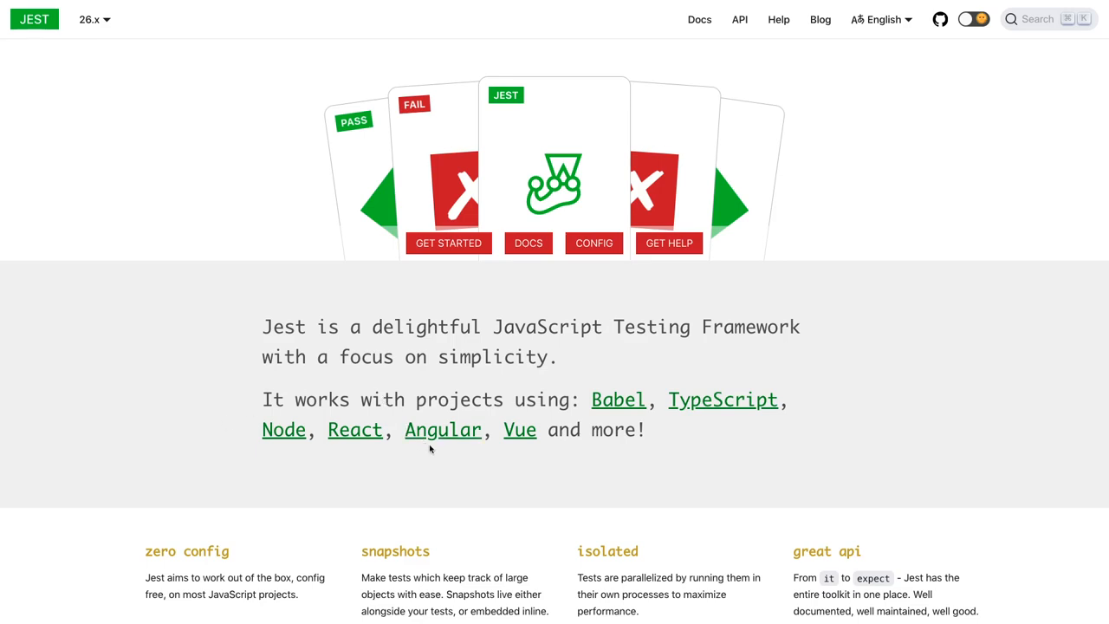
# - Skim the Jest homepage and go to the Getting Started guide
pyautogui.scroll(-3)
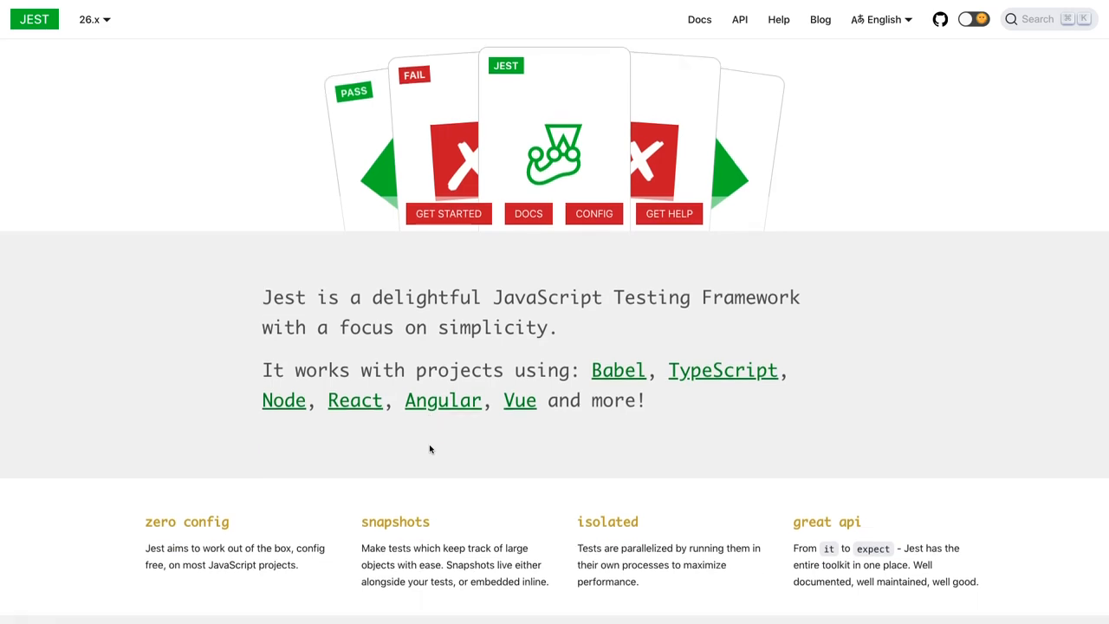
pyautogui.scroll(-3)
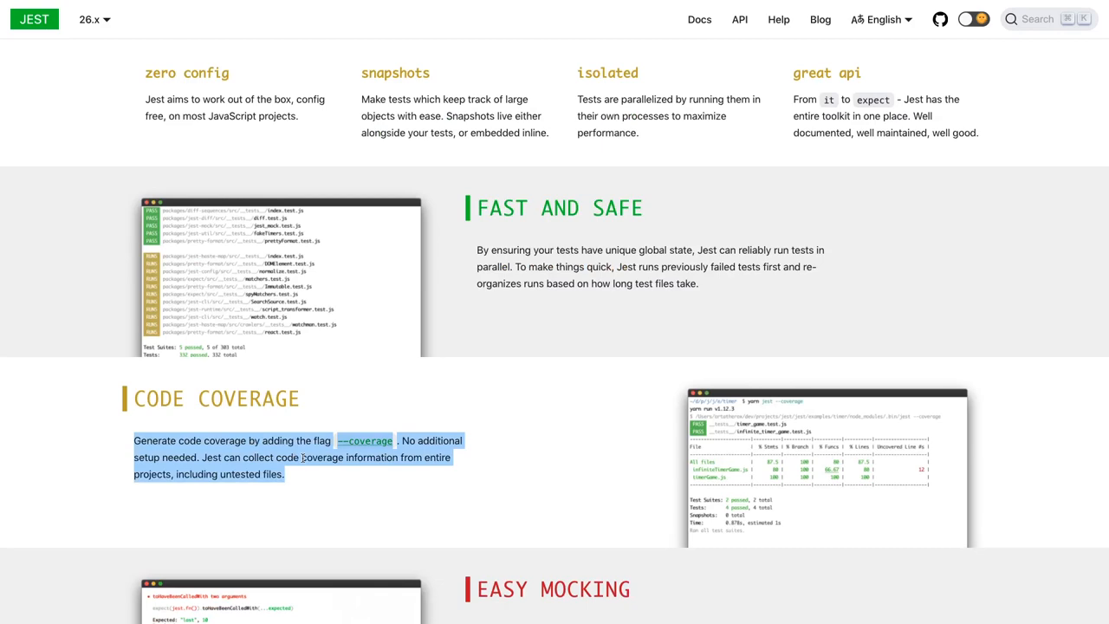
pyautogui.scroll(-3)
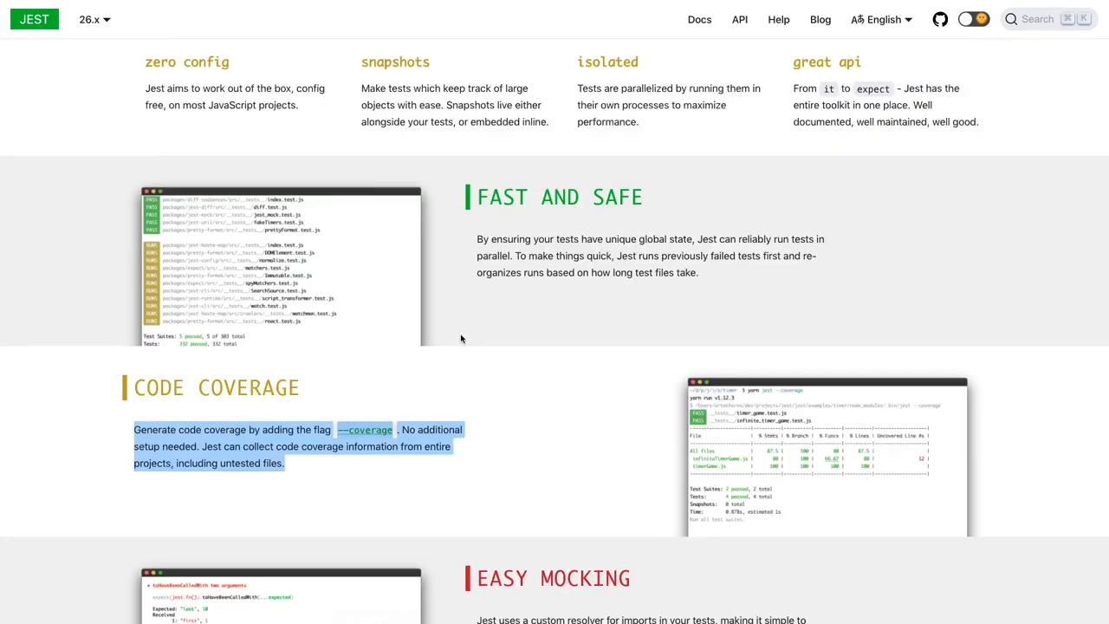
pyautogui.scroll(3)
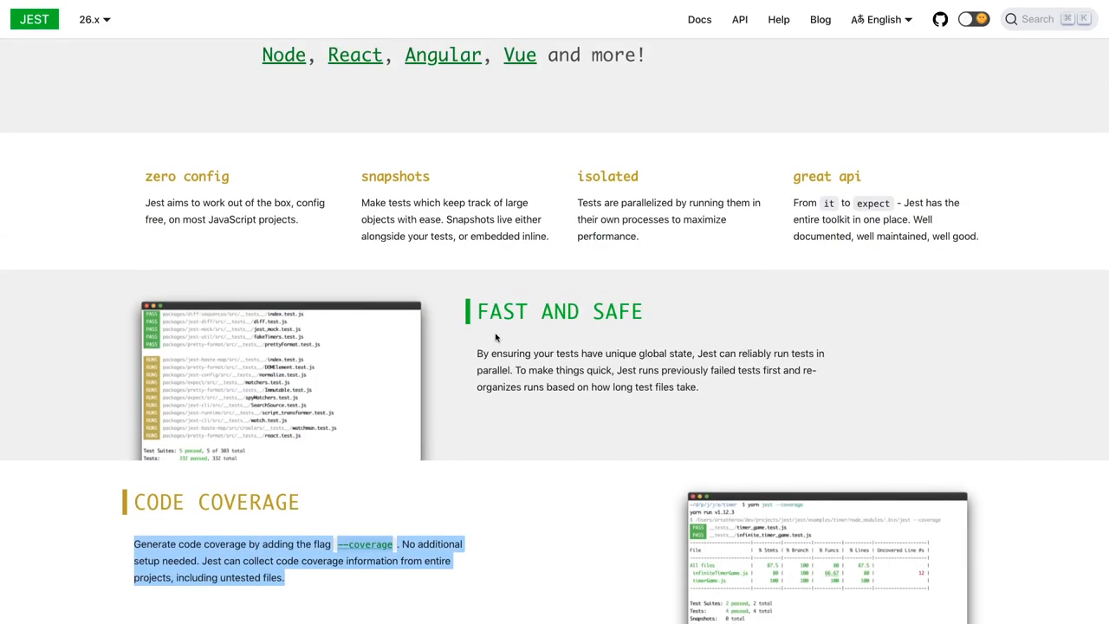
pyautogui.scroll(-3)
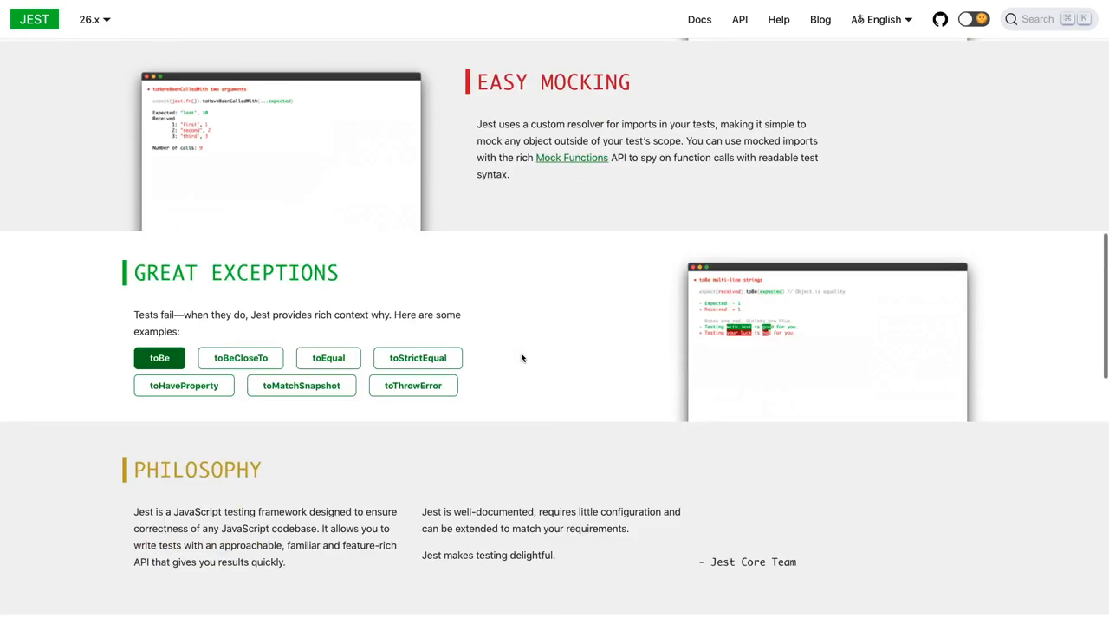
pyautogui.scroll(-3)
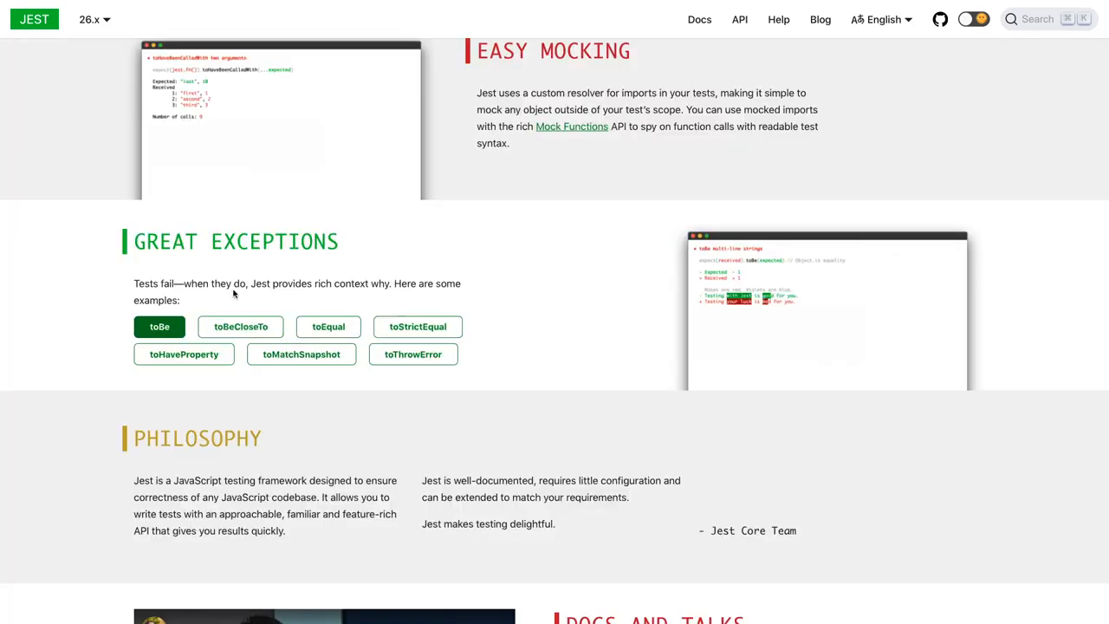
pyautogui.scroll(3)
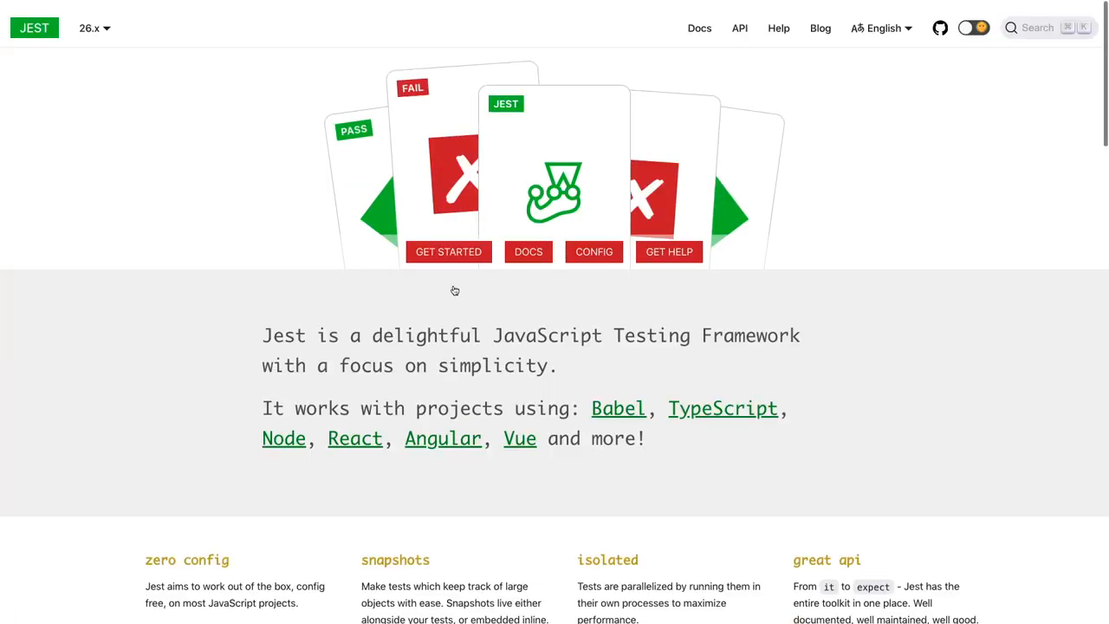
pyautogui.click(447, 251)
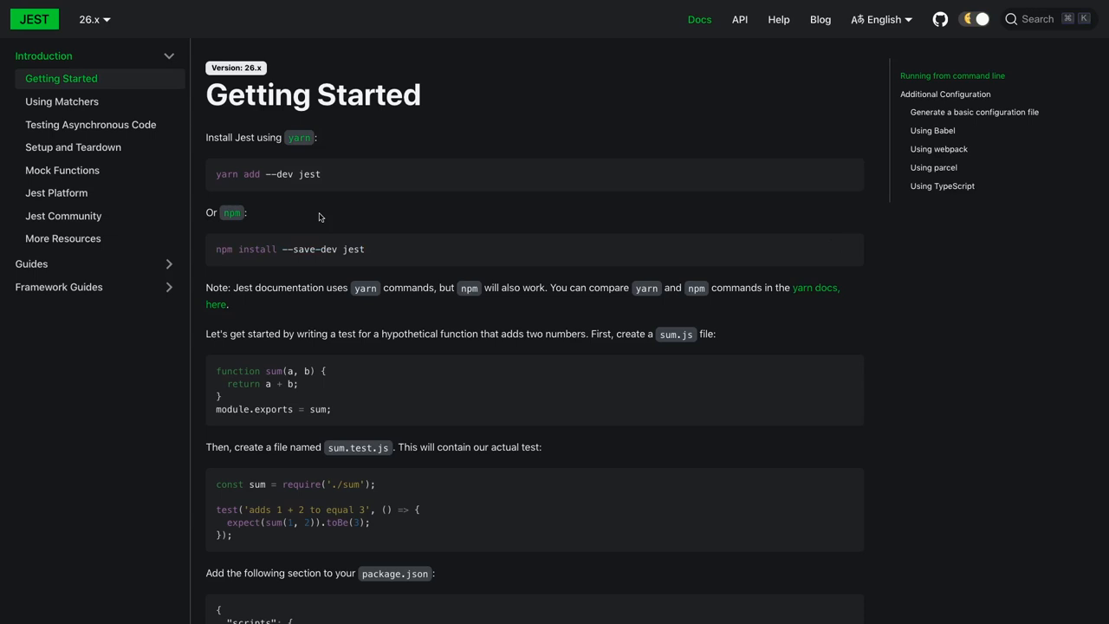
# - Read the install instructions and the package.json "test": "jest" script setup
pyautogui.scroll(-3)
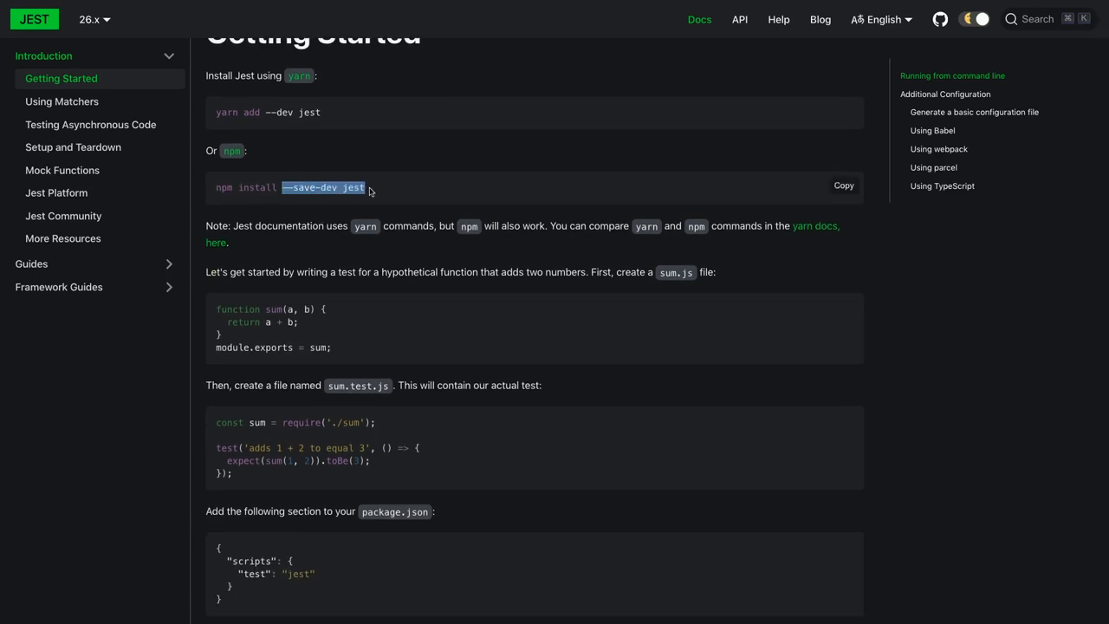
pyautogui.moveTo(381, 179)
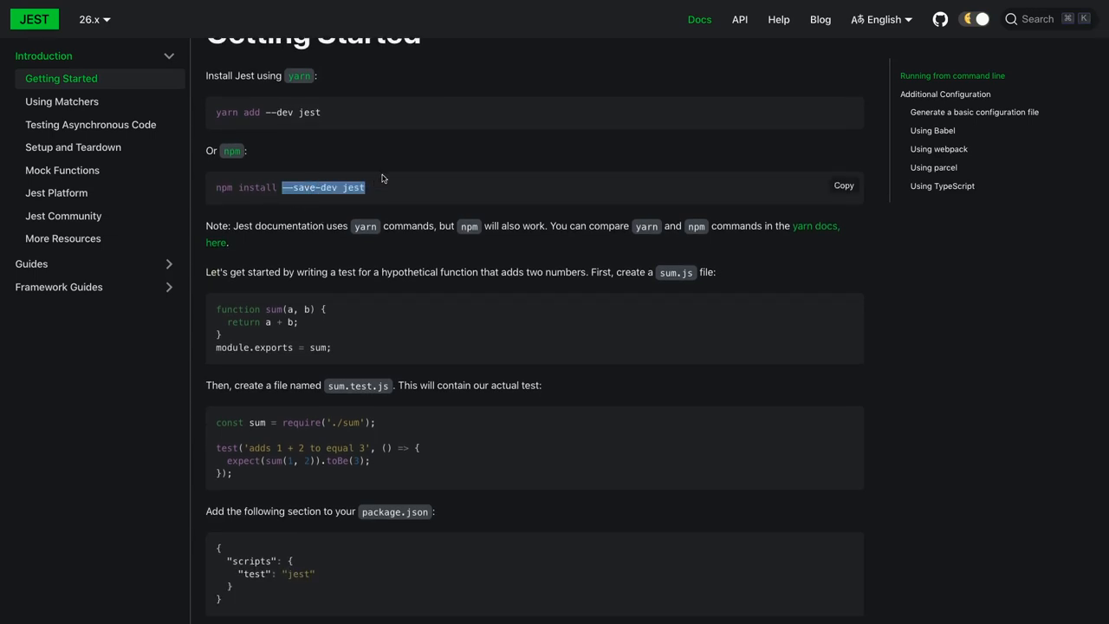
pyautogui.scroll(-3)
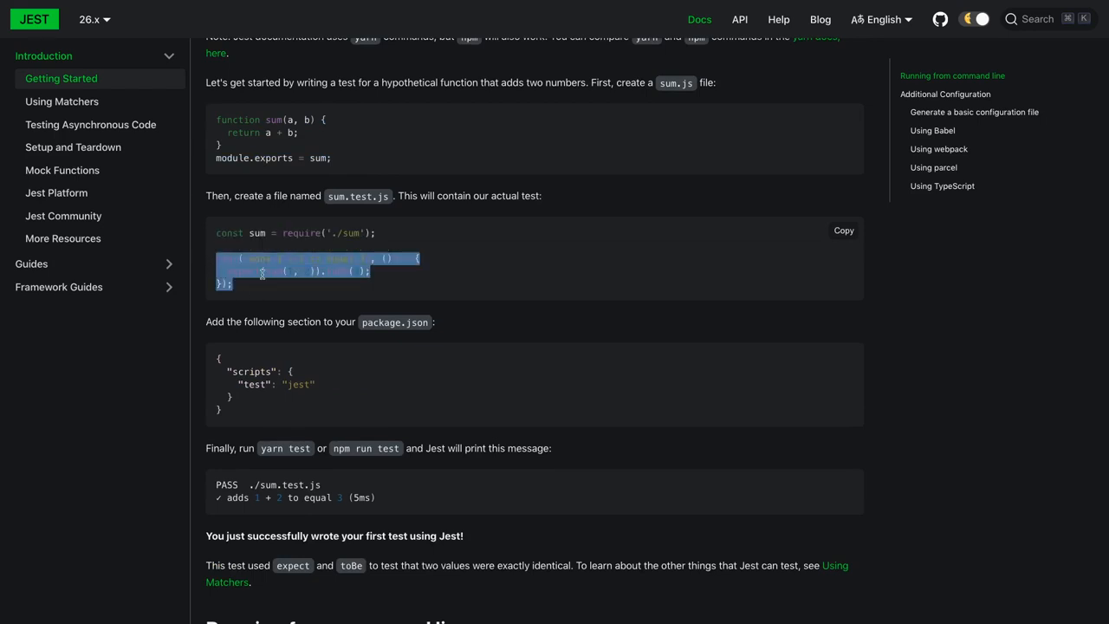
pyautogui.scroll(-3)
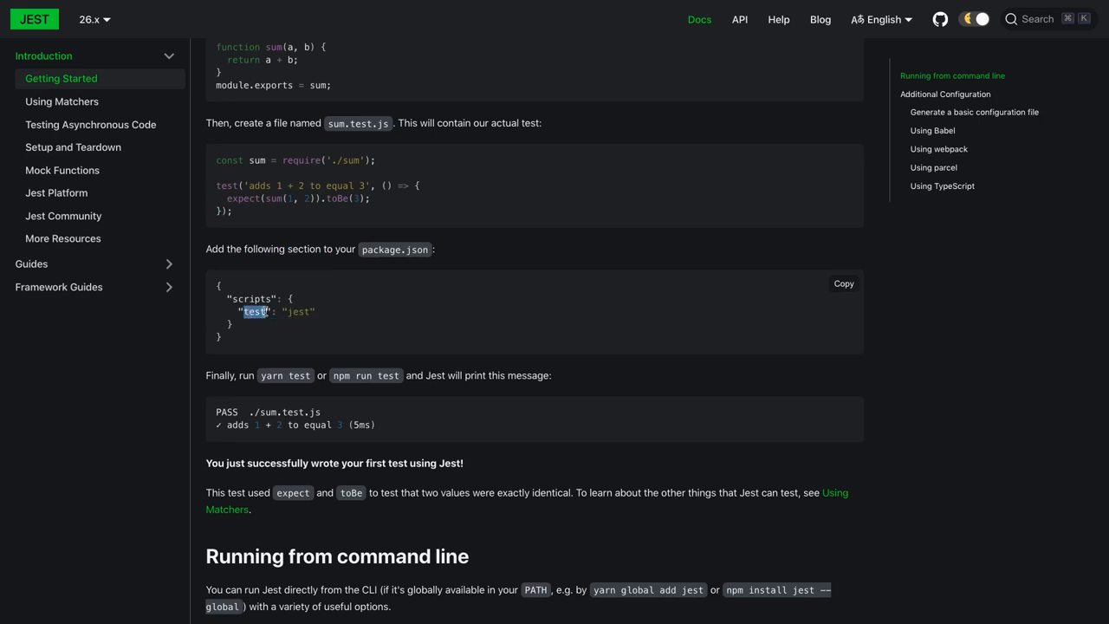
pyautogui.doubleClick(298, 312)
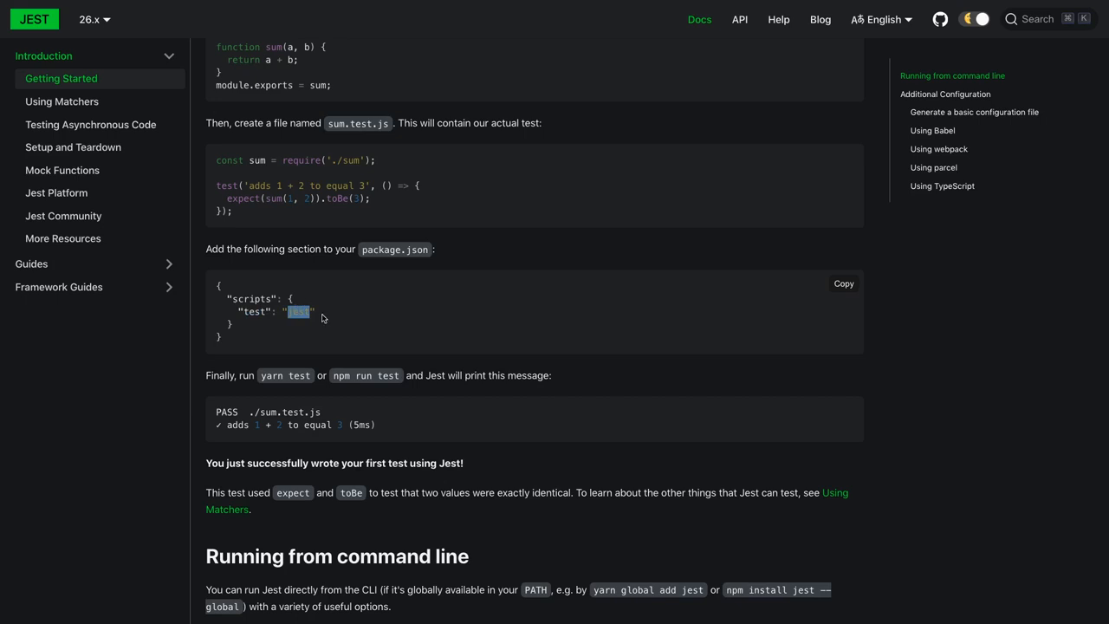
pyautogui.scroll(-3)
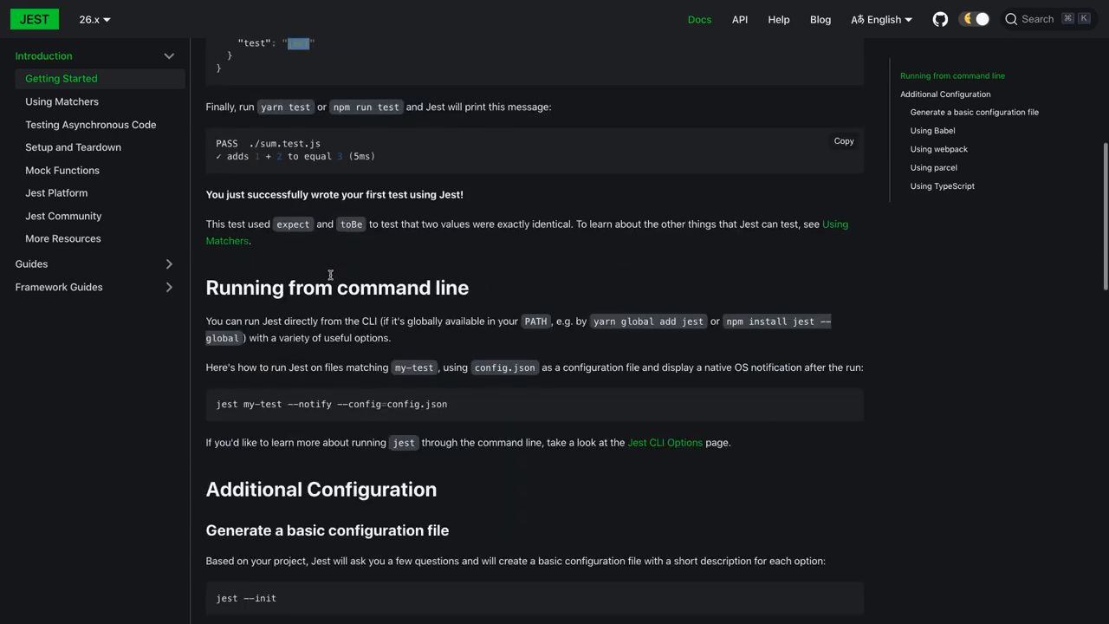
pyautogui.scroll(3)
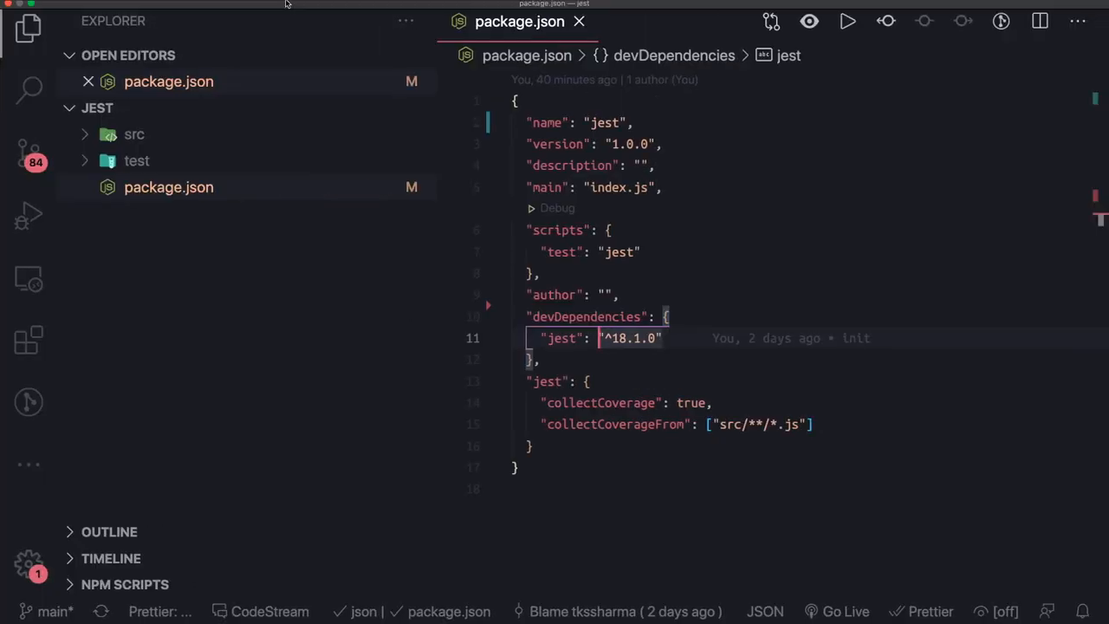
pyautogui.moveTo(450, 276)
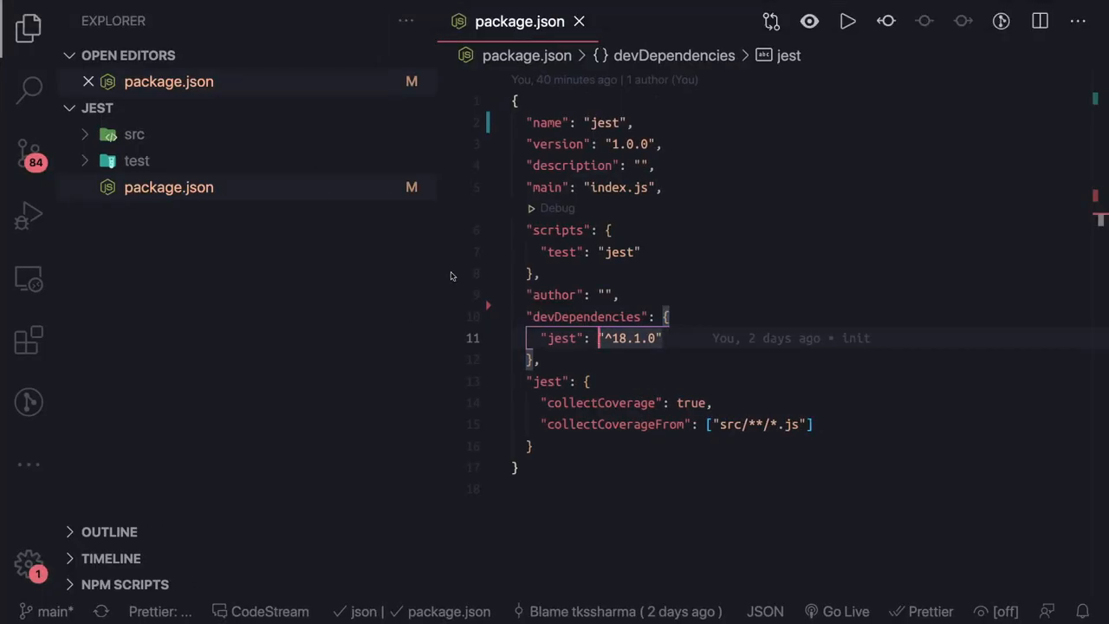
# - Run npm install in the integrated terminal, then return to the Jest Getting Started page
pyautogui.press('ctrl+`')
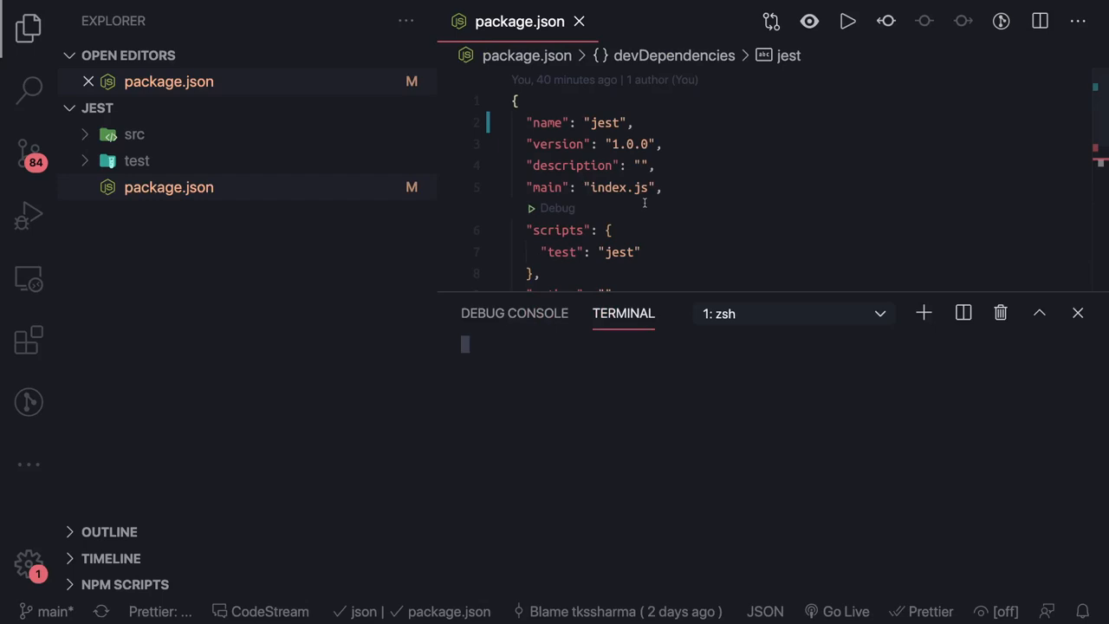
pyautogui.scroll(-3)
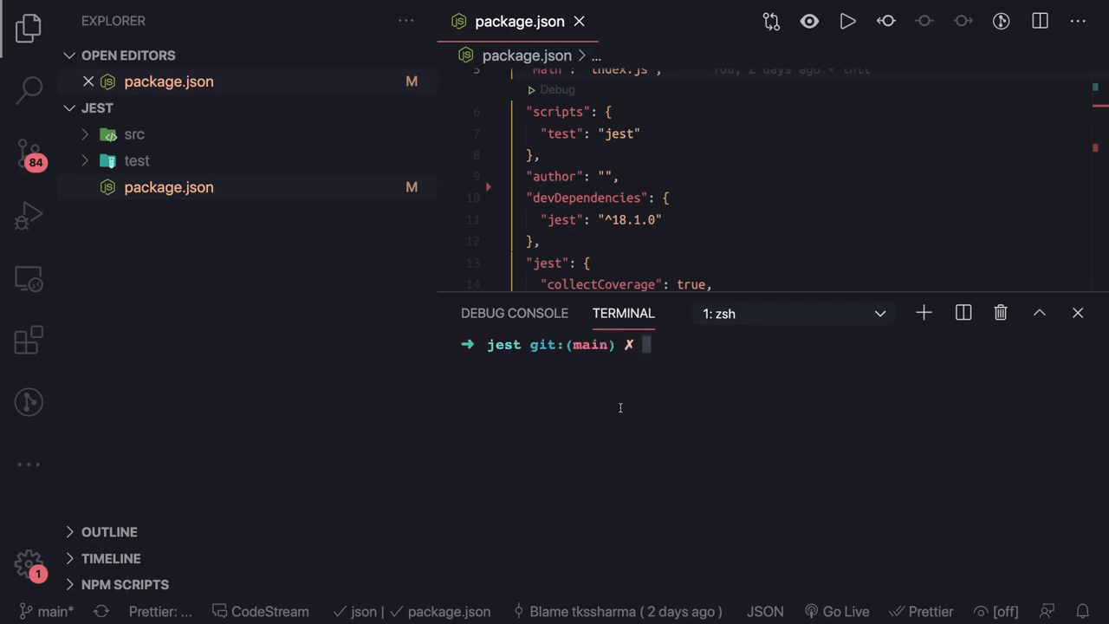
pyautogui.write('n')
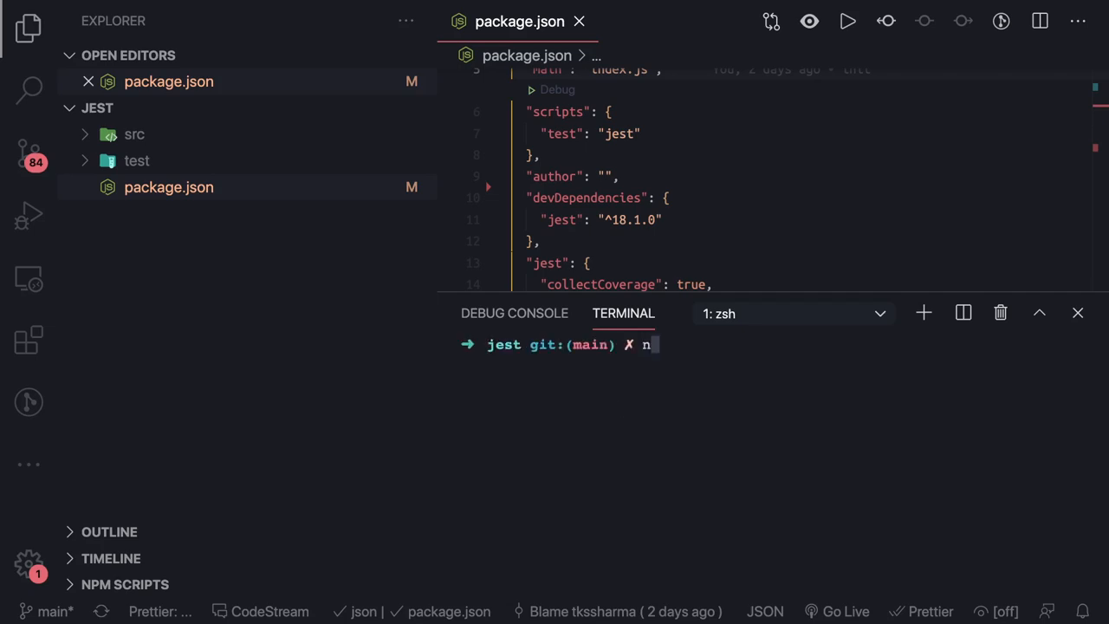
pyautogui.write('pm instal')
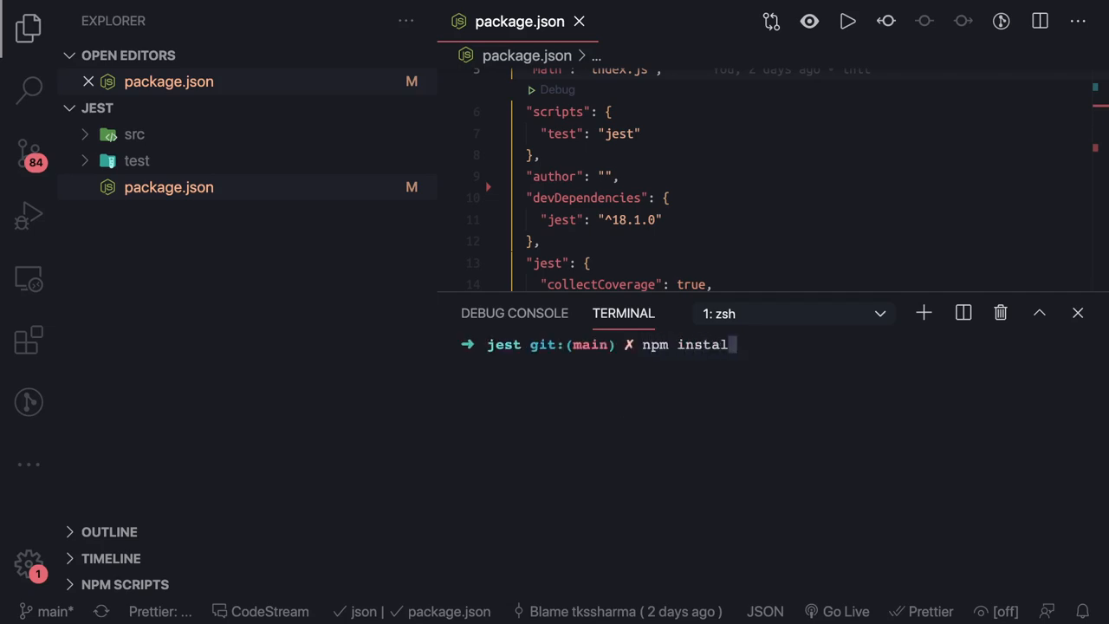
pyautogui.press('Return')
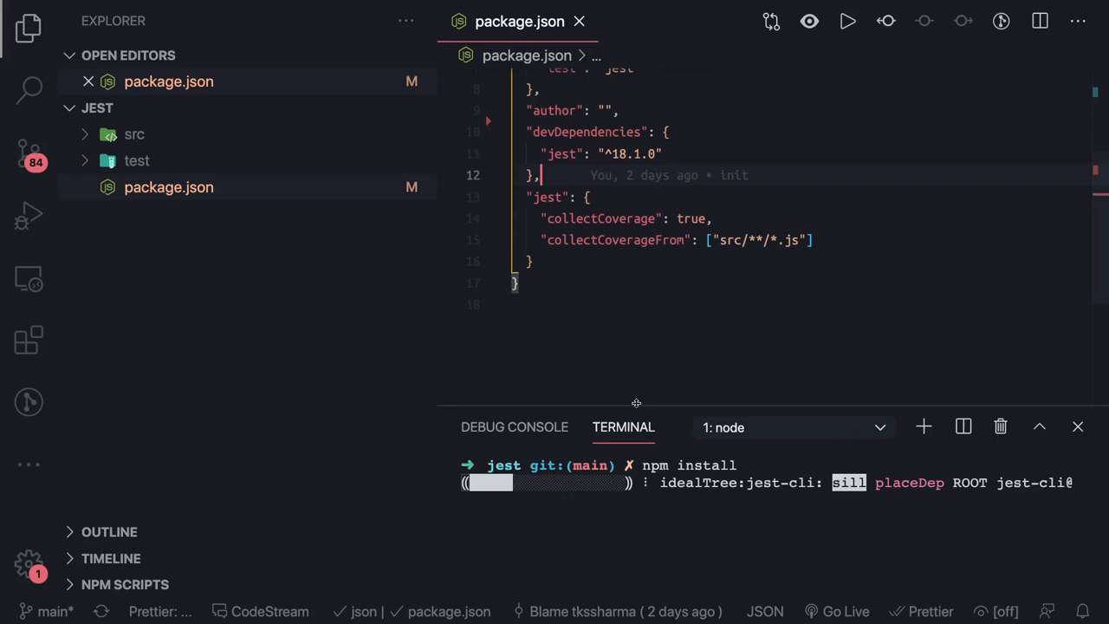
pyautogui.scroll(3)
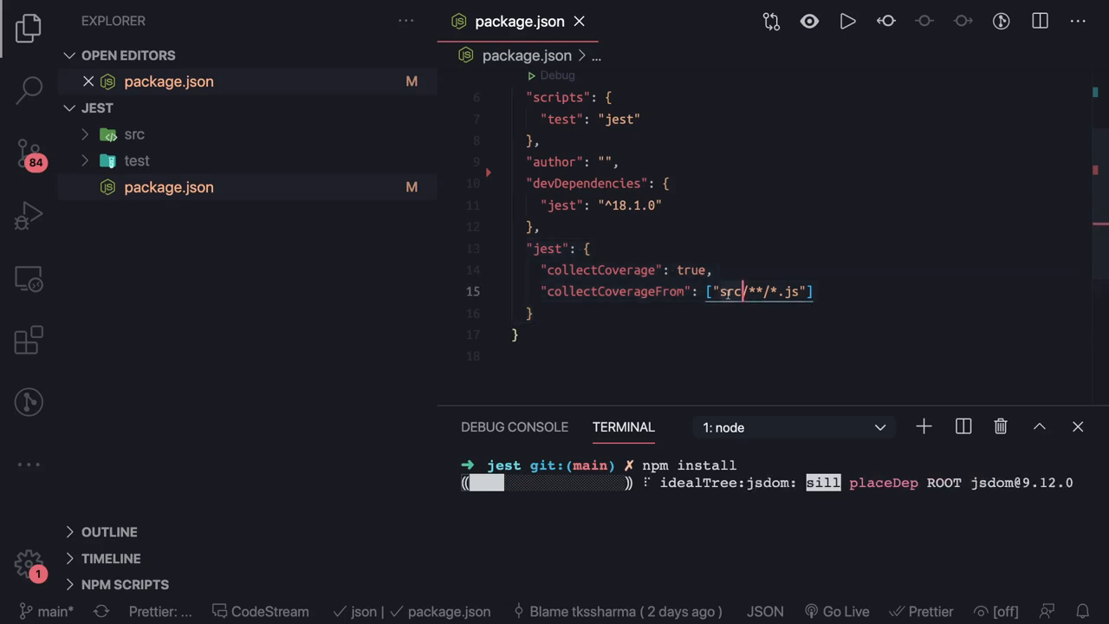
pyautogui.click(731, 291)
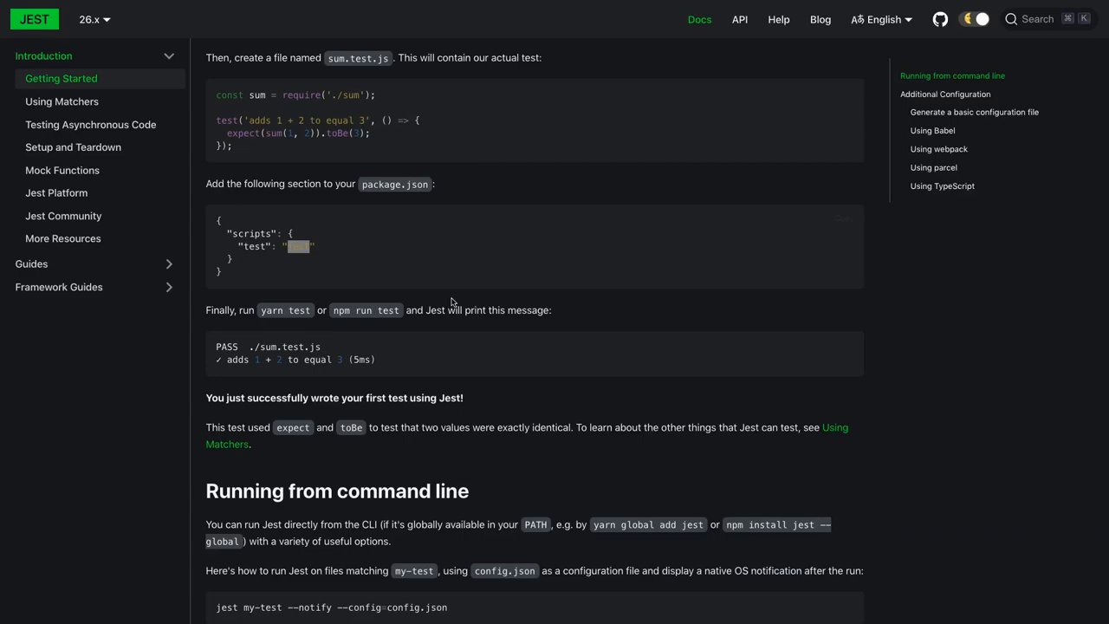
pyautogui.scroll(-3)
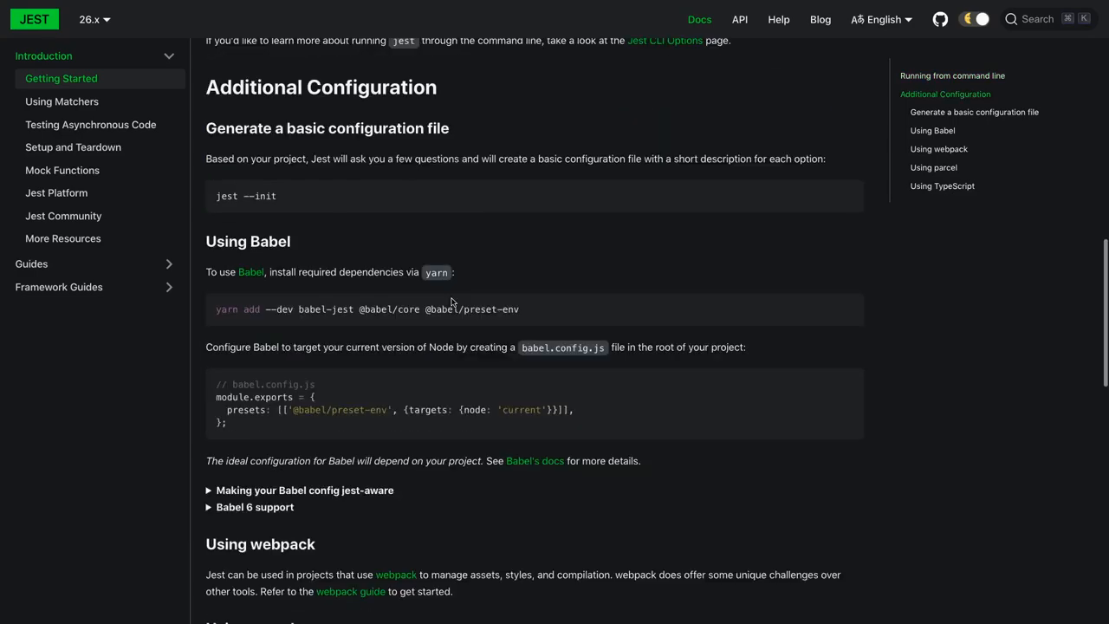
pyautogui.scroll(-3)
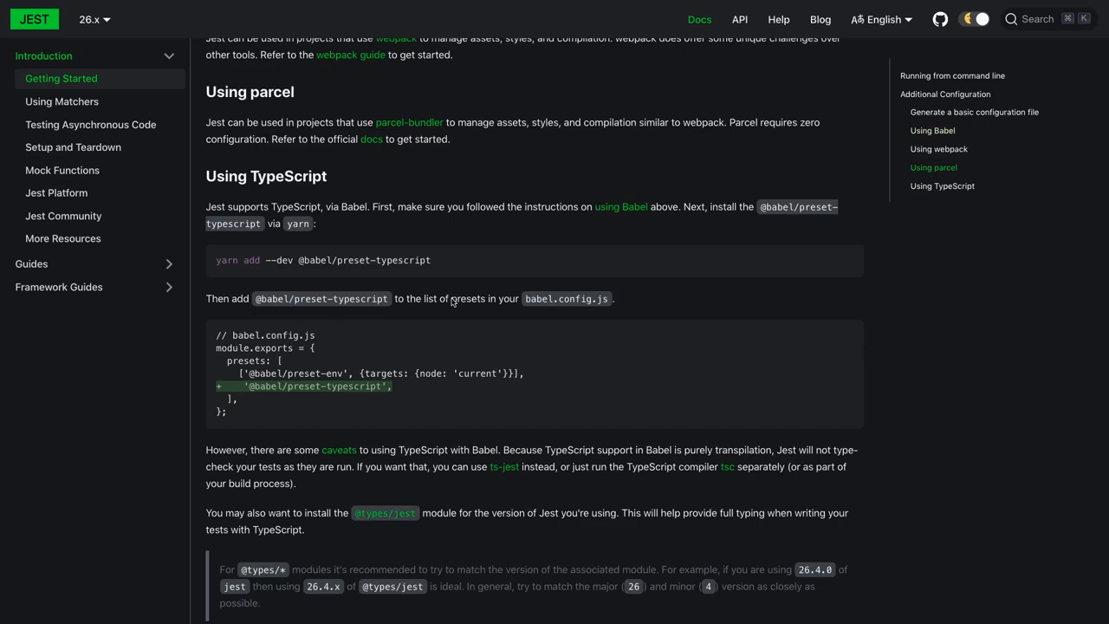
pyautogui.scroll(3)
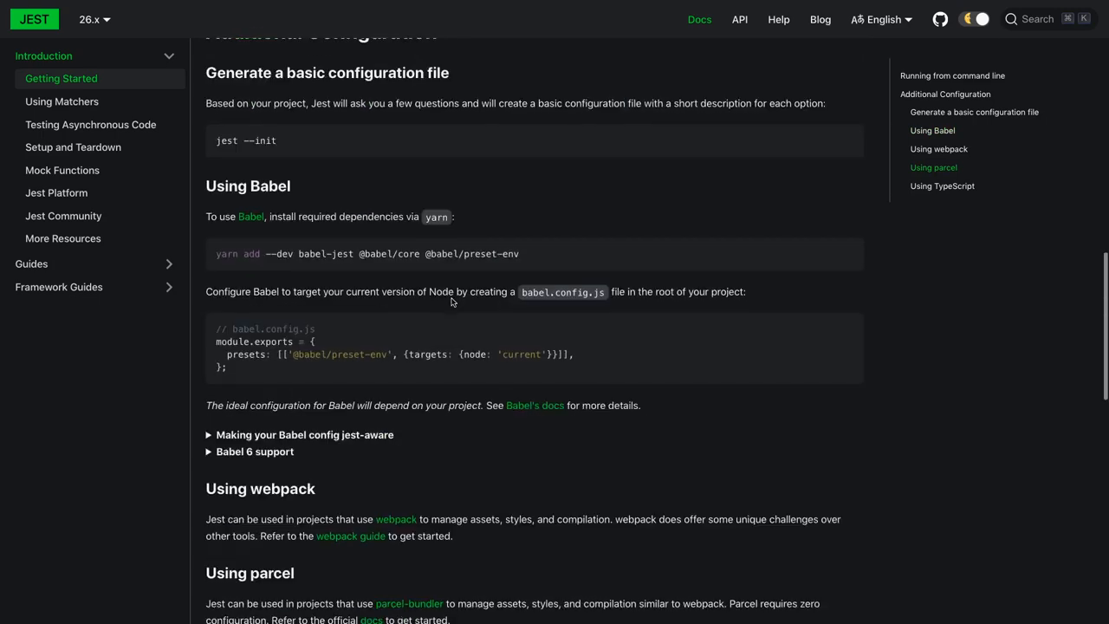
pyautogui.scroll(-3)
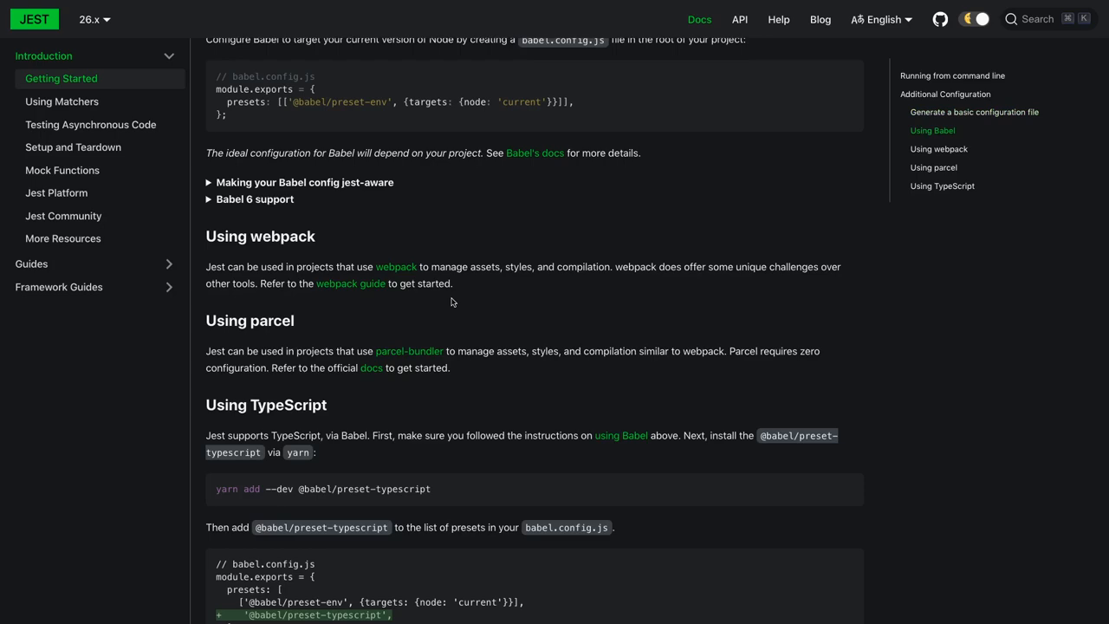
pyautogui.scroll(3)
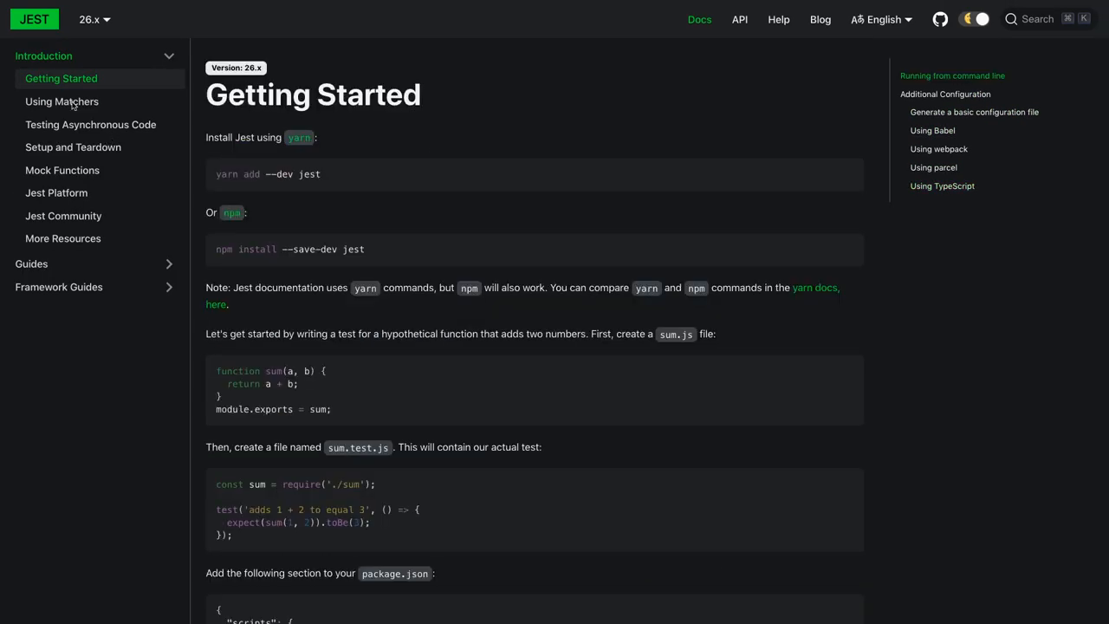
pyautogui.moveTo(62, 239)
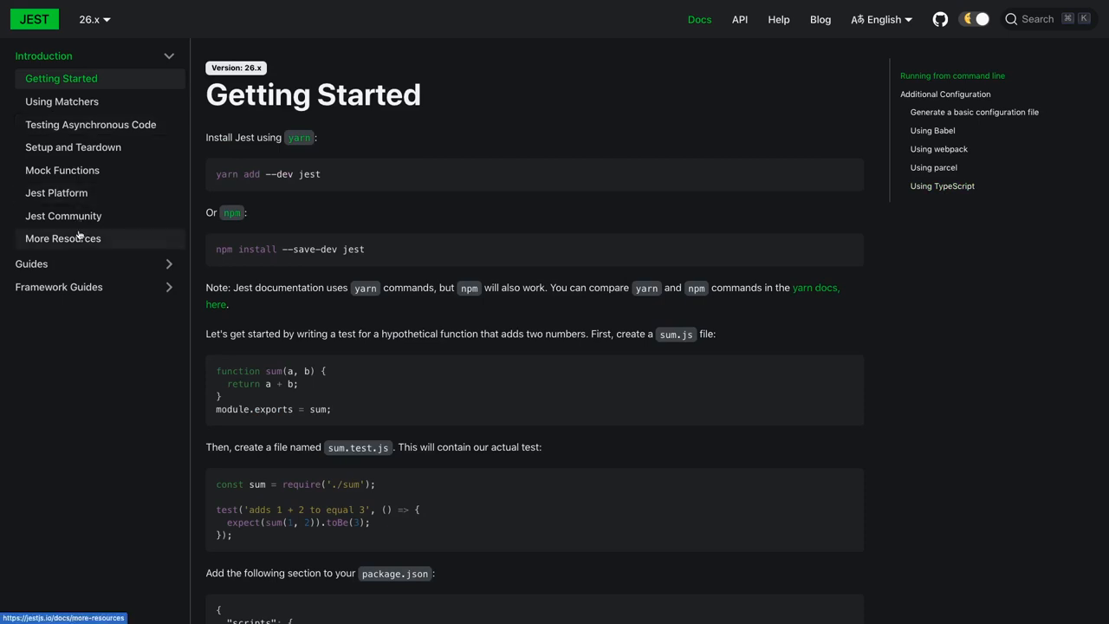
pyautogui.moveTo(90, 125)
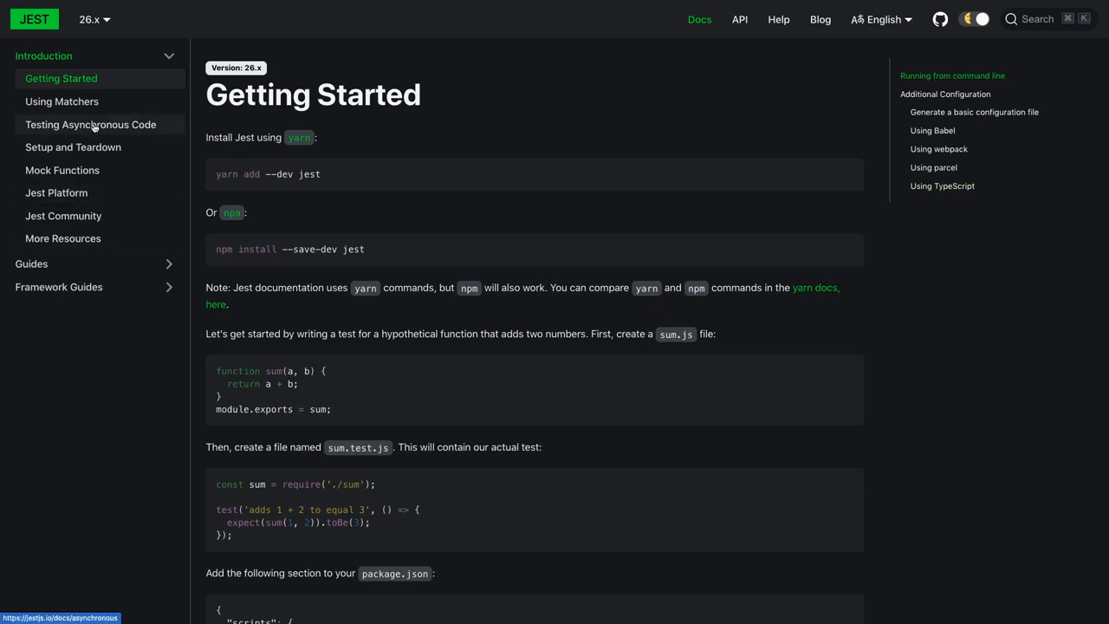
# - Go to the Testing Asynchronous Code guide and read the Callbacks and Promises examples
pyautogui.click(90, 125)
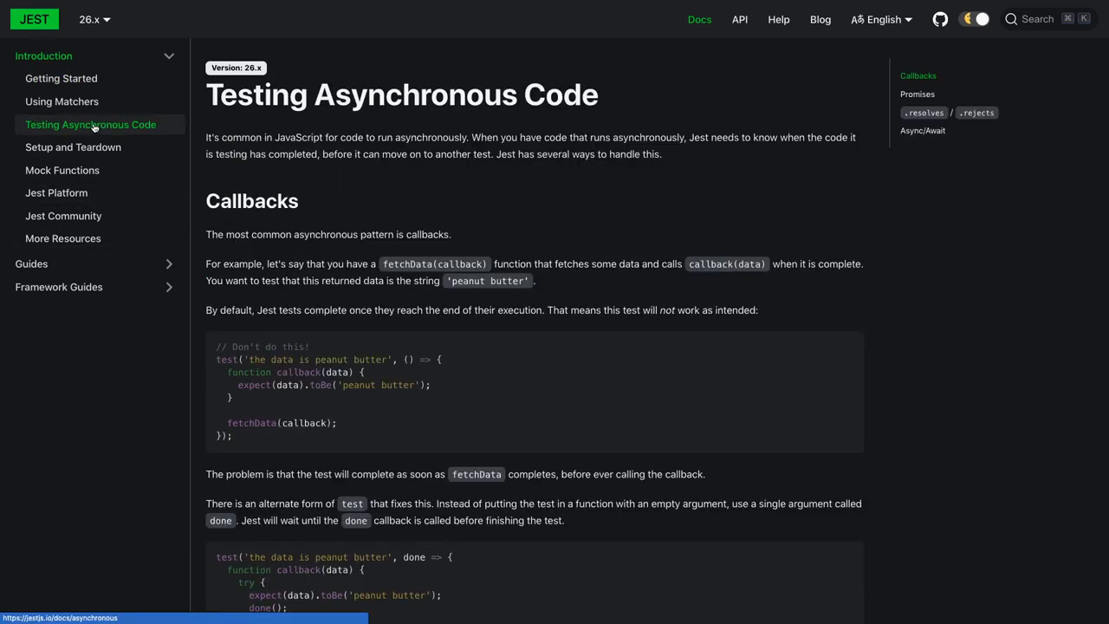
pyautogui.scroll(-3)
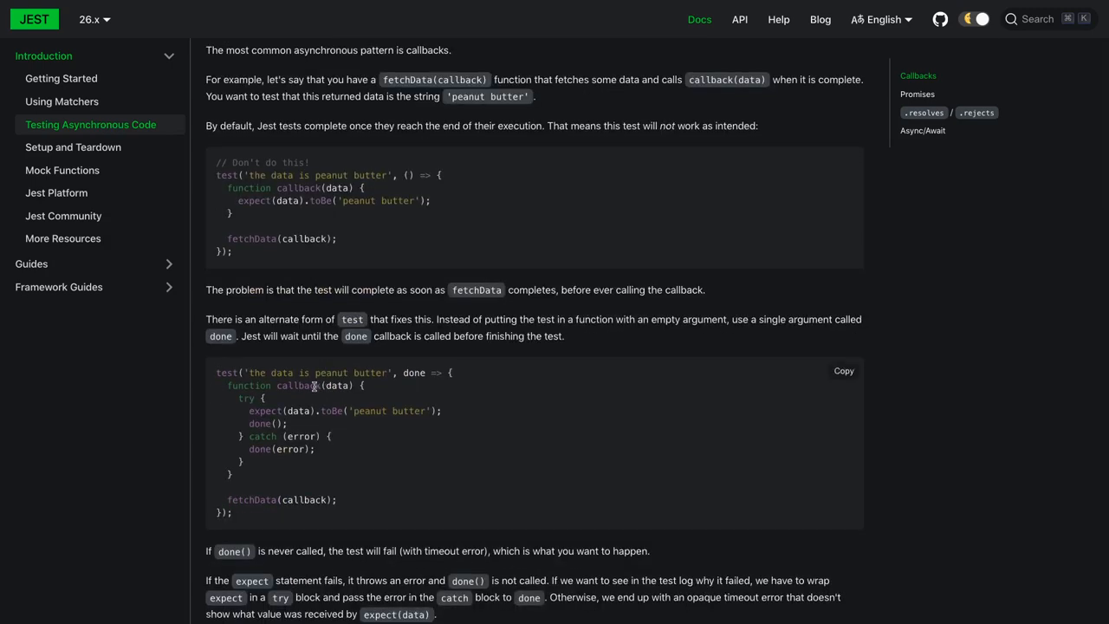
pyautogui.scroll(-3)
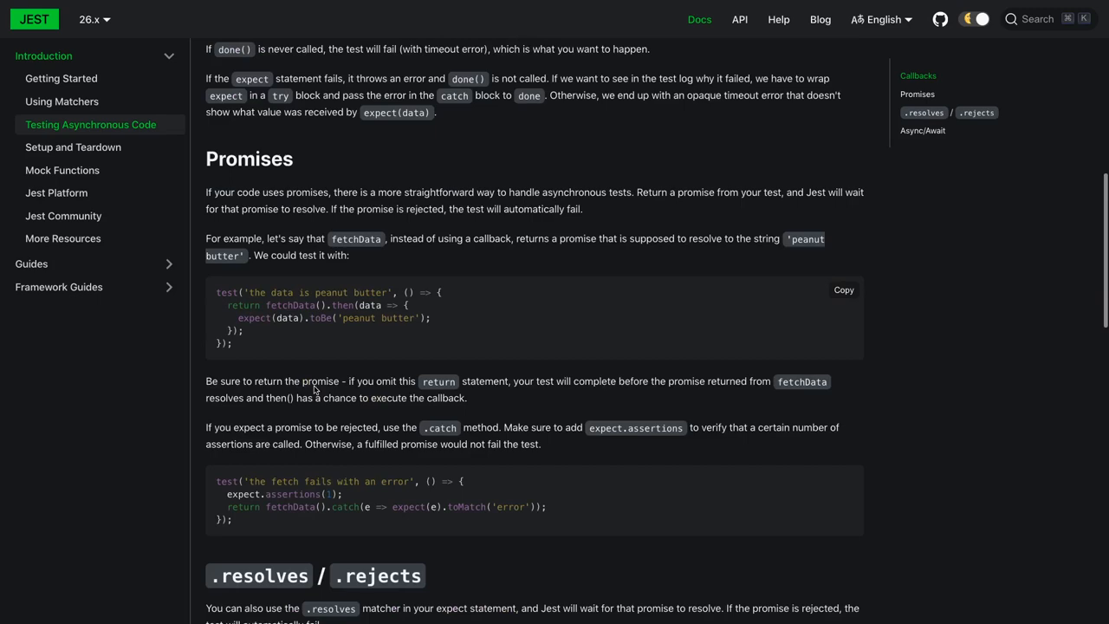
pyautogui.moveTo(315, 388)
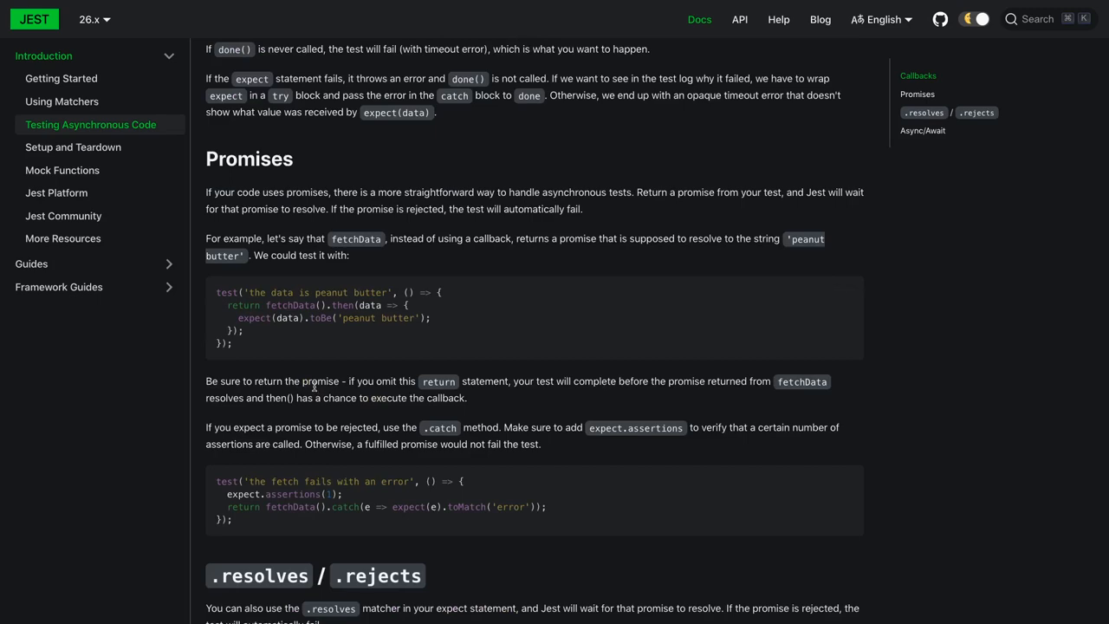
pyautogui.scroll(-3)
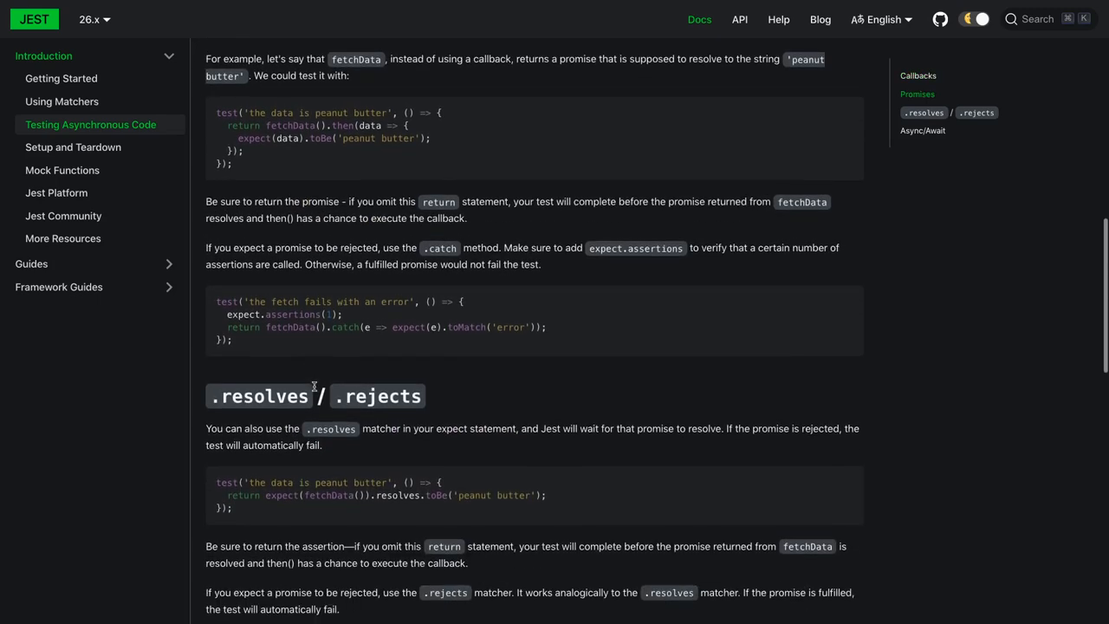
pyautogui.scroll(-3)
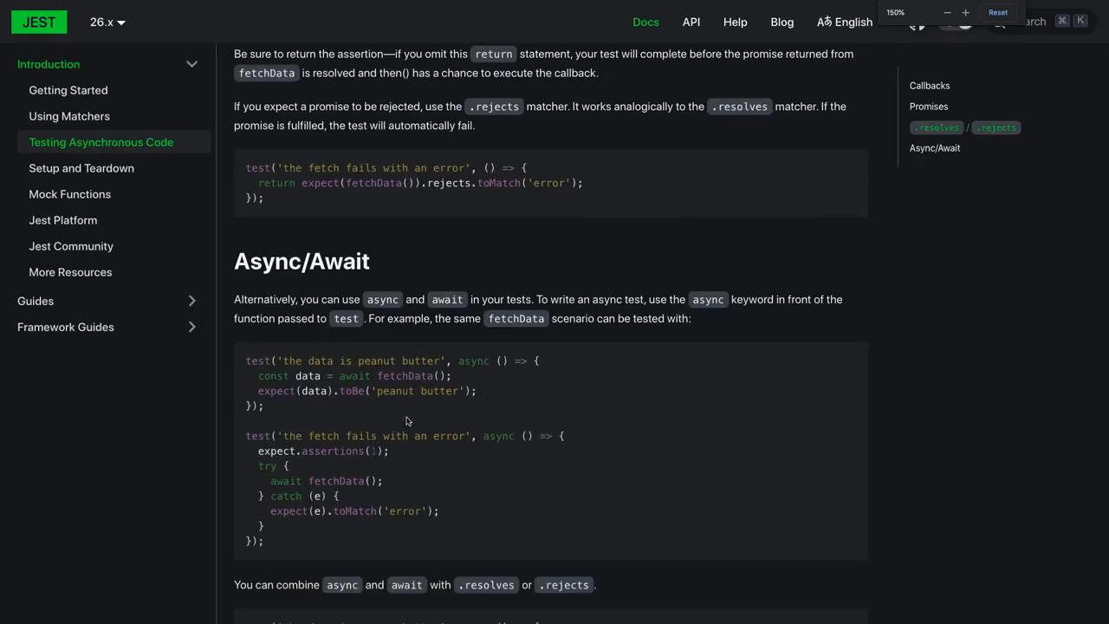
# - Read the .resolves/.rejects and Async/Await examples down to the closing remarks
pyautogui.click(997, 12)
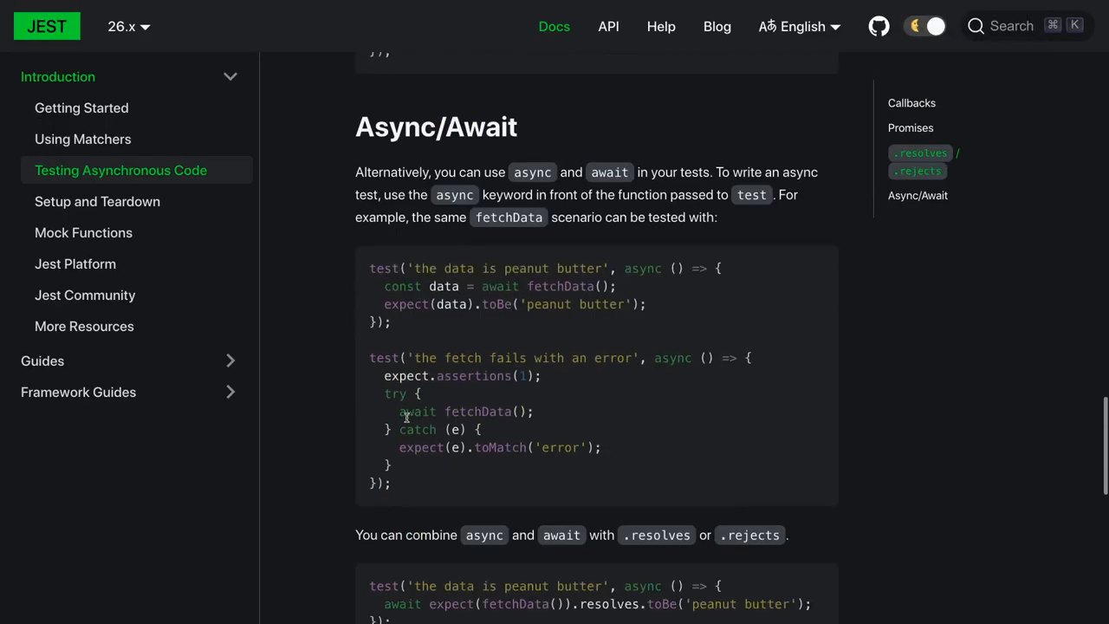
pyautogui.scroll(3)
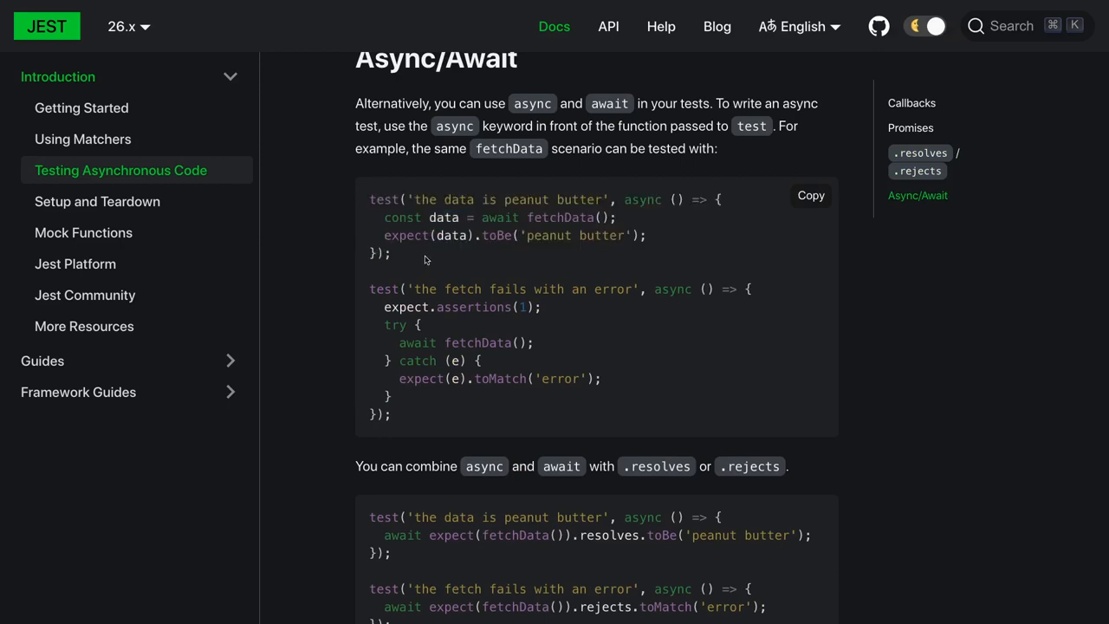
pyautogui.doubleClick(641, 200)
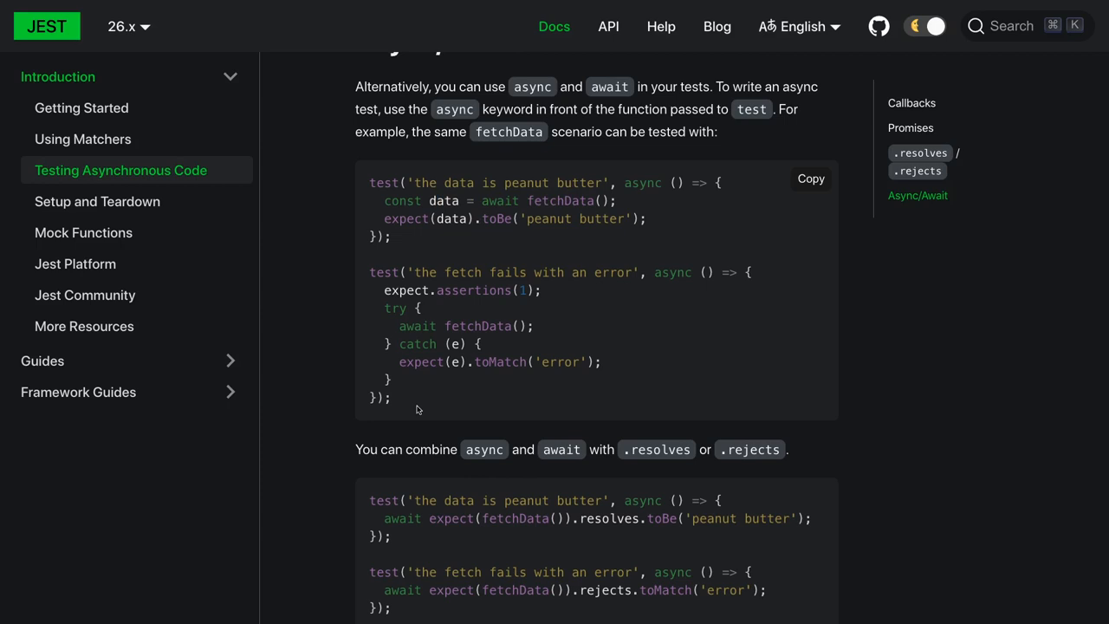
pyautogui.scroll(-3)
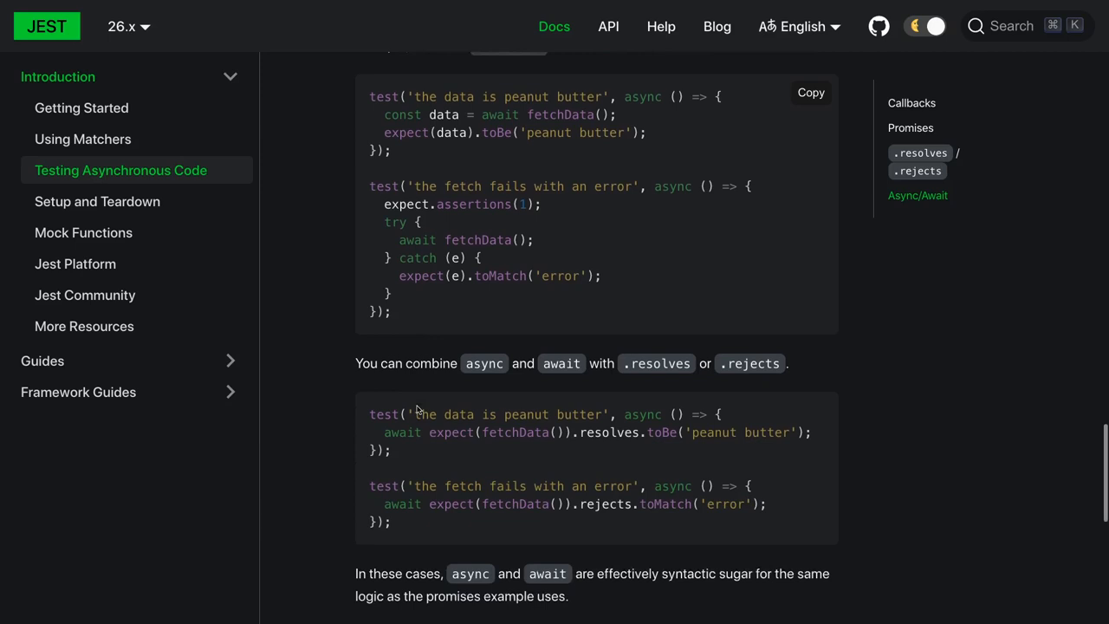
pyautogui.scroll(-3)
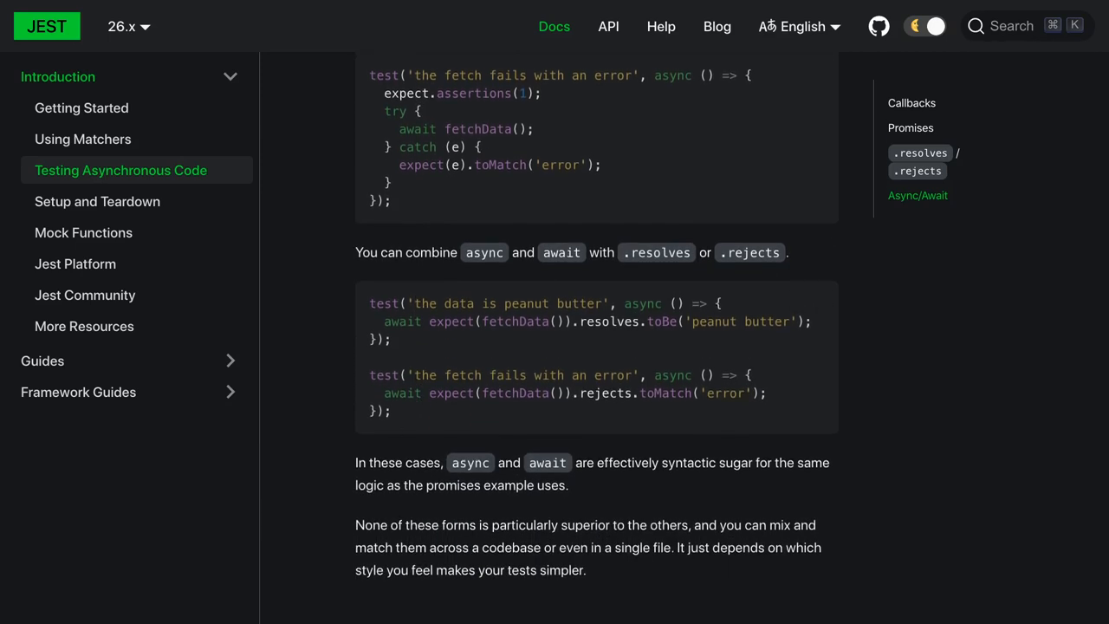
pyautogui.moveTo(307, 254)
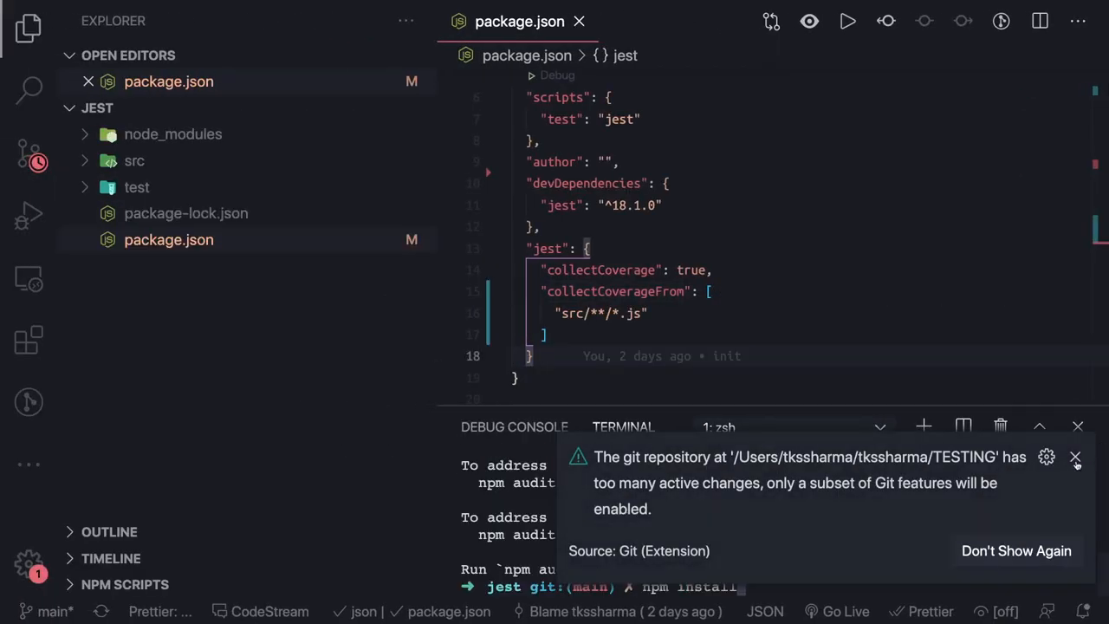
# - Run npm run test, passing 3 tests with coverage, and reveal index.test.js in the test folder
pyautogui.click(1074, 458)
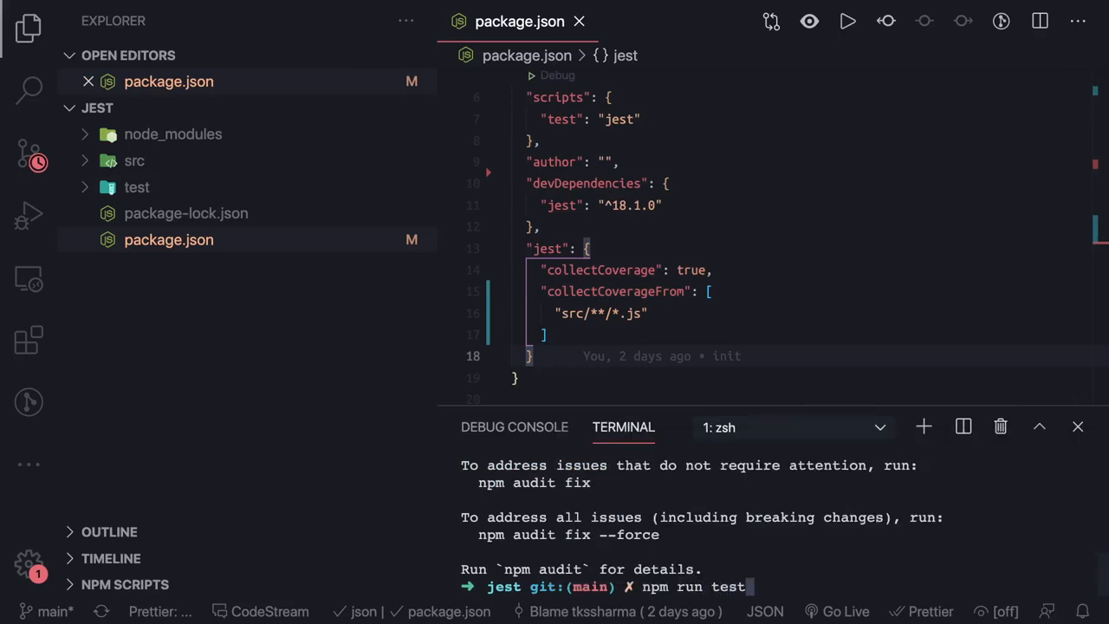
pyautogui.press('Return')
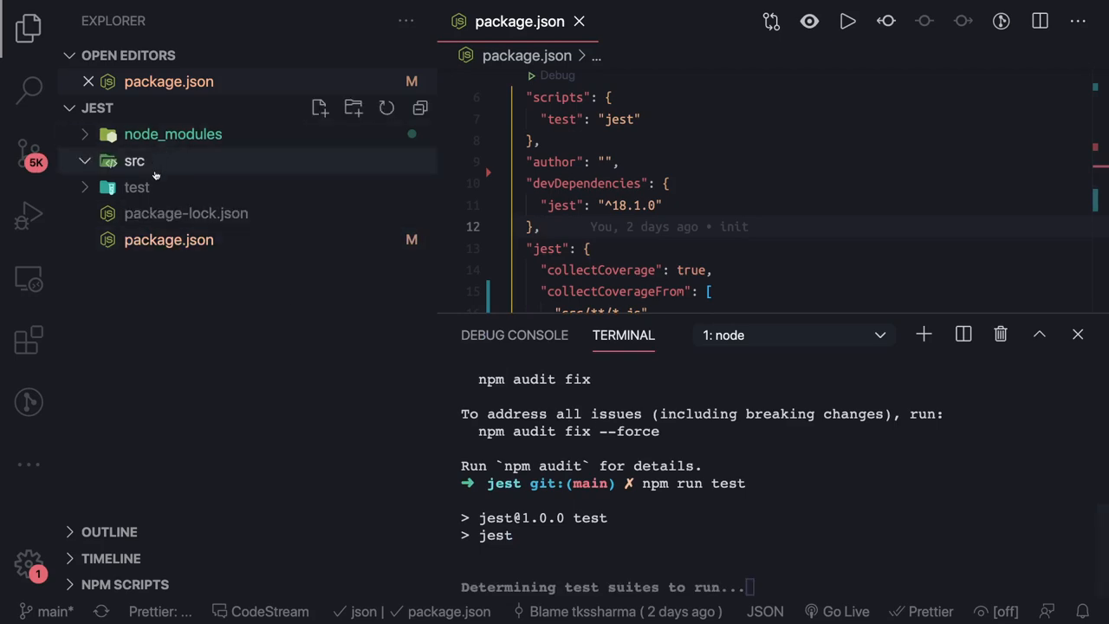
pyautogui.click(135, 159)
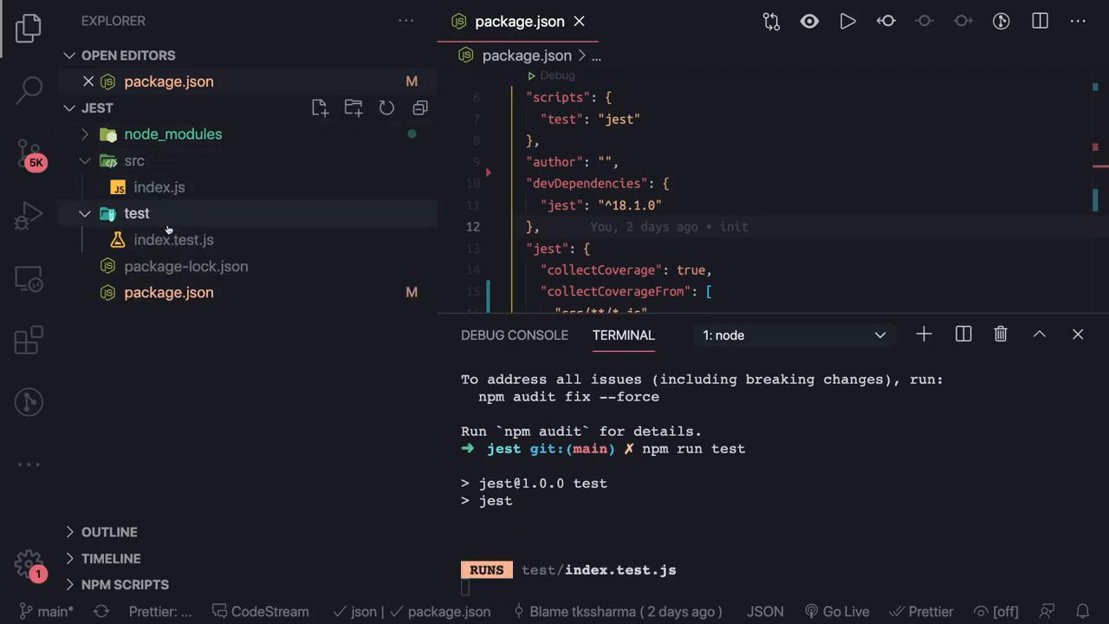
pyautogui.moveTo(173, 239)
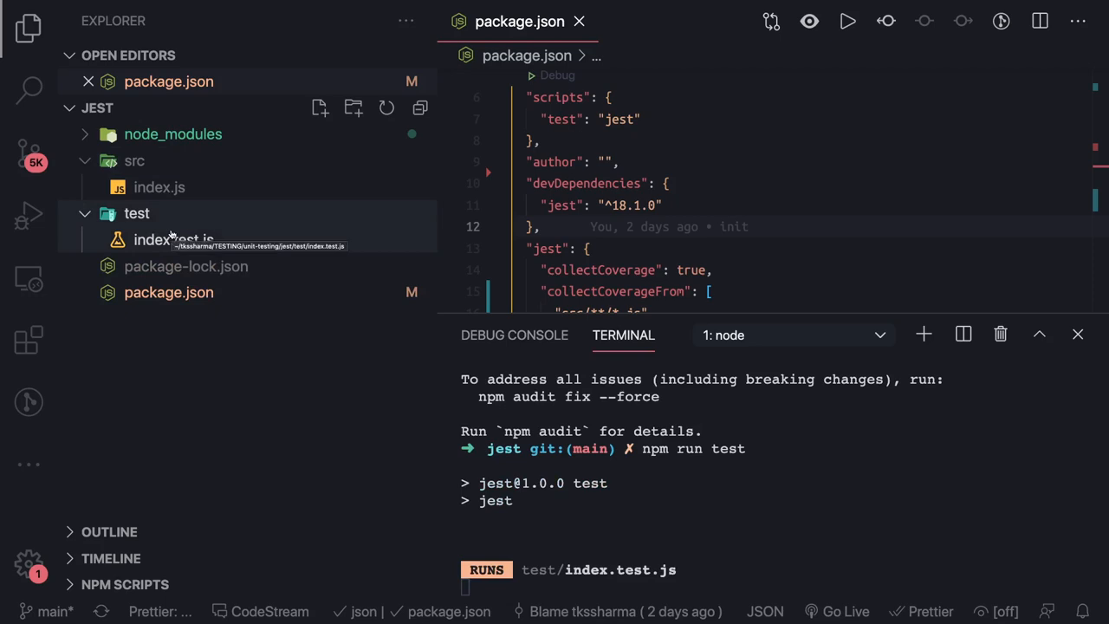
pyautogui.moveTo(173, 246)
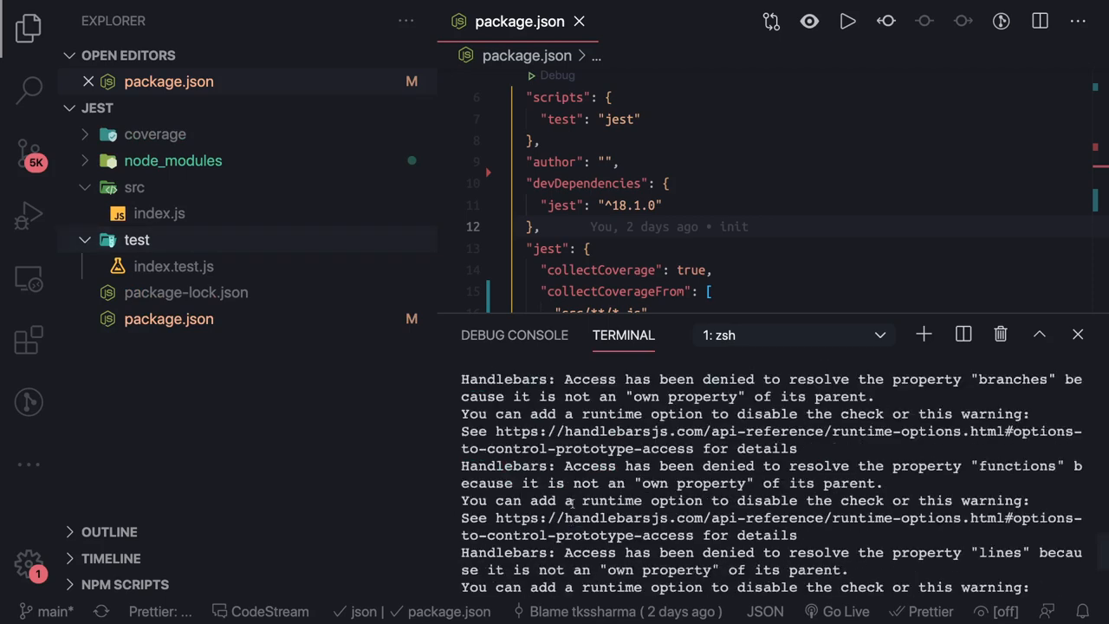
# - Clear the test output from the terminal
pyautogui.scroll(-3)
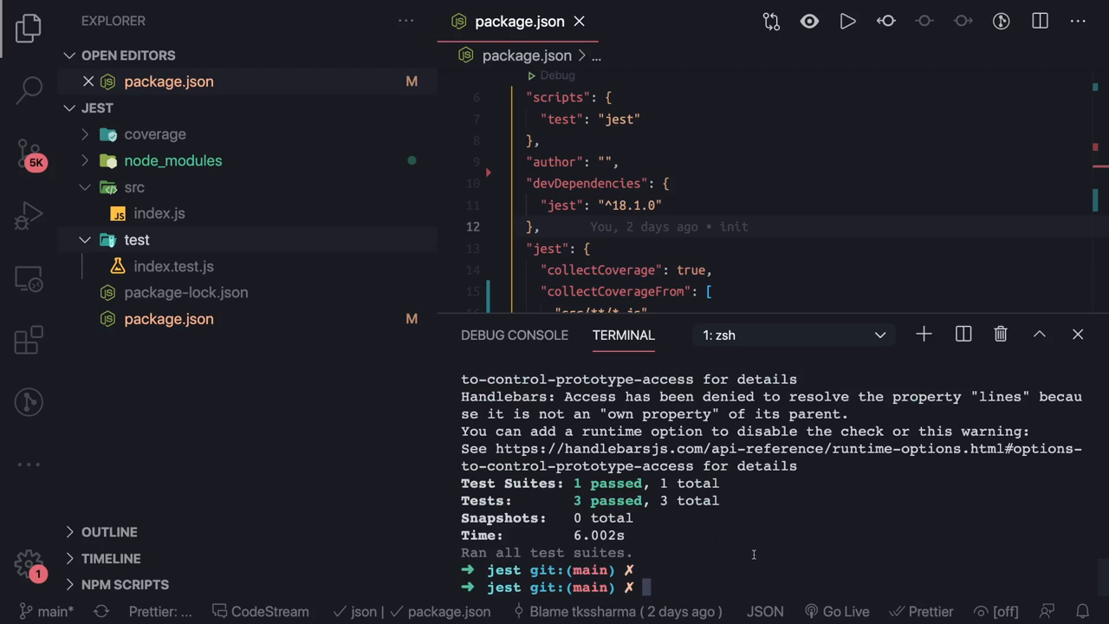
pyautogui.moveTo(679, 561)
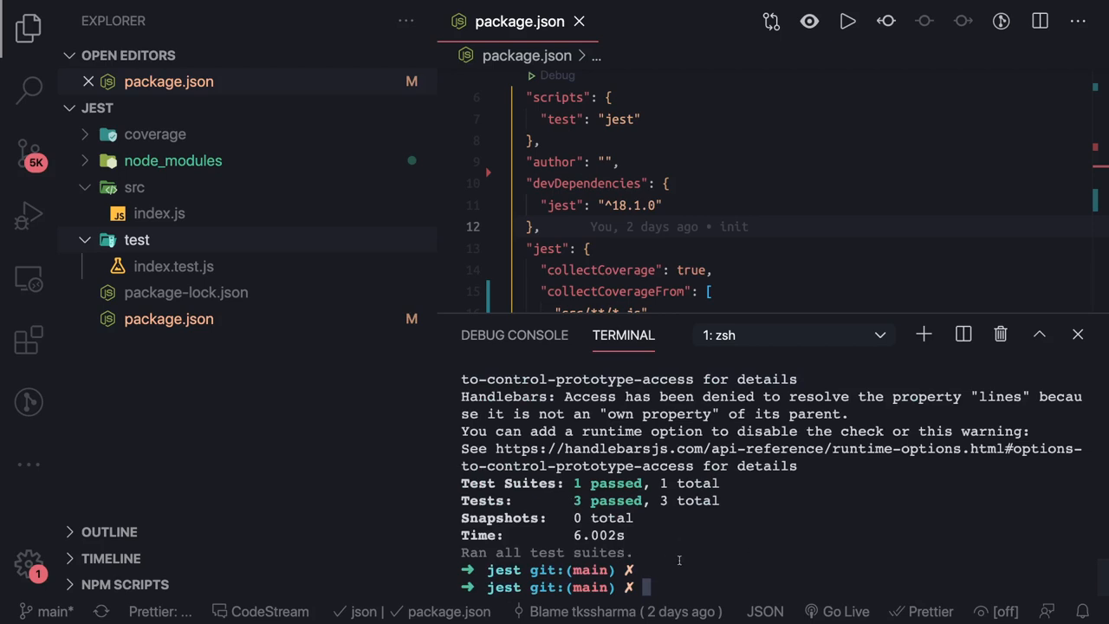
pyautogui.write('cle')
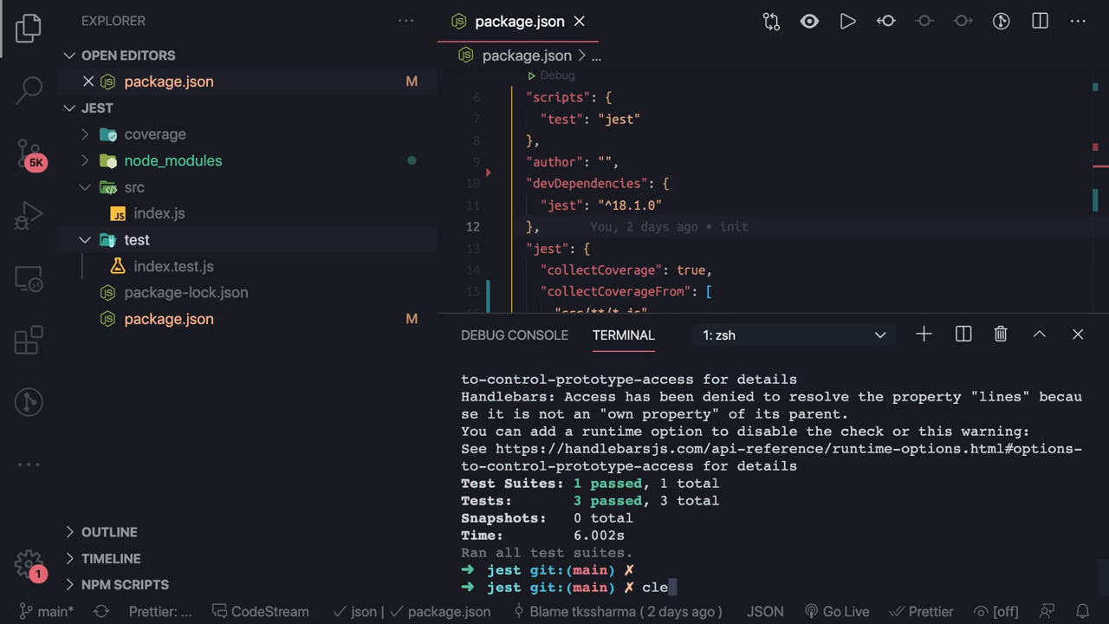
pyautogui.press('Return')
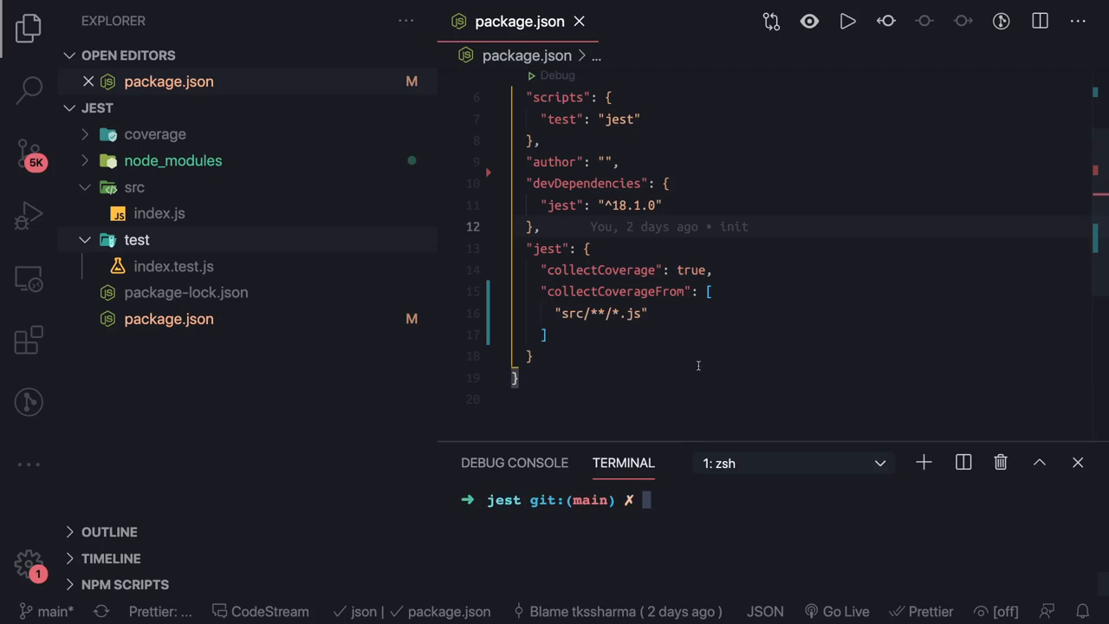
# - Open index.test.js showing the MathLib add and multiply describe blocks
pyautogui.click(174, 267)
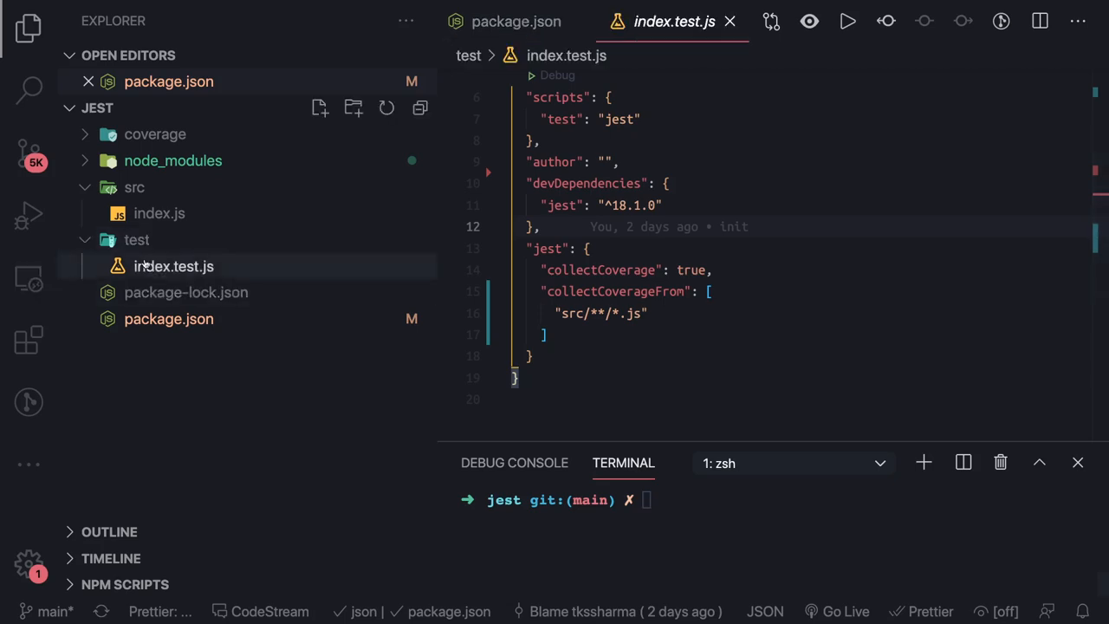
pyautogui.click(173, 267)
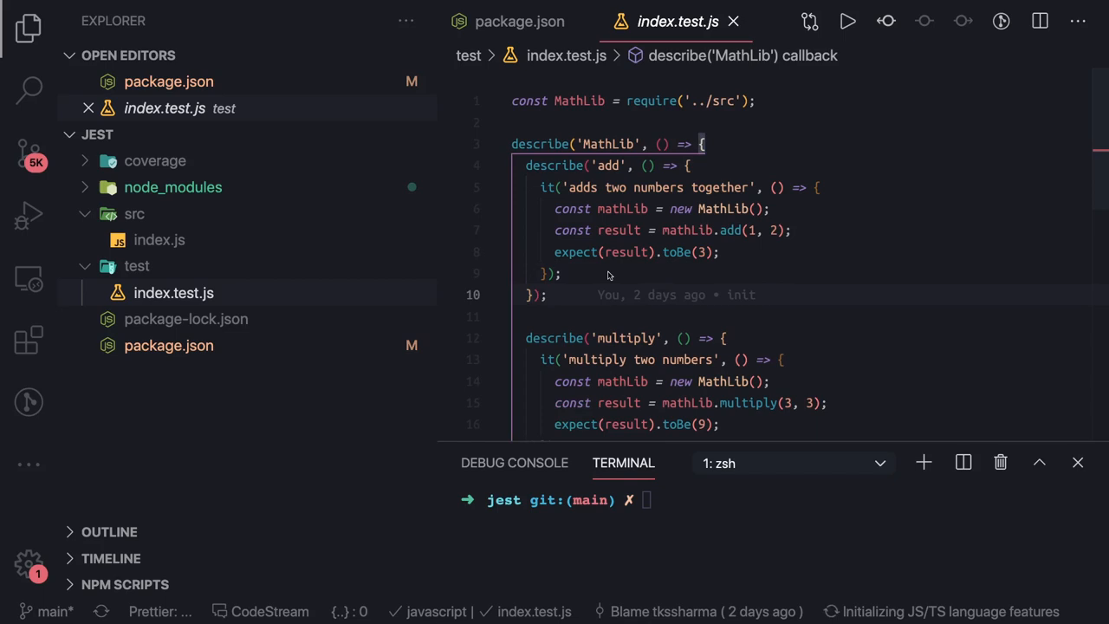
pyautogui.click(582, 253)
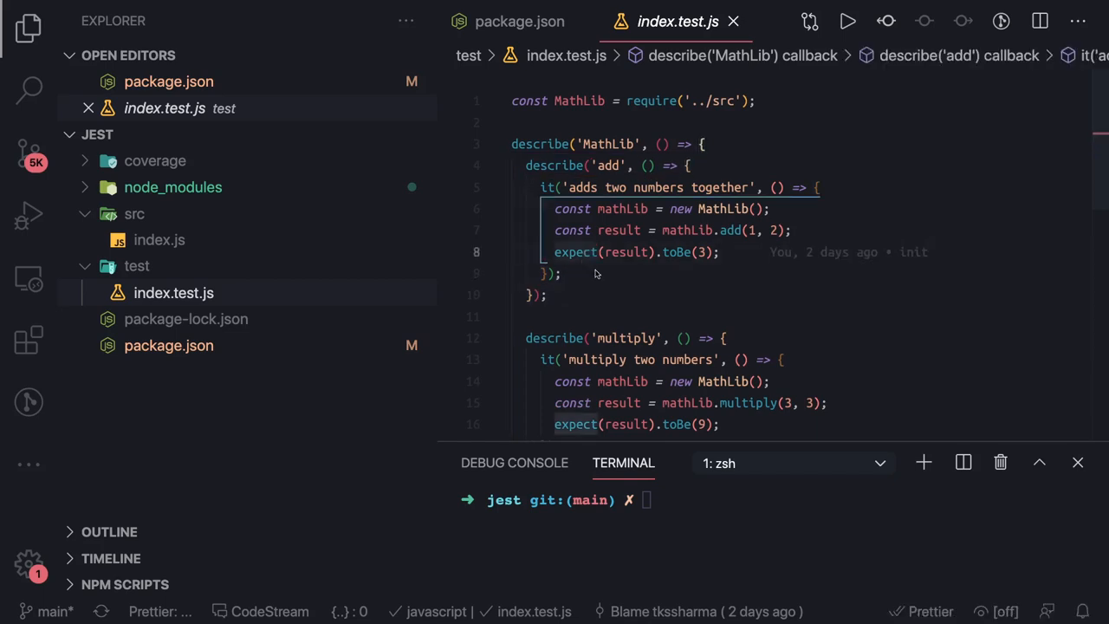
pyautogui.scroll(-3)
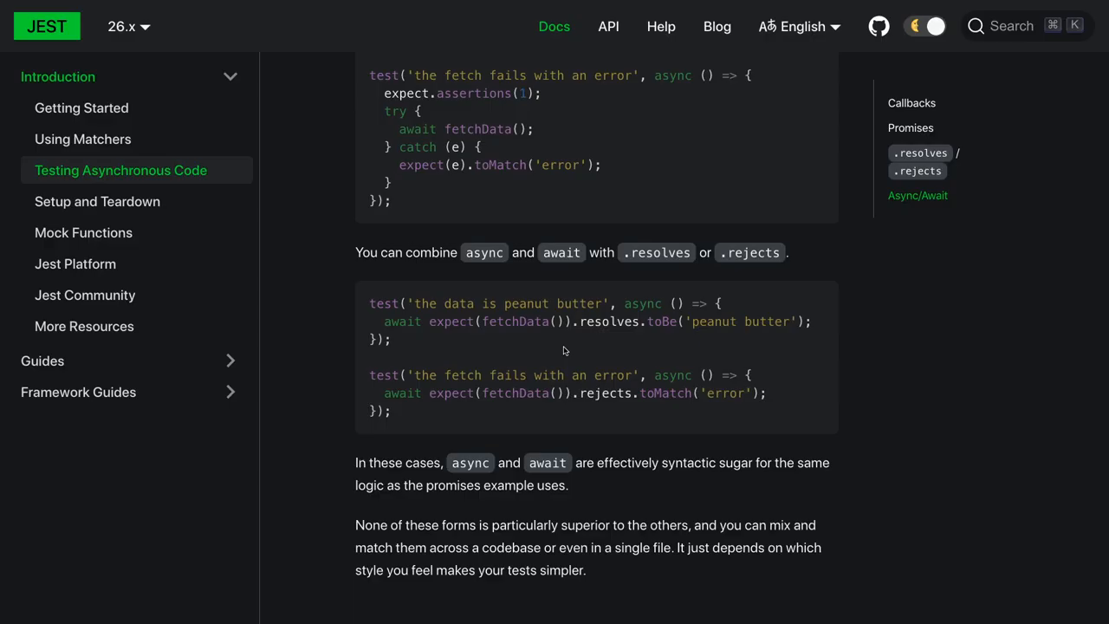
# - Review the async code page once more and go to the Setup and Teardown guide
pyautogui.scroll(3)
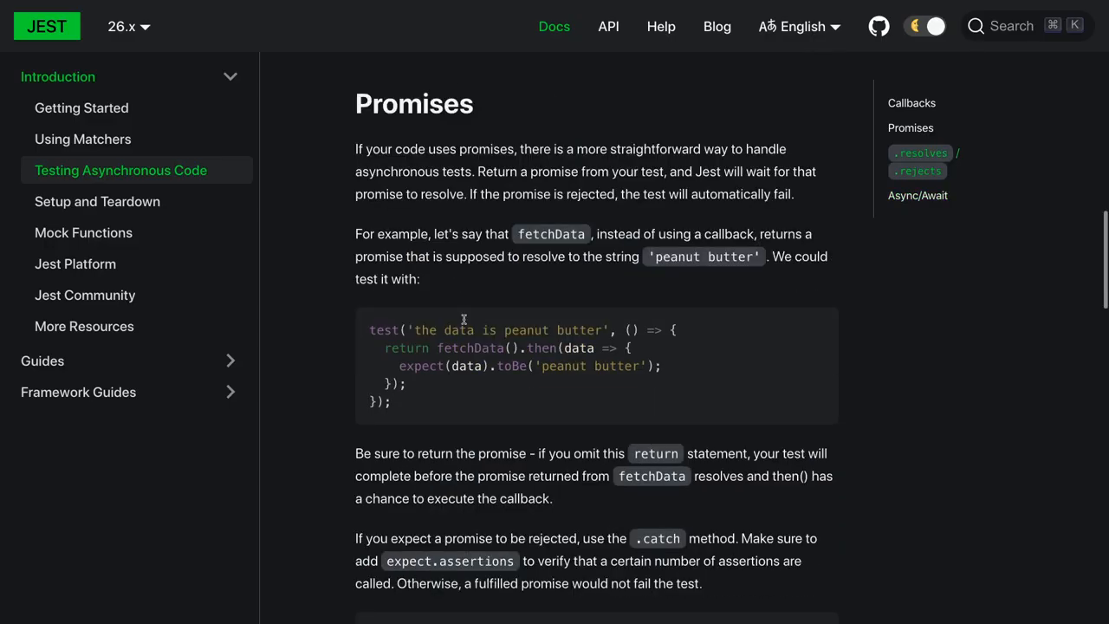
pyautogui.scroll(3)
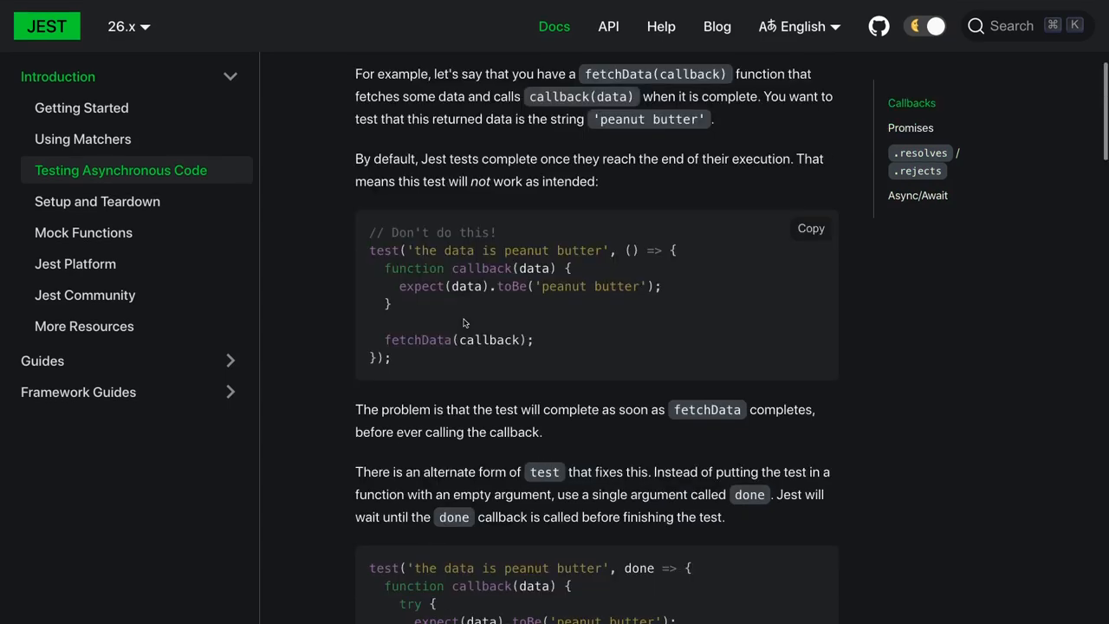
pyautogui.scroll(-3)
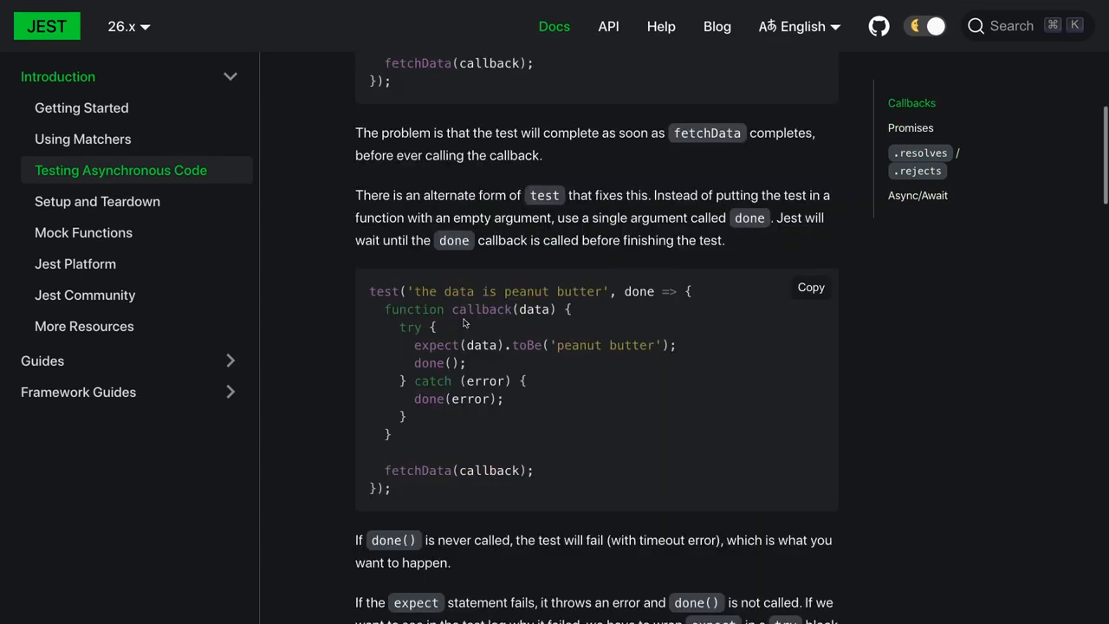
pyautogui.scroll(-3)
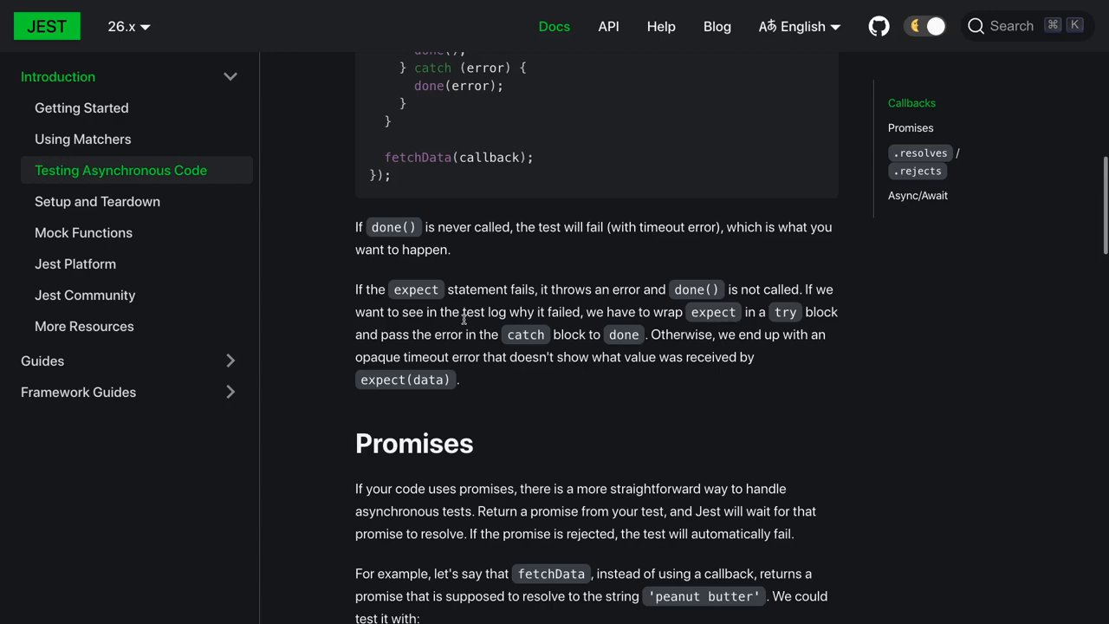
pyautogui.scroll(-3)
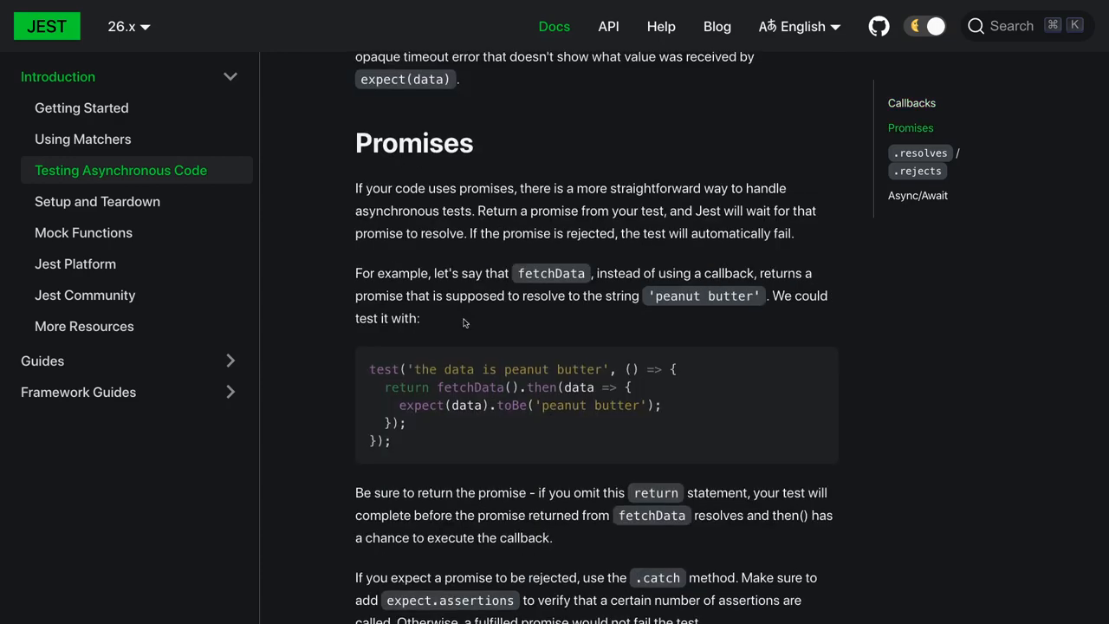
pyautogui.scroll(-3)
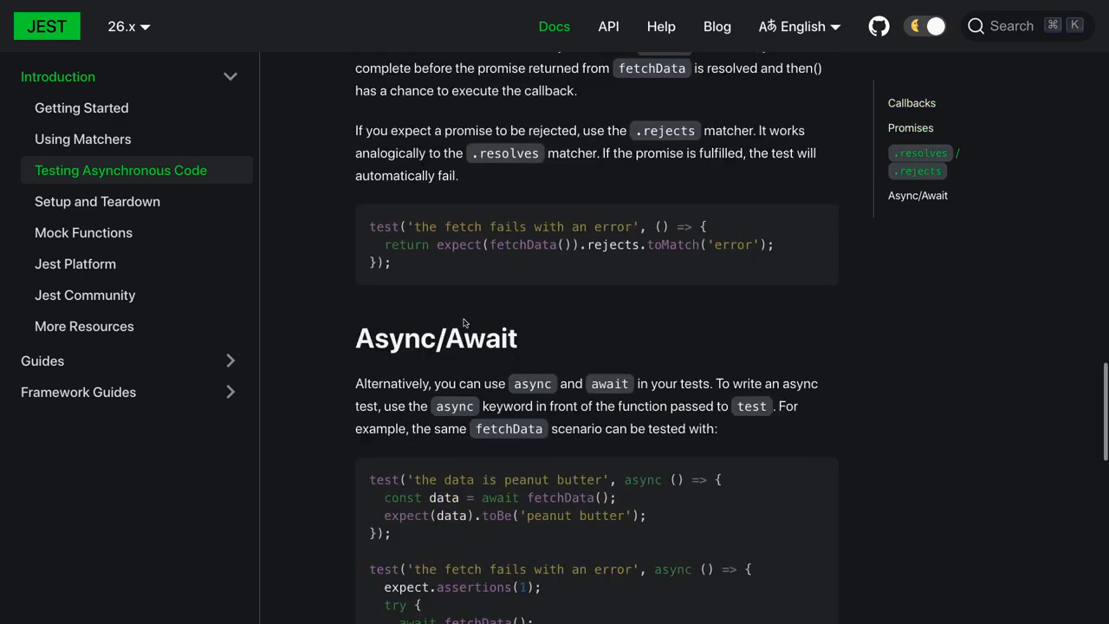
pyautogui.scroll(-3)
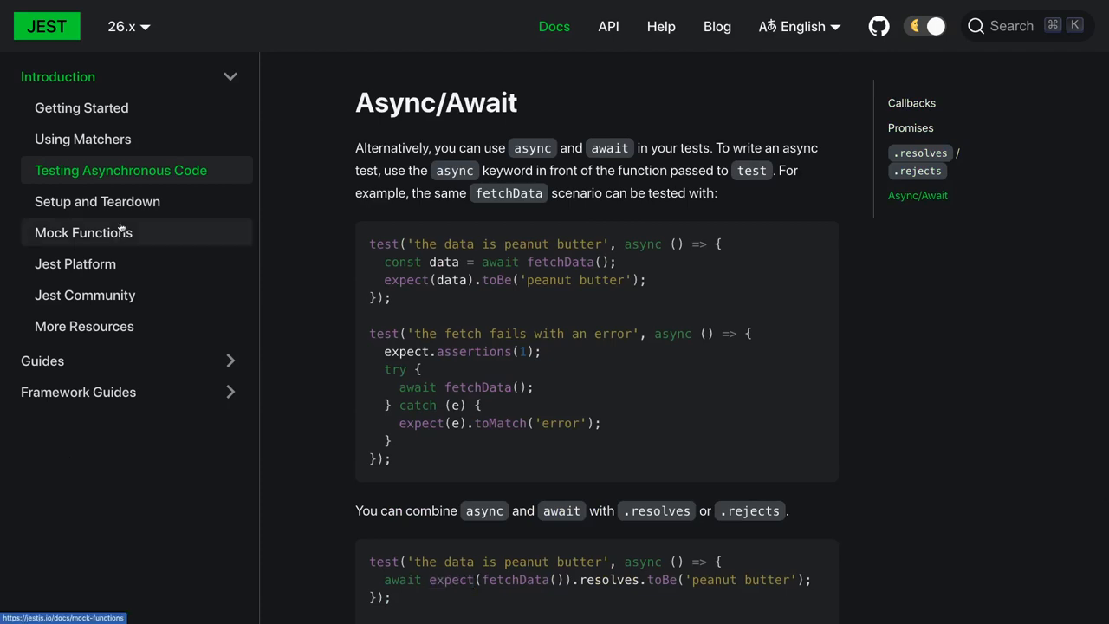
pyautogui.click(97, 201)
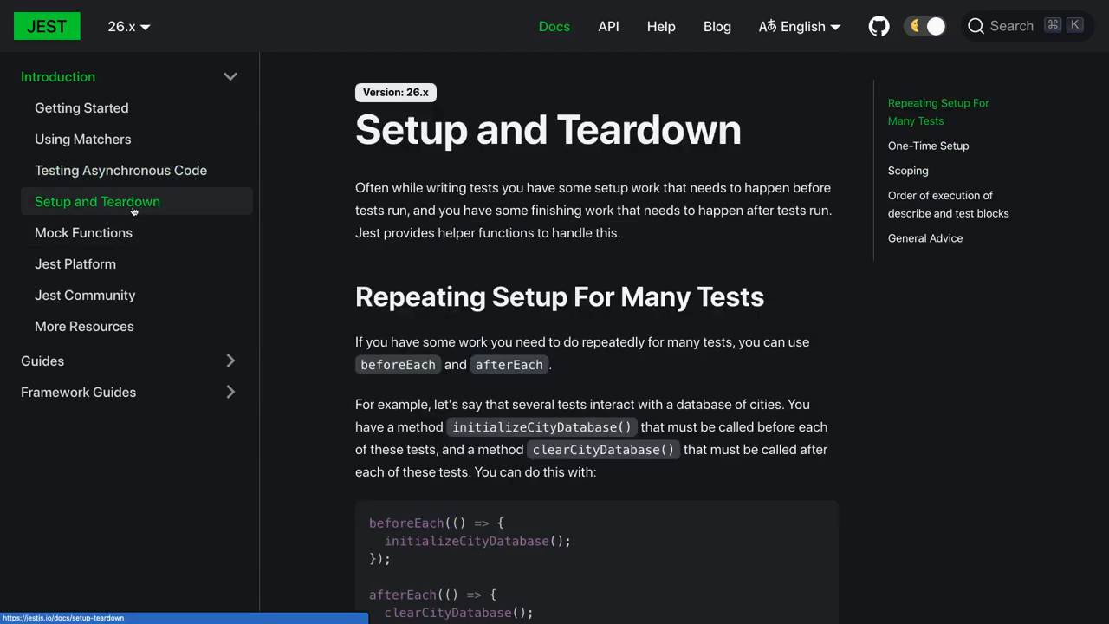
# - Read the repeating beforeEach/afterEach and One-Time Setup beforeAll examples
pyautogui.scroll(-3)
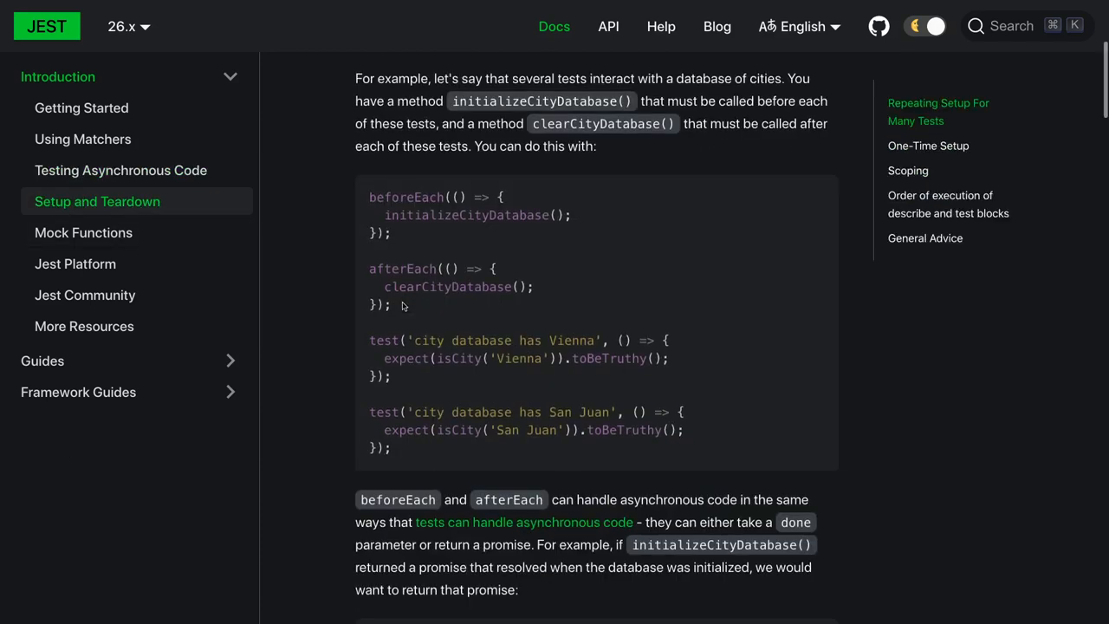
pyautogui.moveTo(596, 320)
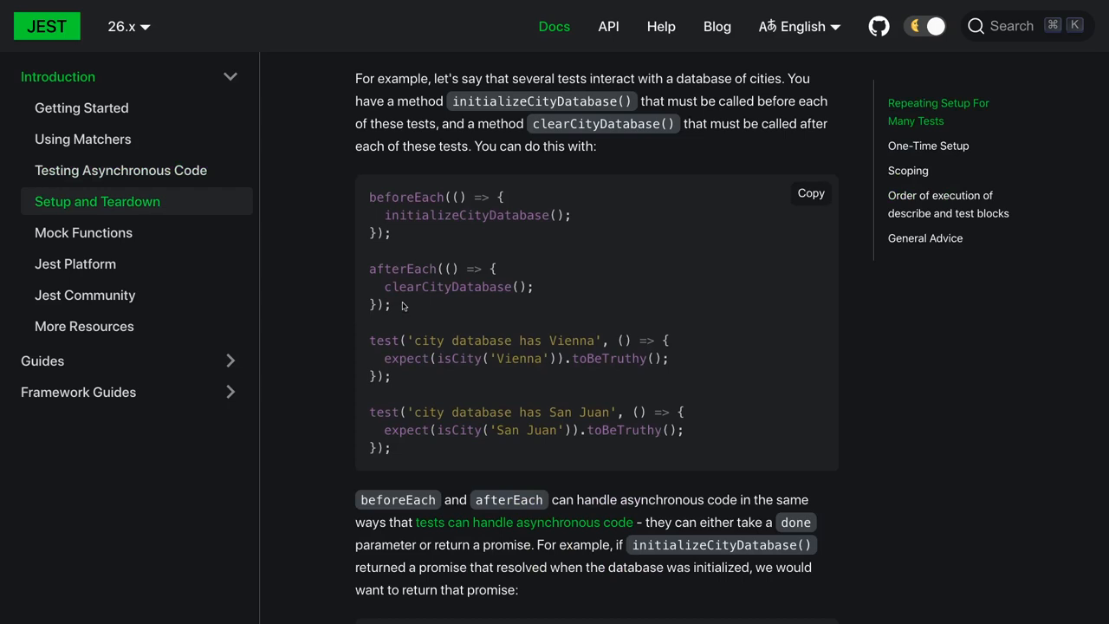
pyautogui.moveTo(437, 312)
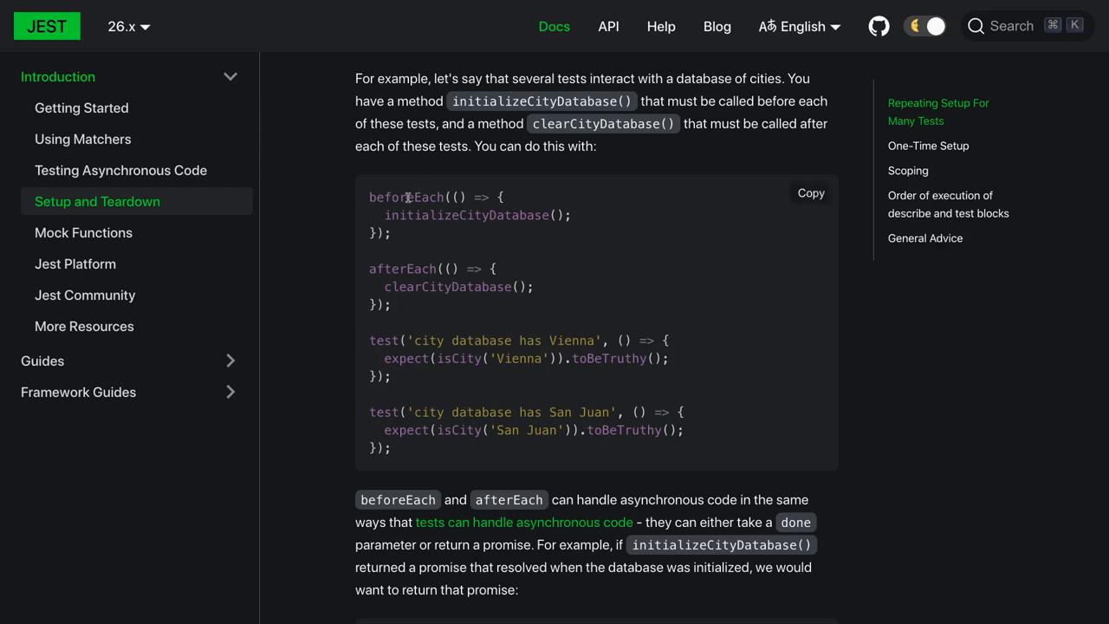
pyautogui.scroll(-3)
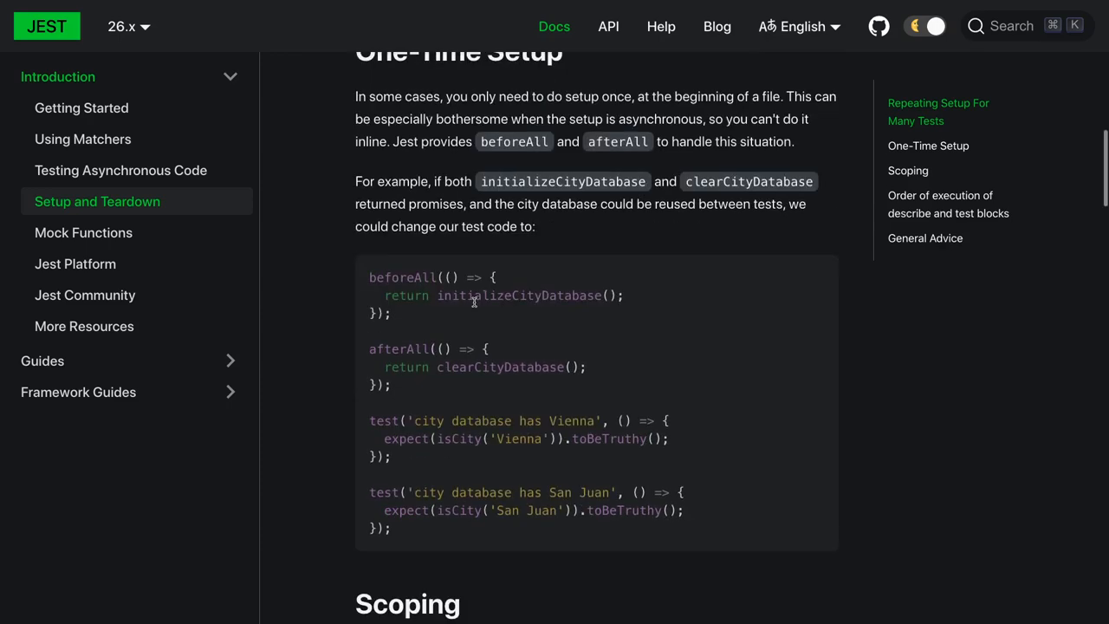
pyautogui.scroll(-3)
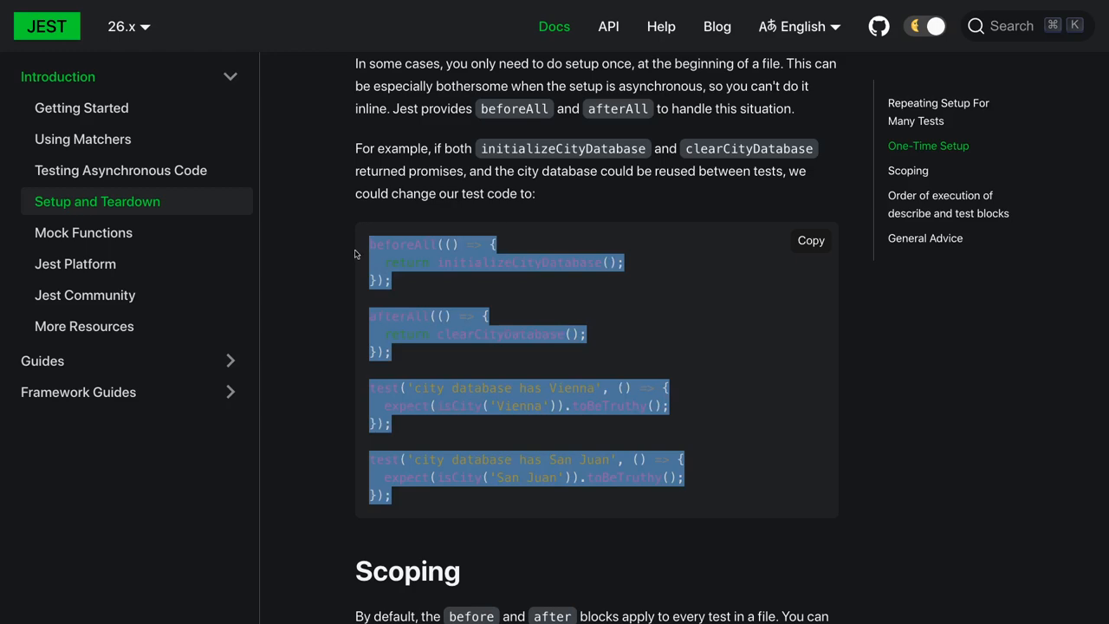
pyautogui.click(433, 268)
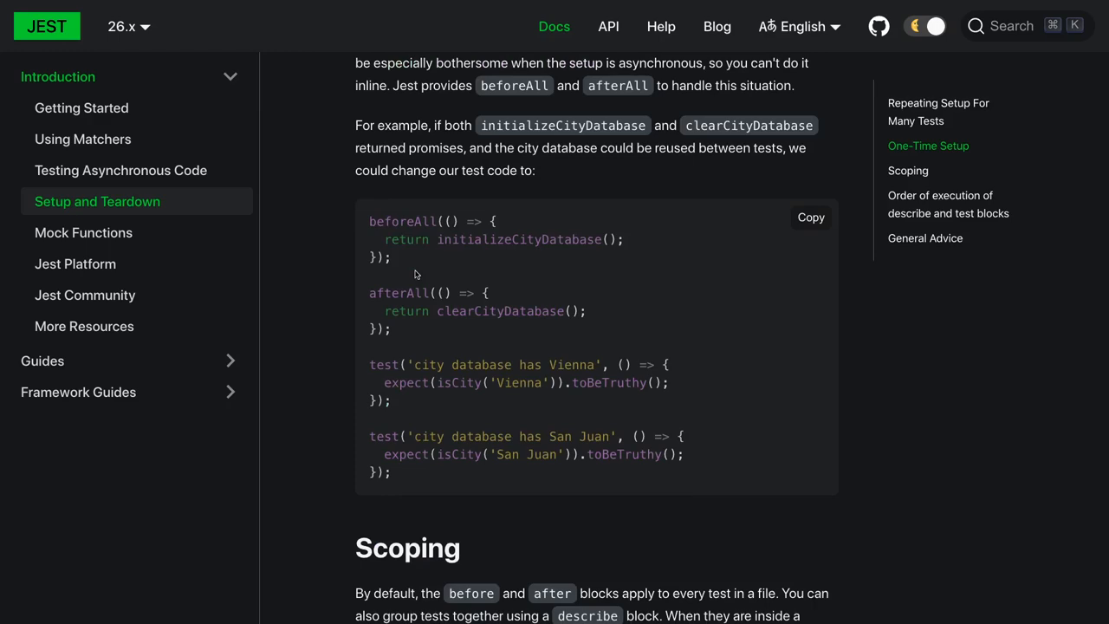
# - Read the Scoping section down to the beforeAll/afterAll hook execution order example
pyautogui.scroll(3)
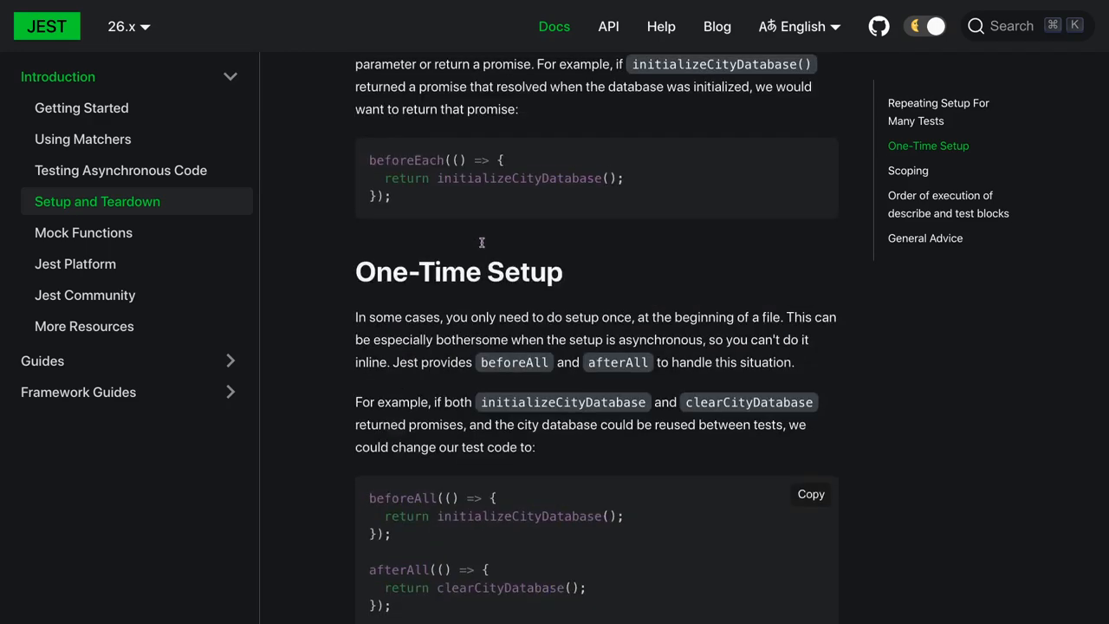
pyautogui.scroll(3)
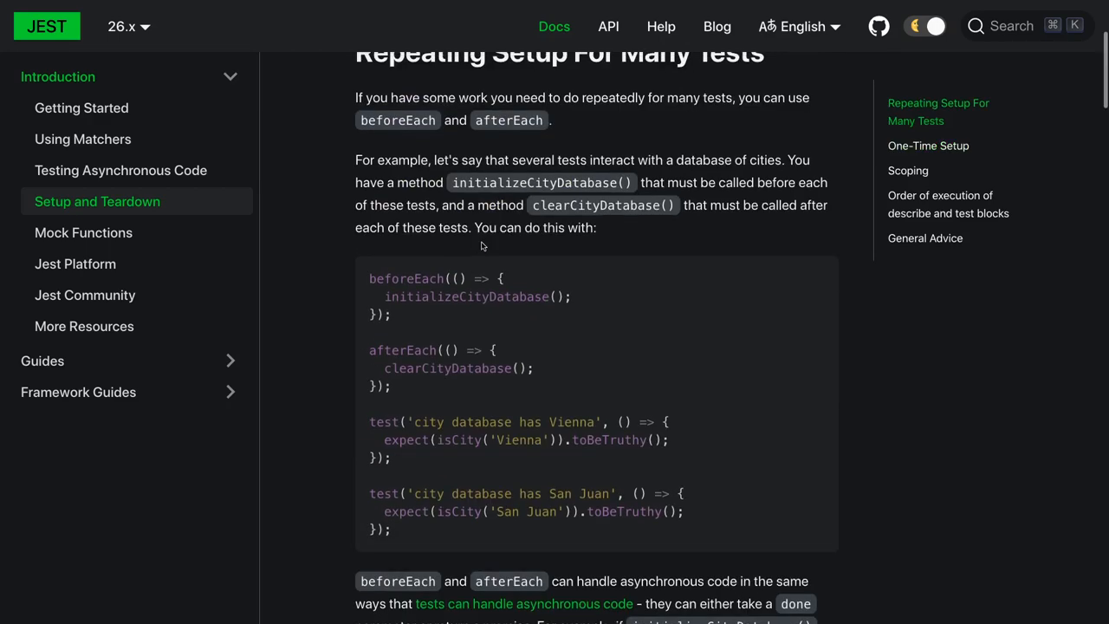
pyautogui.scroll(-3)
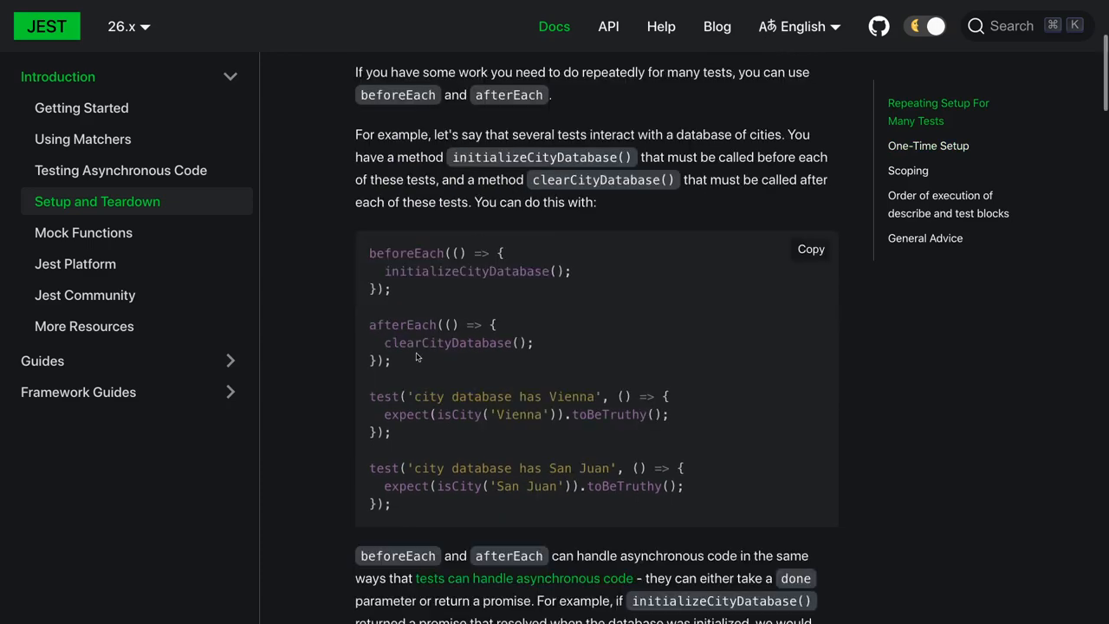
pyautogui.scroll(-3)
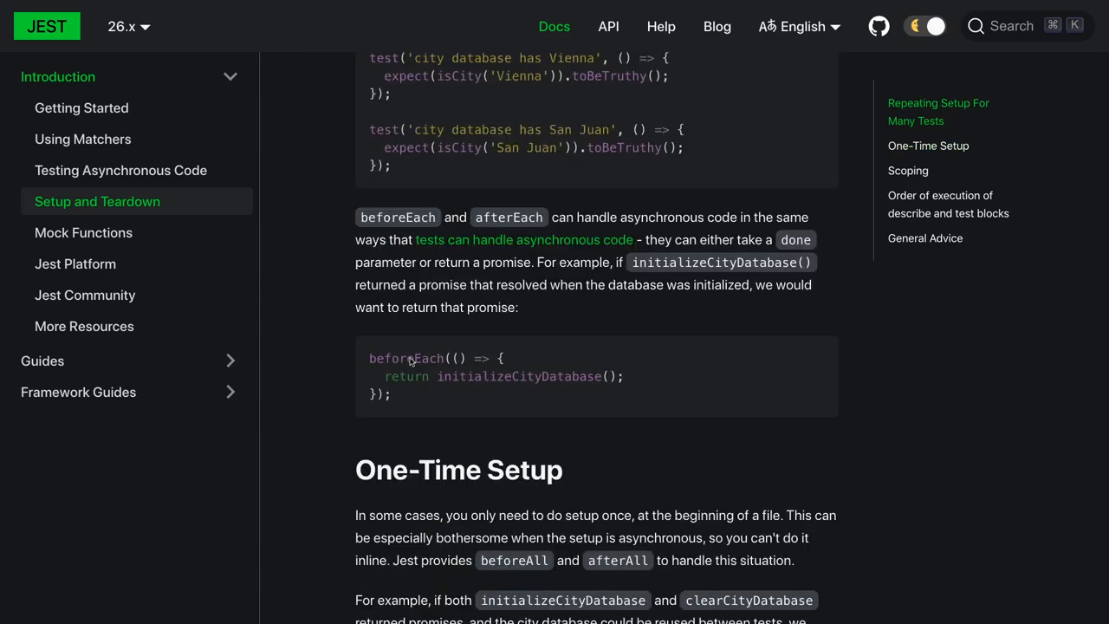
pyautogui.scroll(-3)
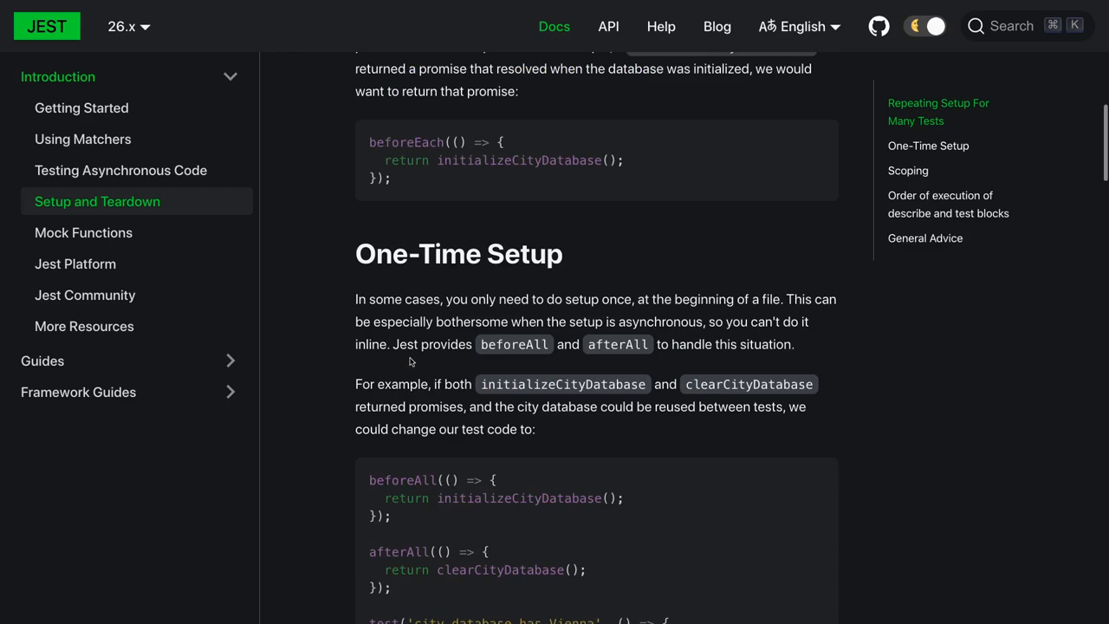
pyautogui.scroll(-3)
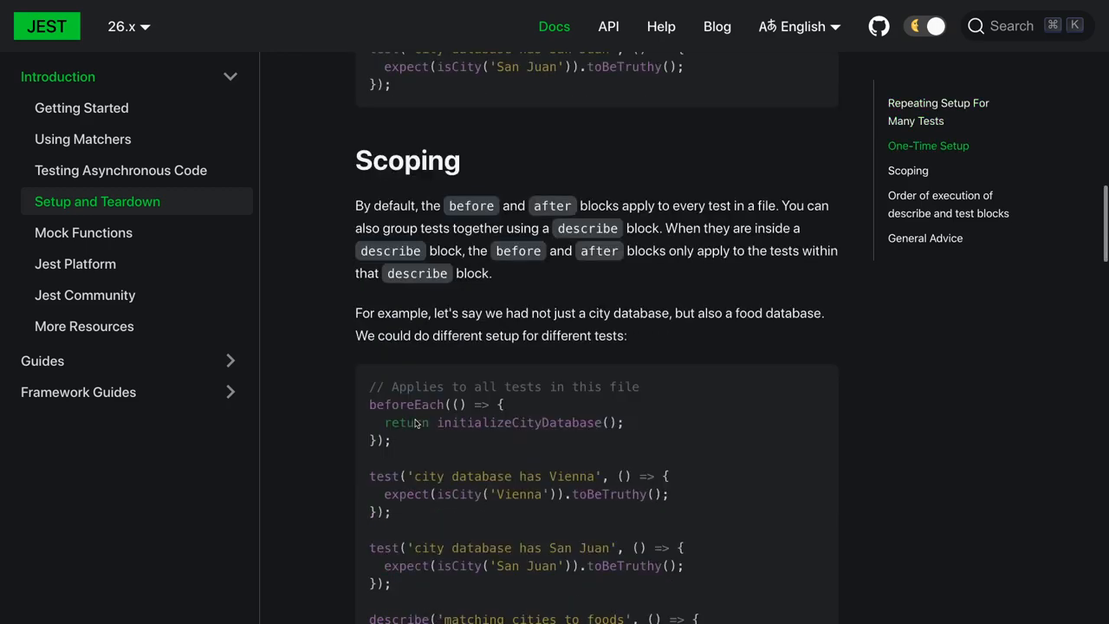
pyautogui.scroll(-3)
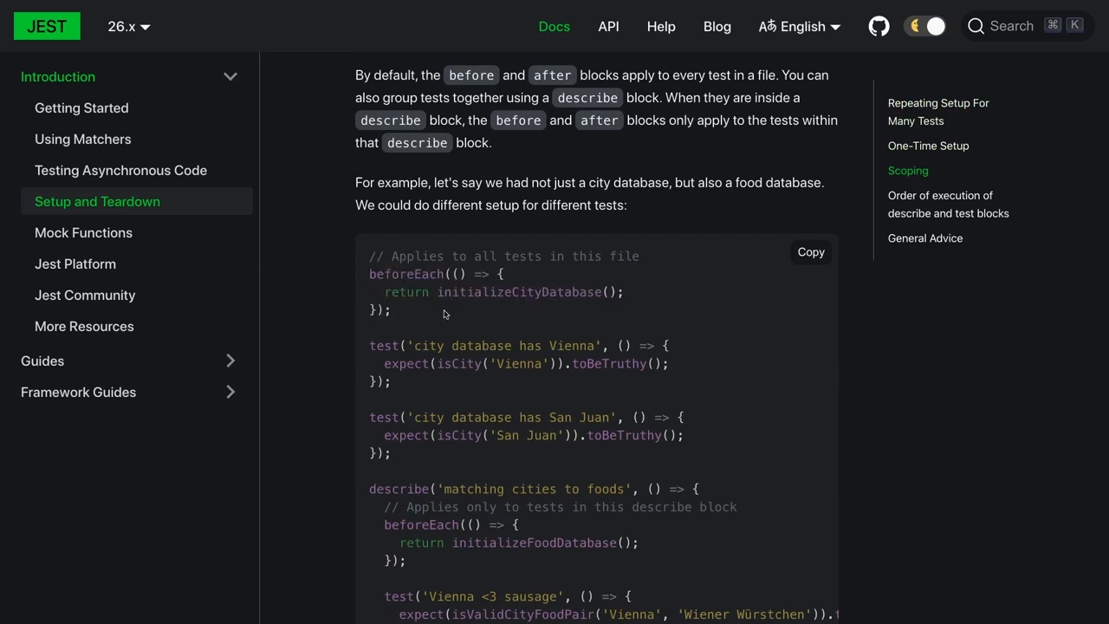
pyautogui.scroll(-3)
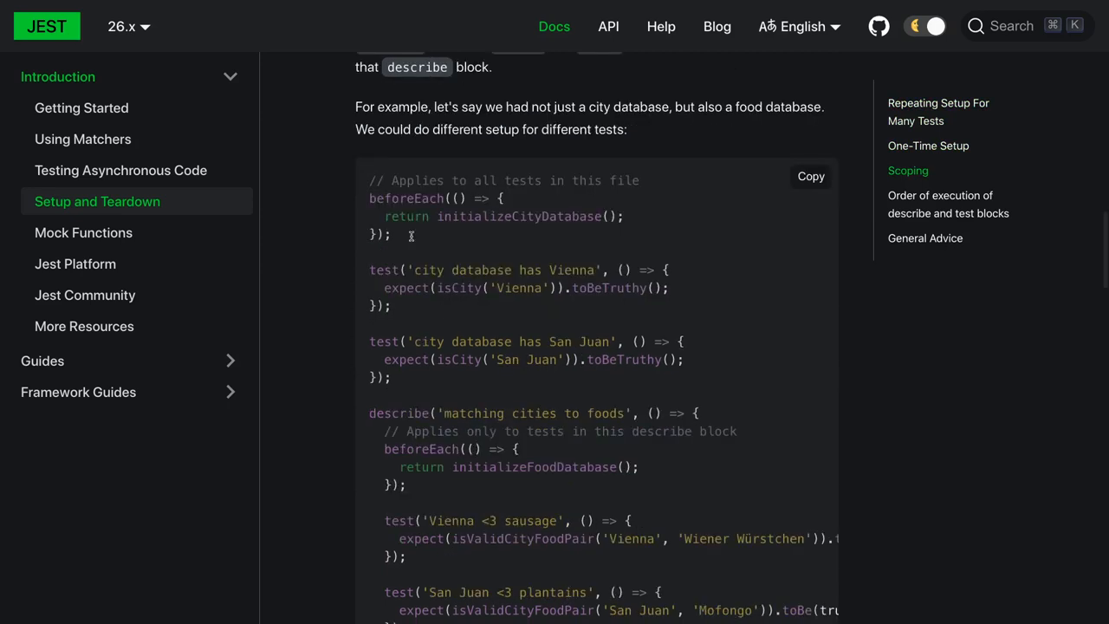
pyautogui.moveTo(442, 444)
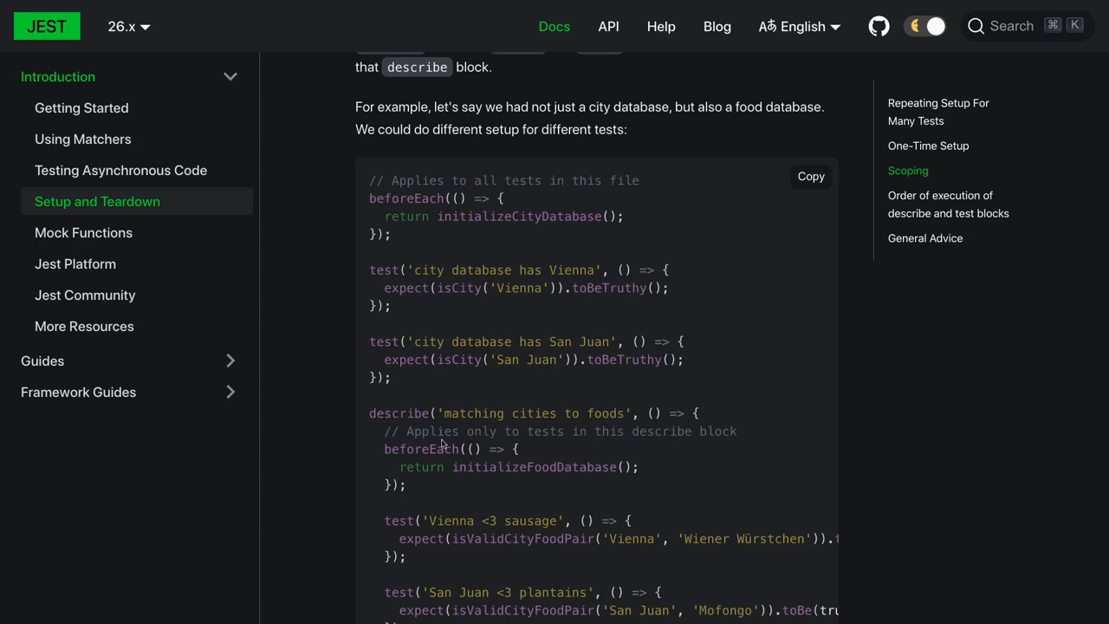
pyautogui.scroll(-3)
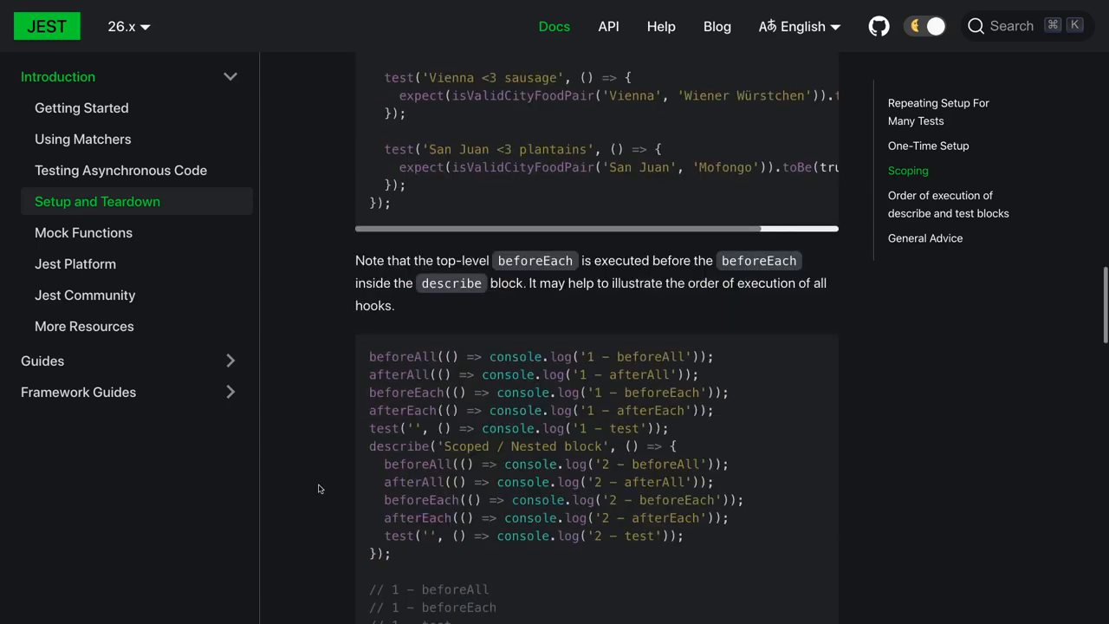
# - Reach the 'Order of execution of describe and test blocks' example test file
pyautogui.scroll(-3)
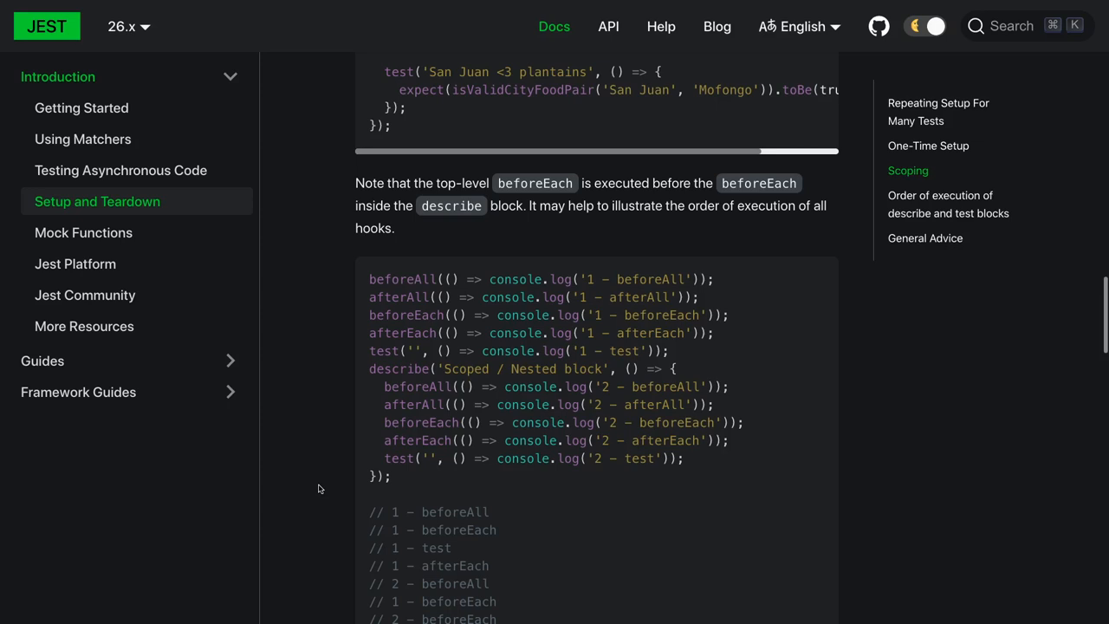
pyautogui.scroll(-3)
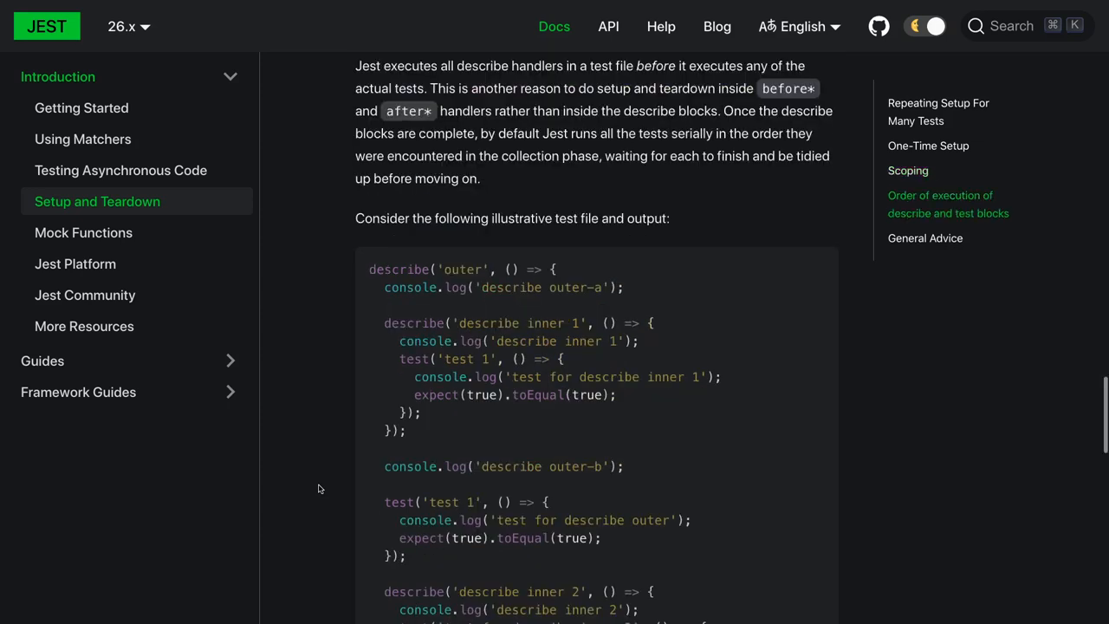
pyautogui.scroll(-3)
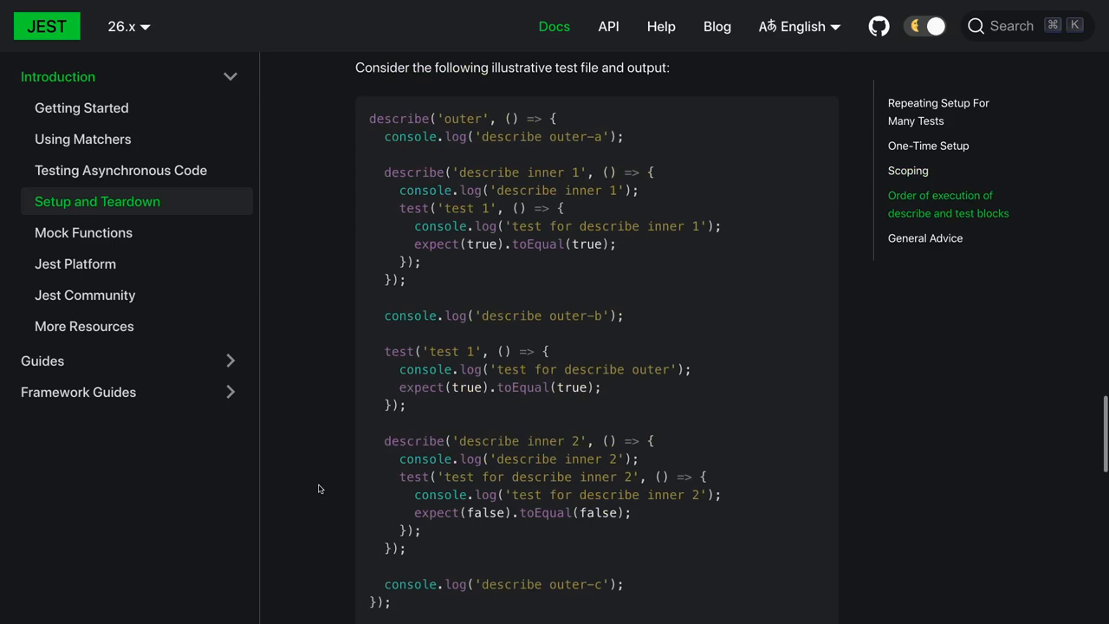
pyautogui.moveTo(364, 429)
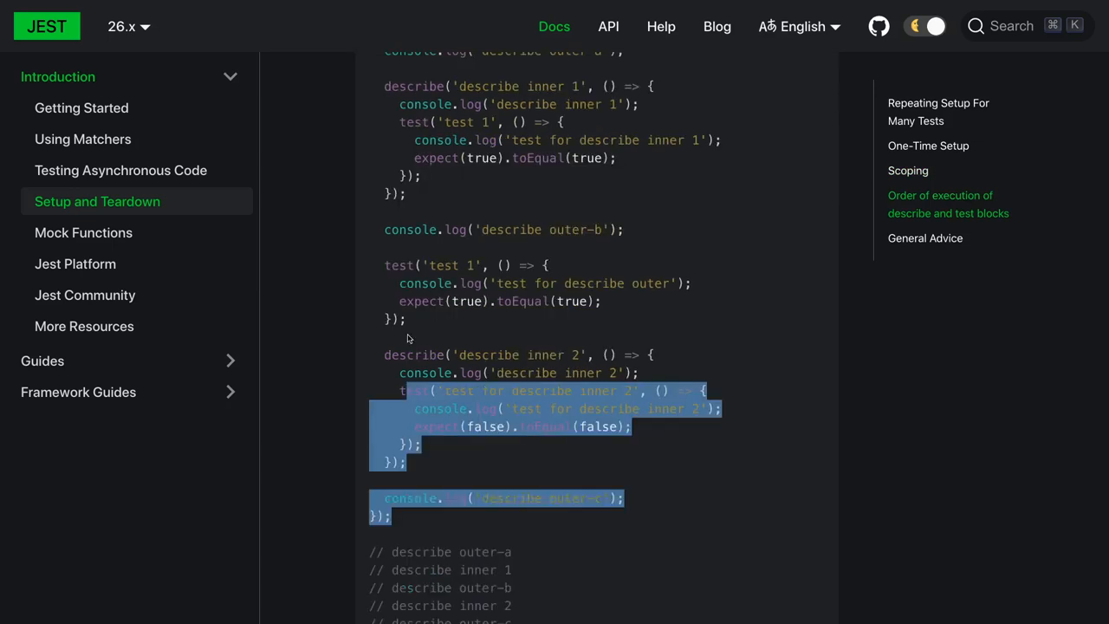
pyautogui.scroll(3)
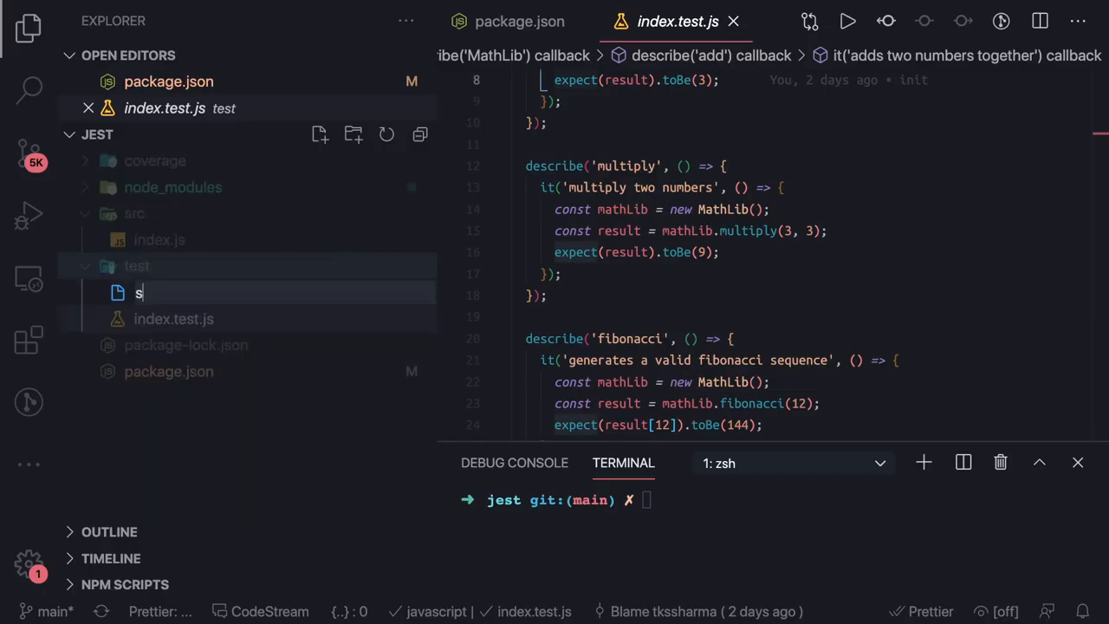
# - Create scope.test.js in the test folder with the nested describe example
pyautogui.write('cope.test.js')
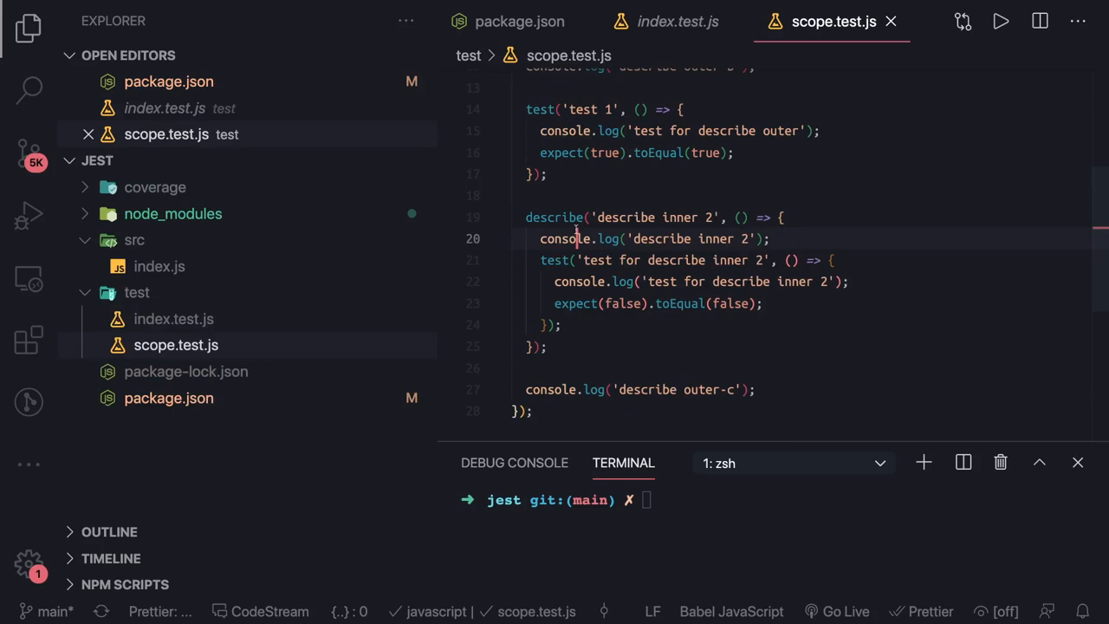
# - Fold test 1 and describe inner 2 in scope.test.js, leaving describe inner 1 expanded
pyautogui.scroll(3)
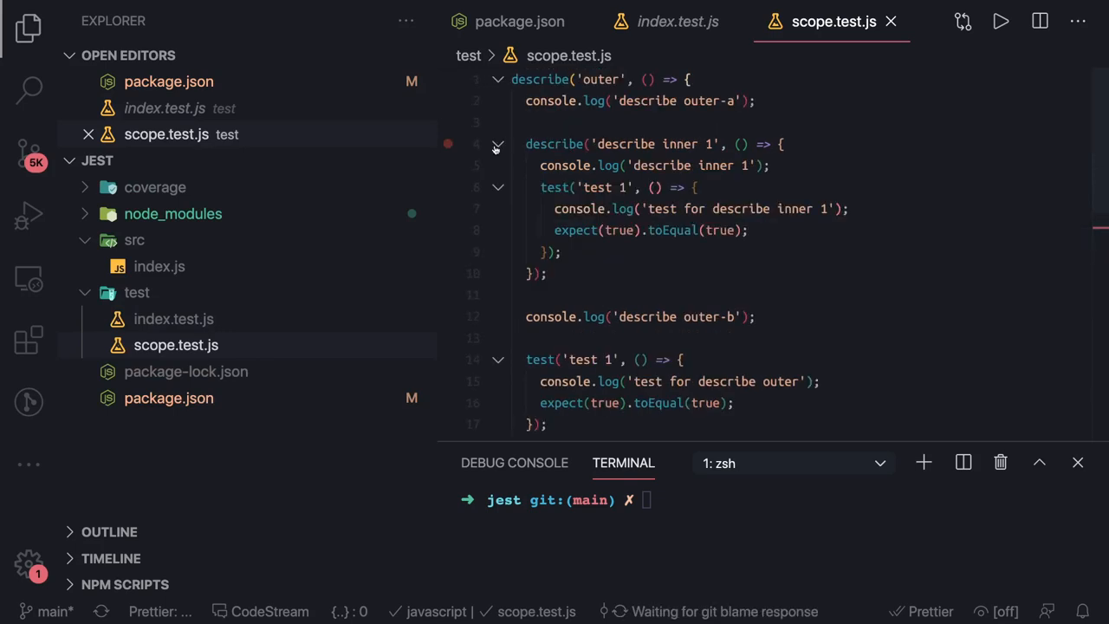
pyautogui.click(499, 144)
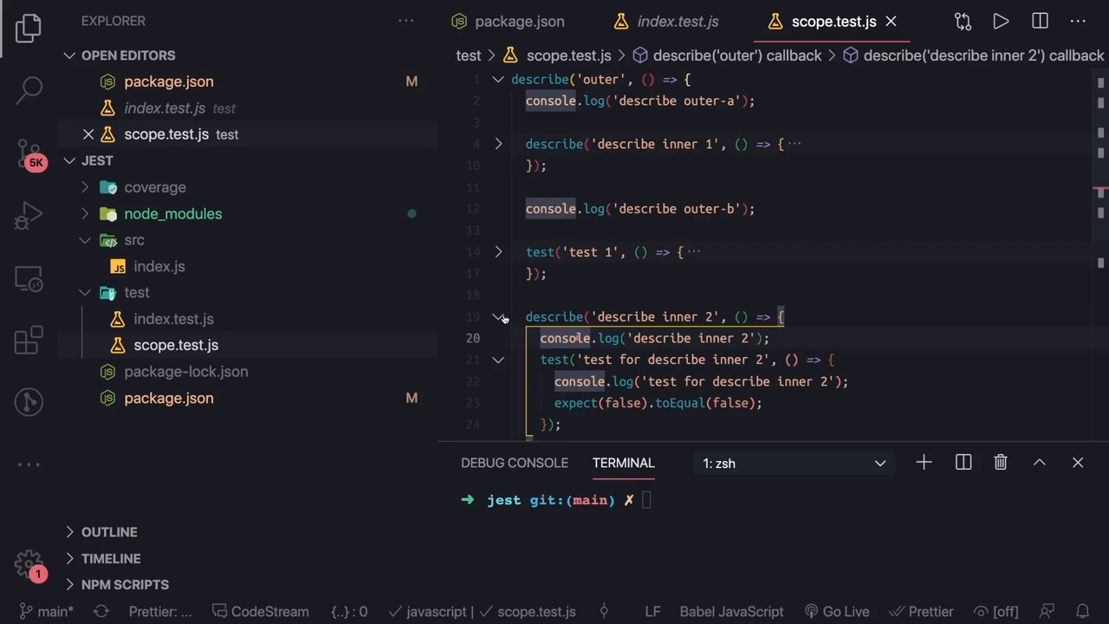
pyautogui.click(499, 144)
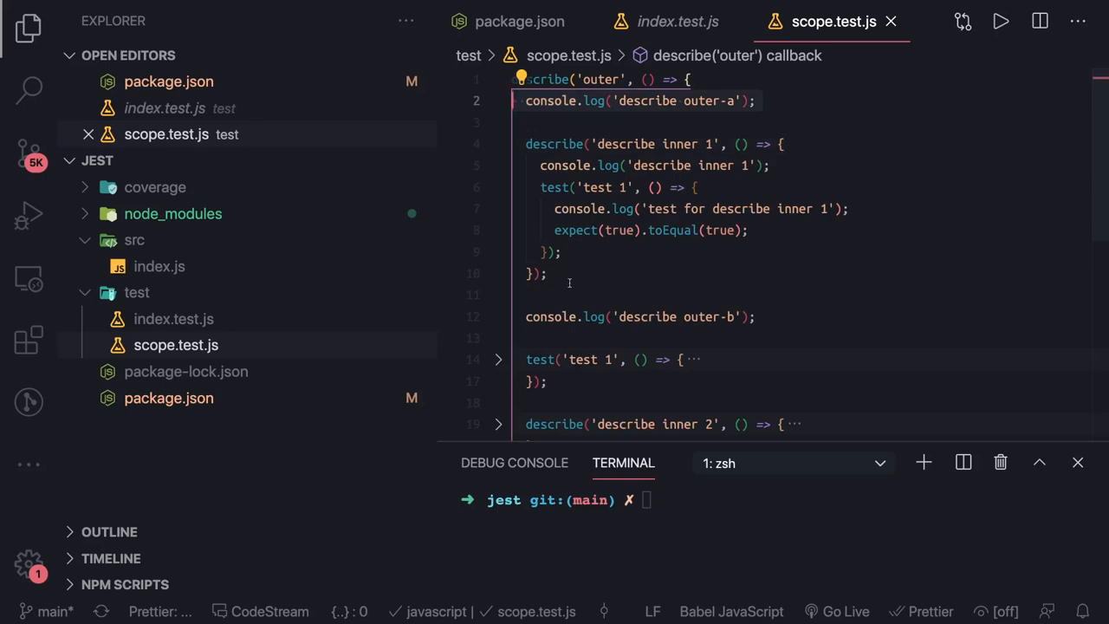
pyautogui.write('clear')
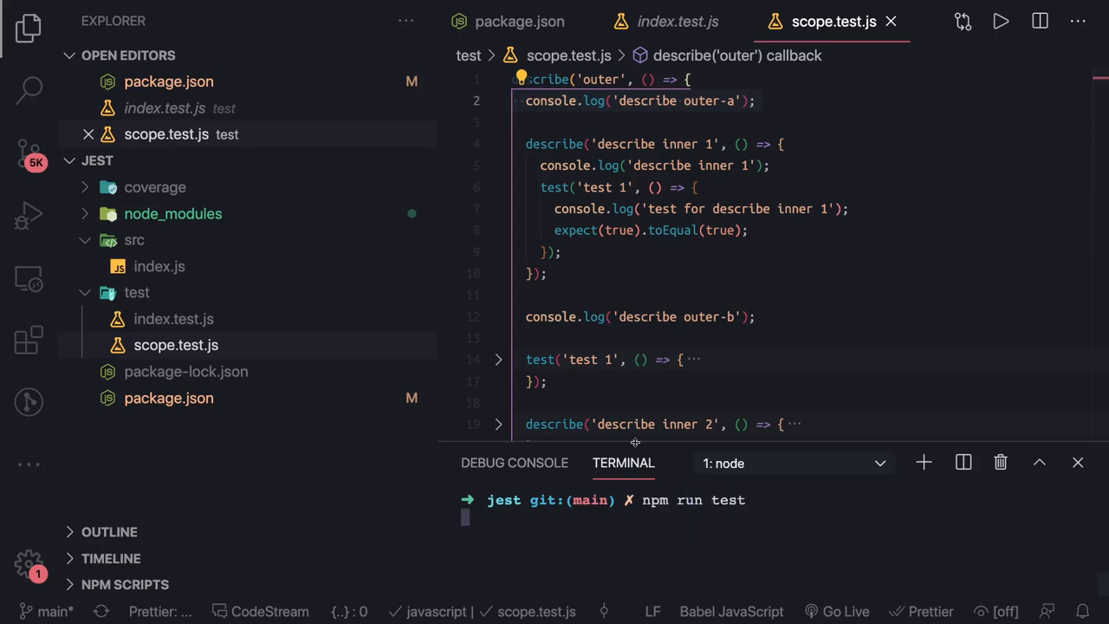
# - Enlarge the terminal panel to give the npm run test output more room
pyautogui.moveTo(634, 443); pyautogui.dragTo(634, 412)
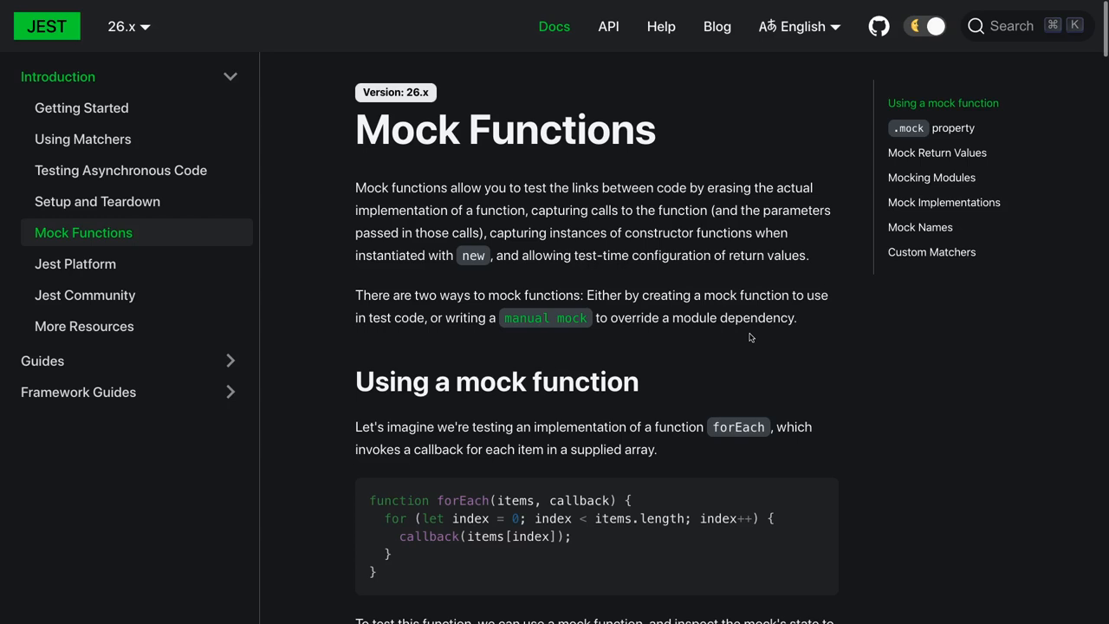
# - Highlight the jest.fn mock callback in the first example and continue to Mock Return Values
pyautogui.scroll(-3)
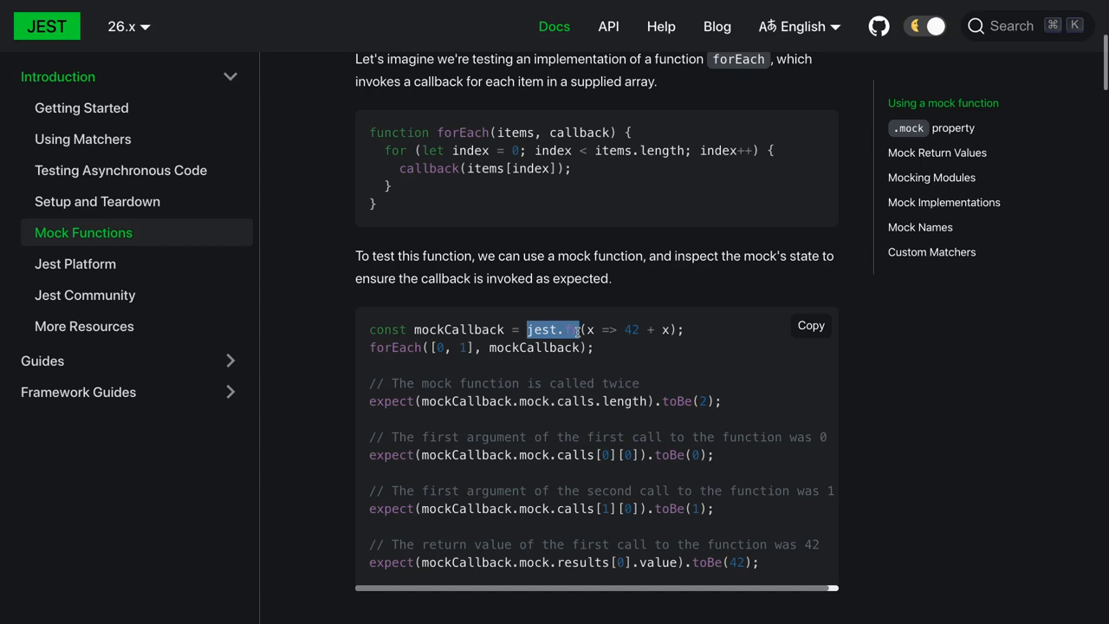
pyautogui.moveTo(572, 329); pyautogui.dragTo(684, 329)
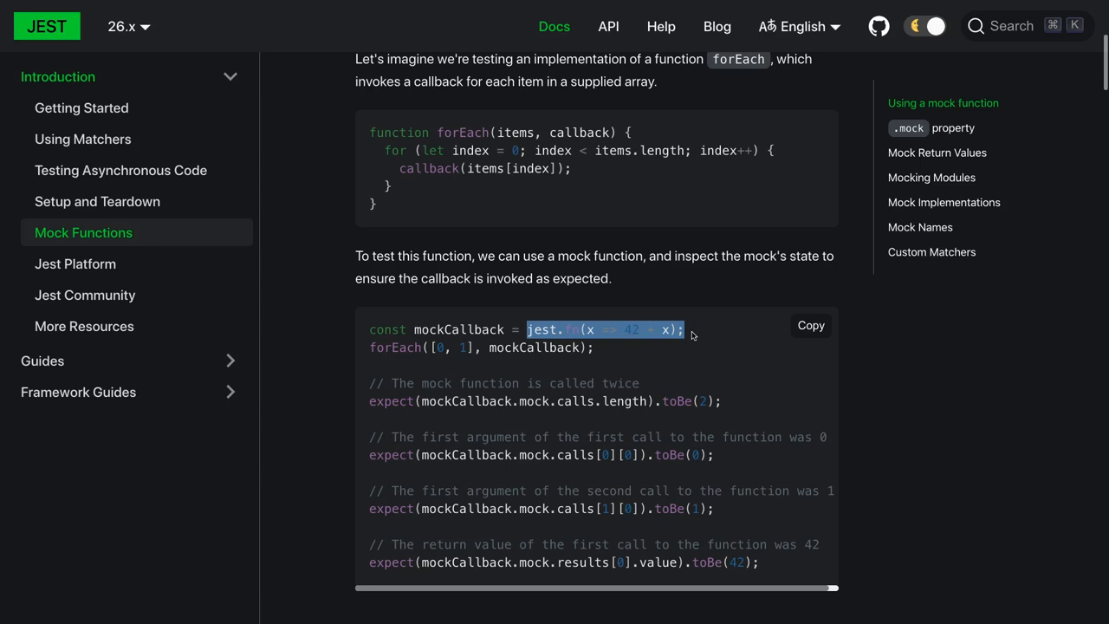
pyautogui.scroll(-3)
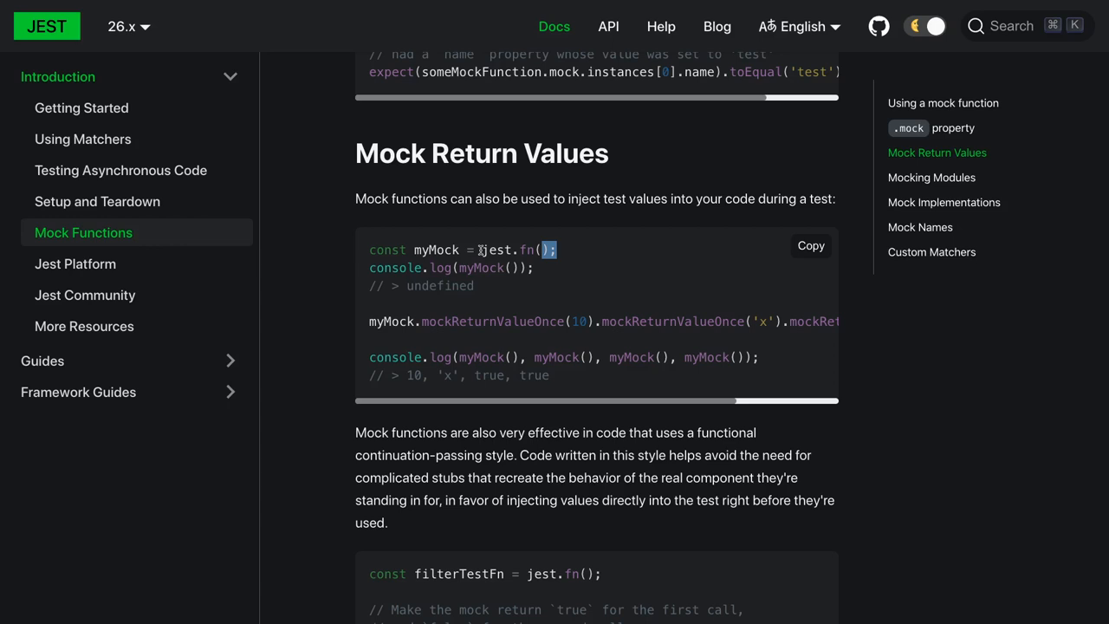
# - Scroll through Mocking Modules, Mock Implementations and Mock Names down to Custom Matchers
pyautogui.scroll(-3)
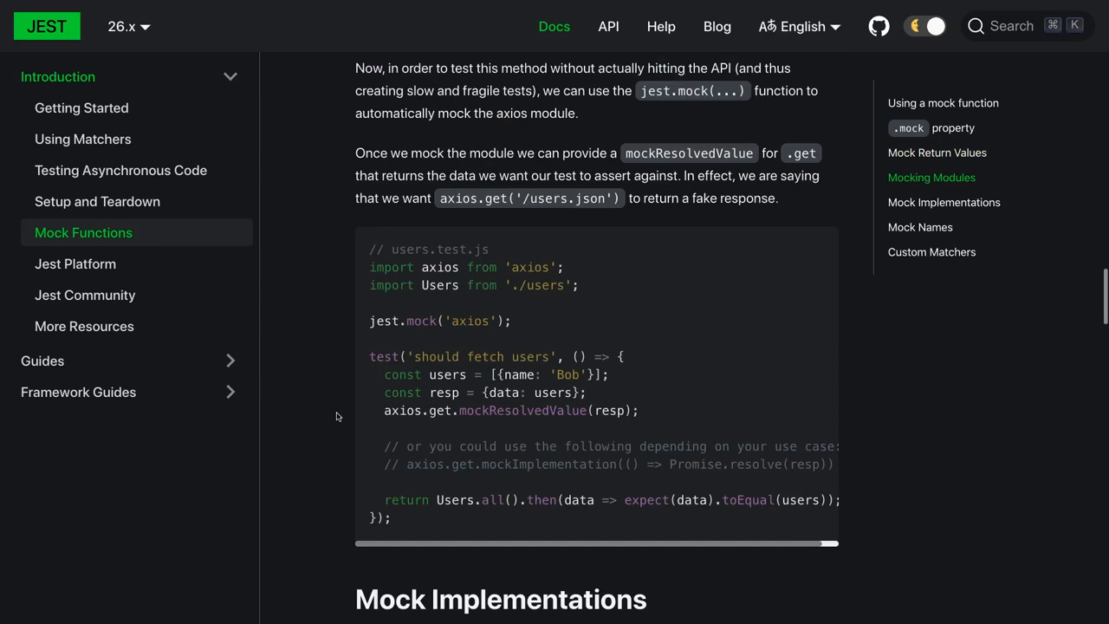
pyautogui.scroll(-3)
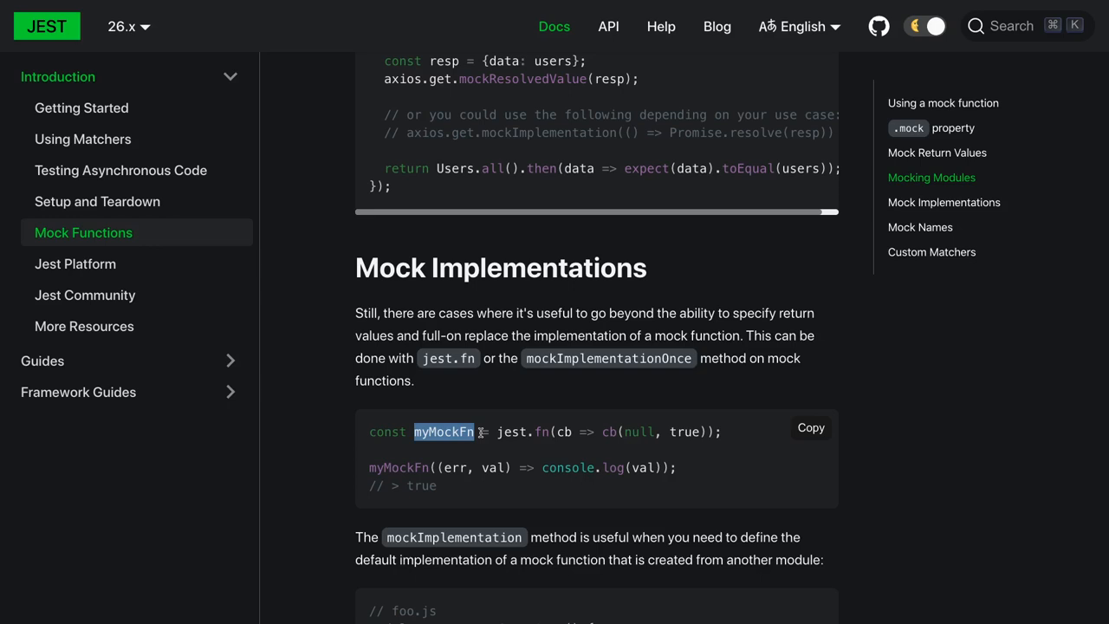
pyautogui.scroll(-3)
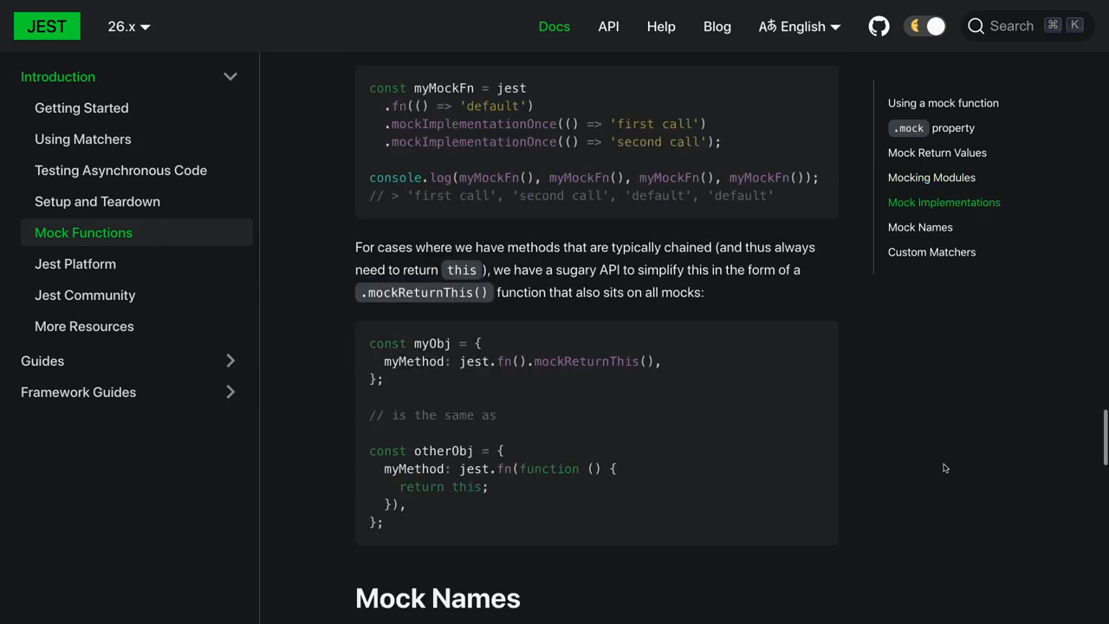
pyautogui.scroll(-3)
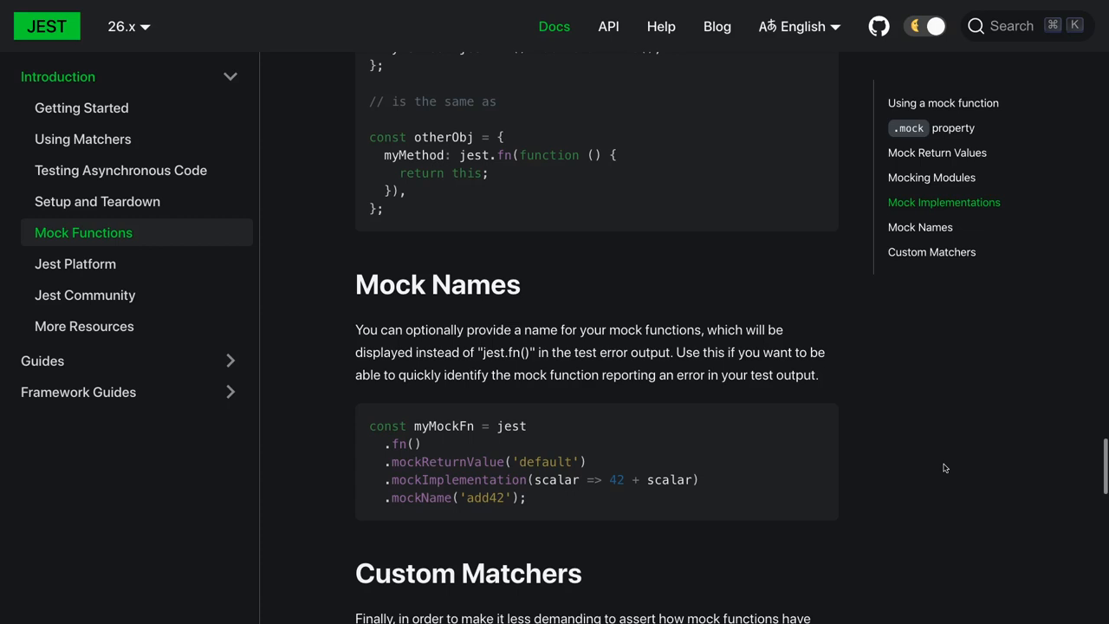
pyautogui.scroll(-3)
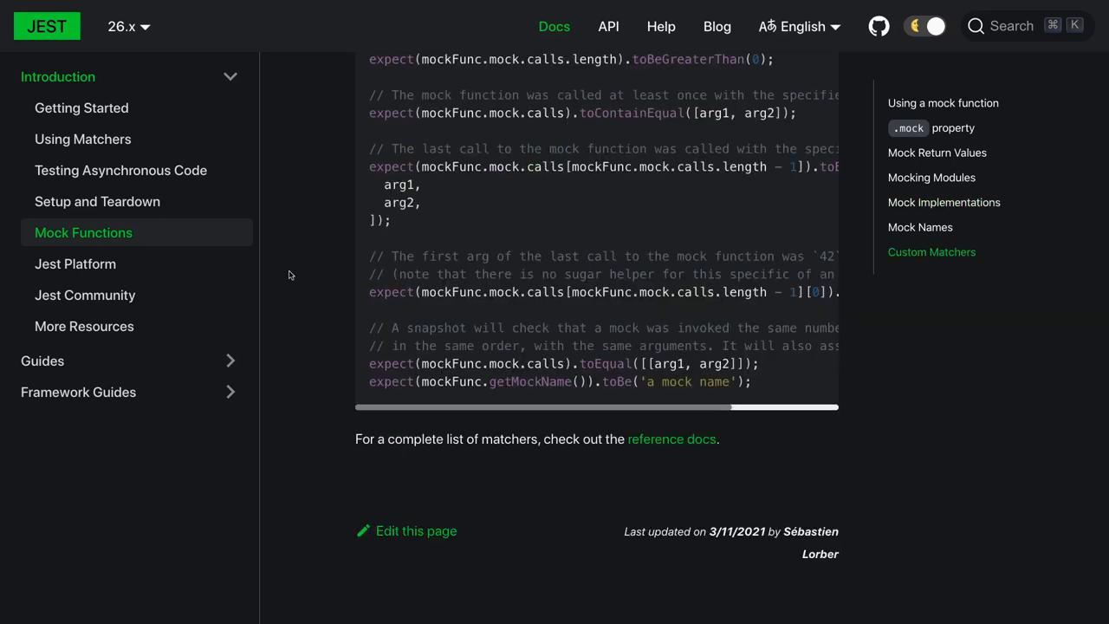